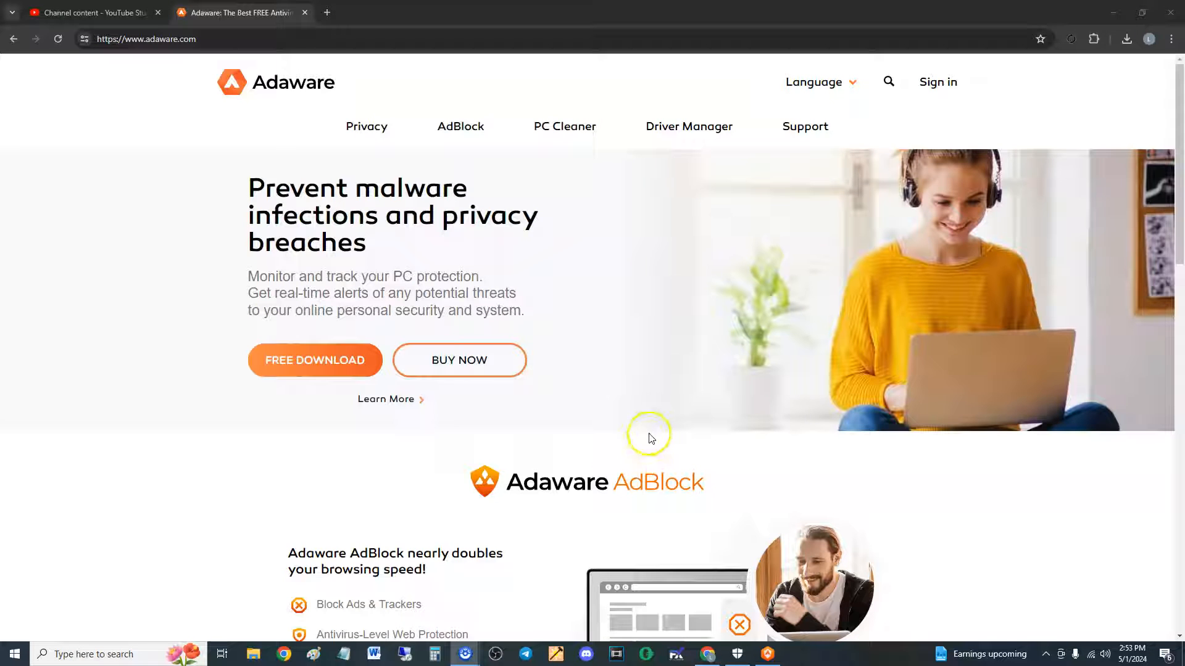
mouse_move(648, 424)
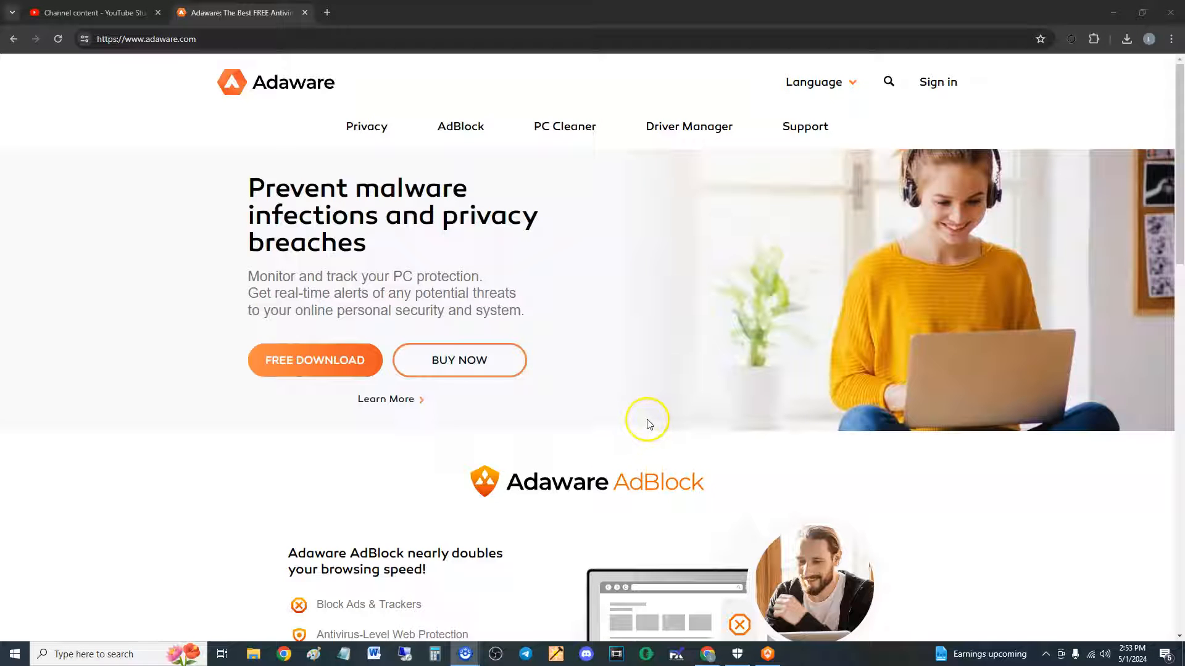
mouse_move(756, 597)
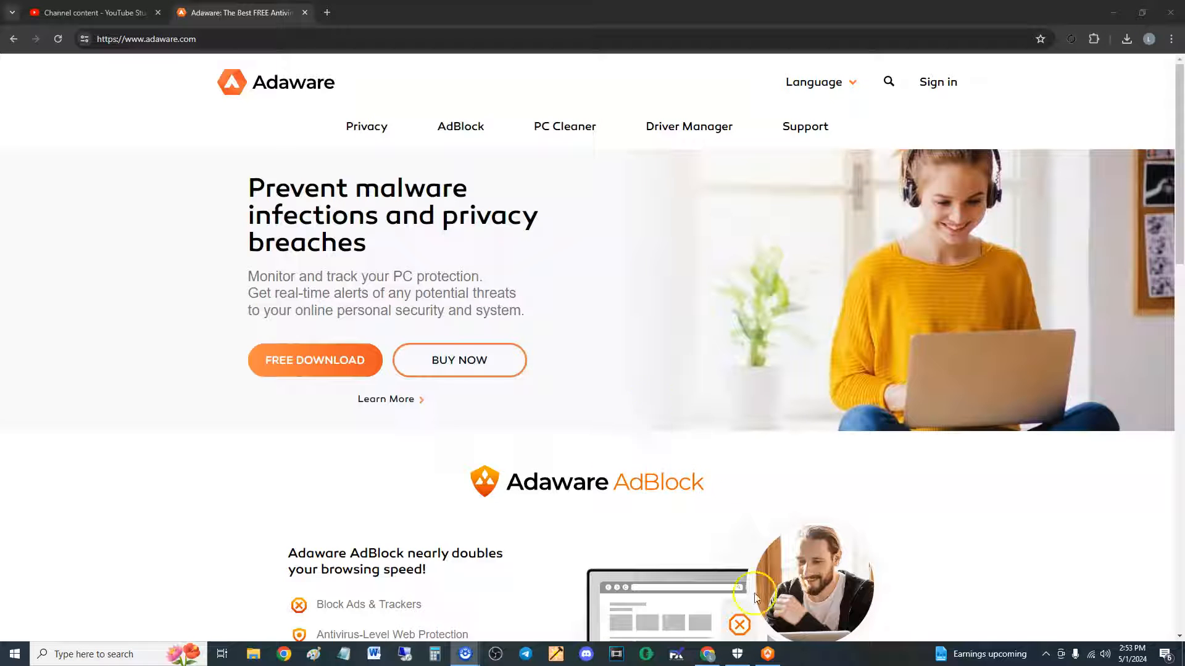
Step: Bring up the Adaware Privacy dashboard briefly over Chrome, then dismiss it
left_click(766, 654)
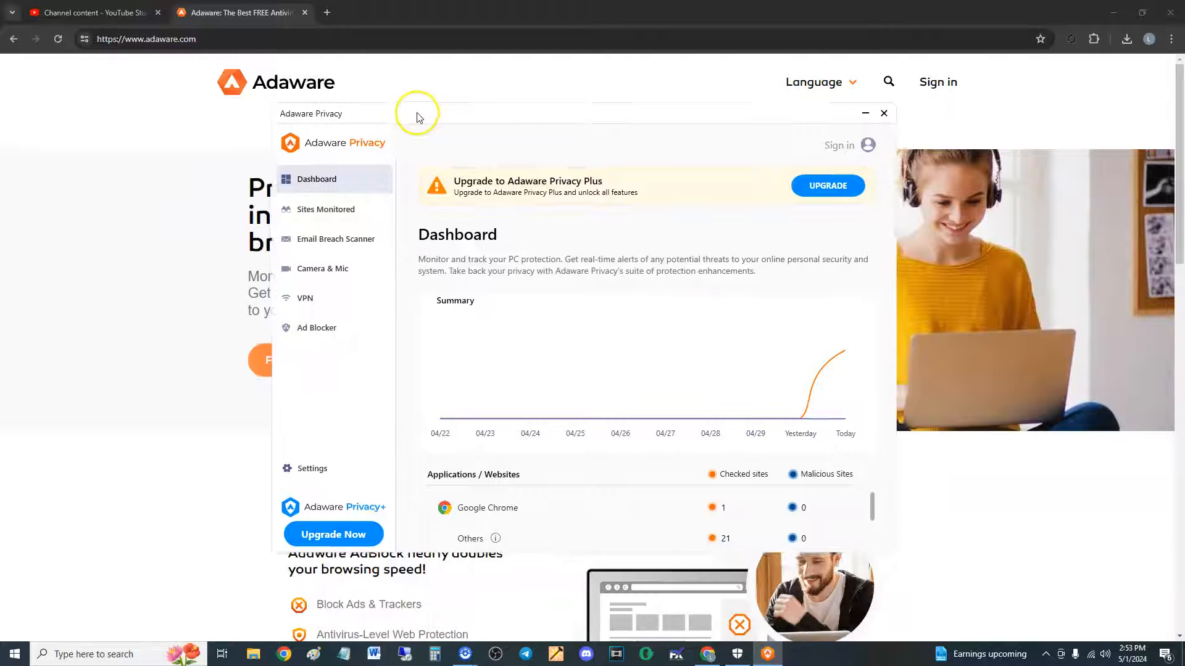
left_click_drag(529, 114, 529, 125)
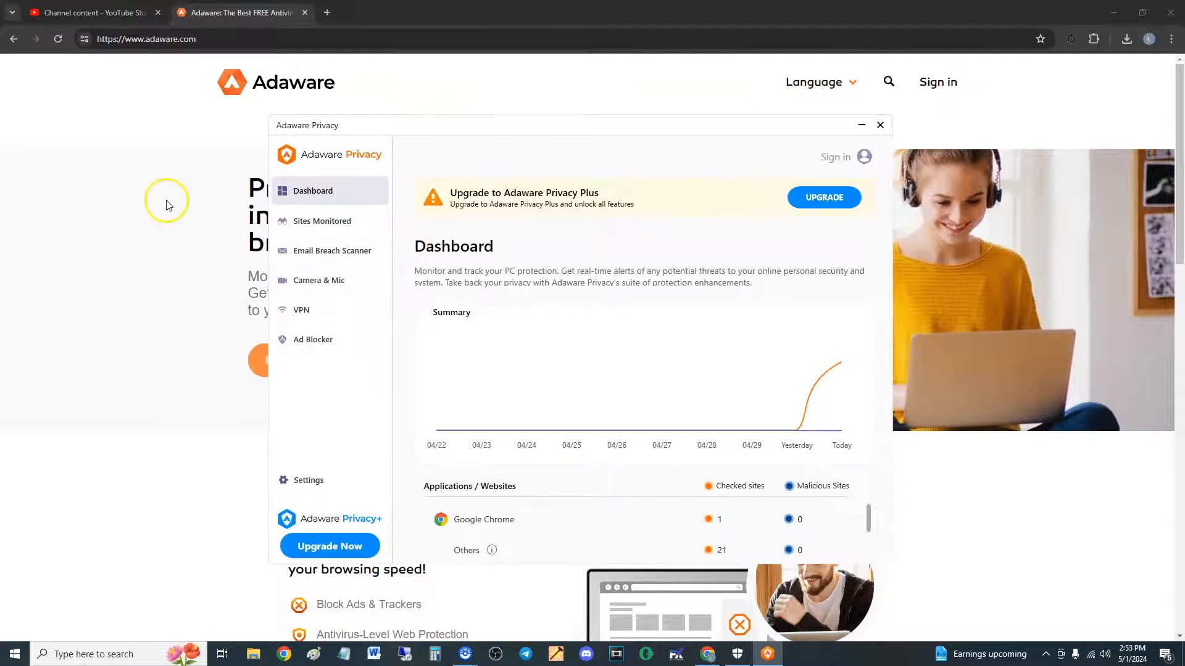
left_click(879, 125)
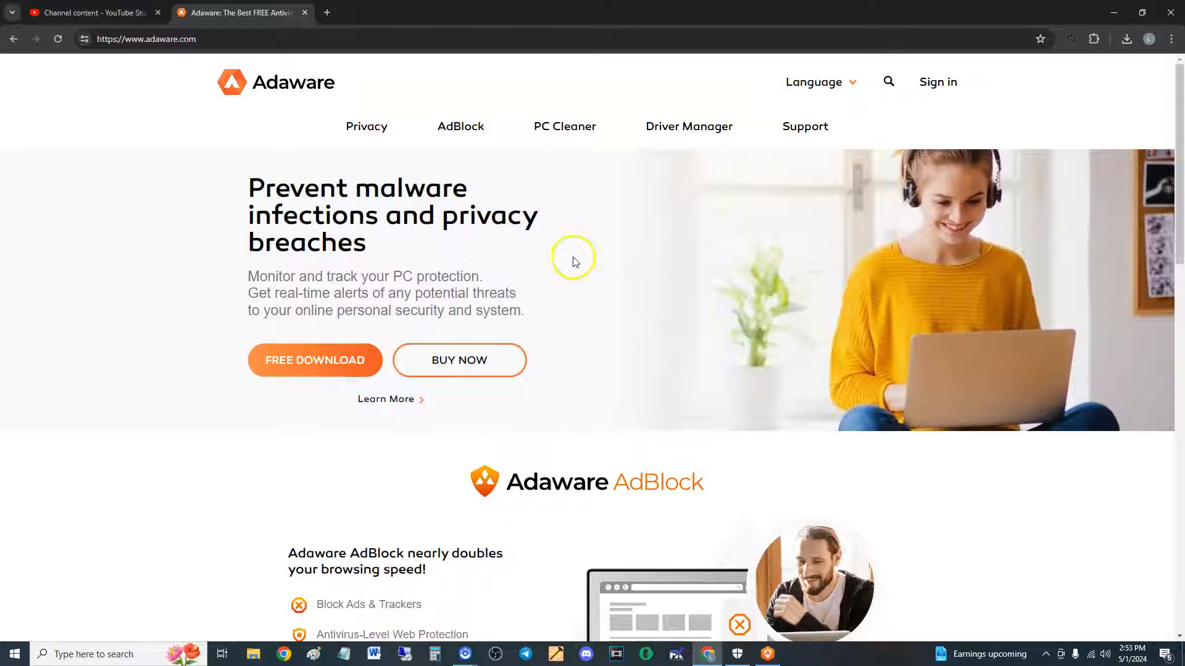
mouse_move(574, 262)
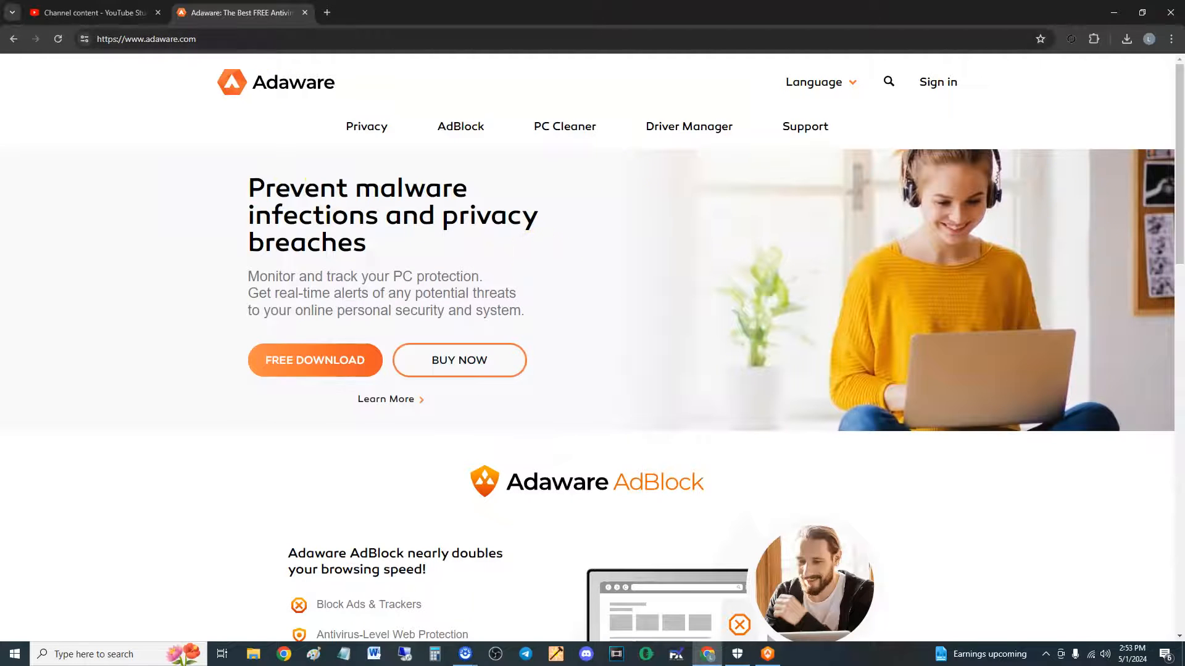
mouse_move(315, 359)
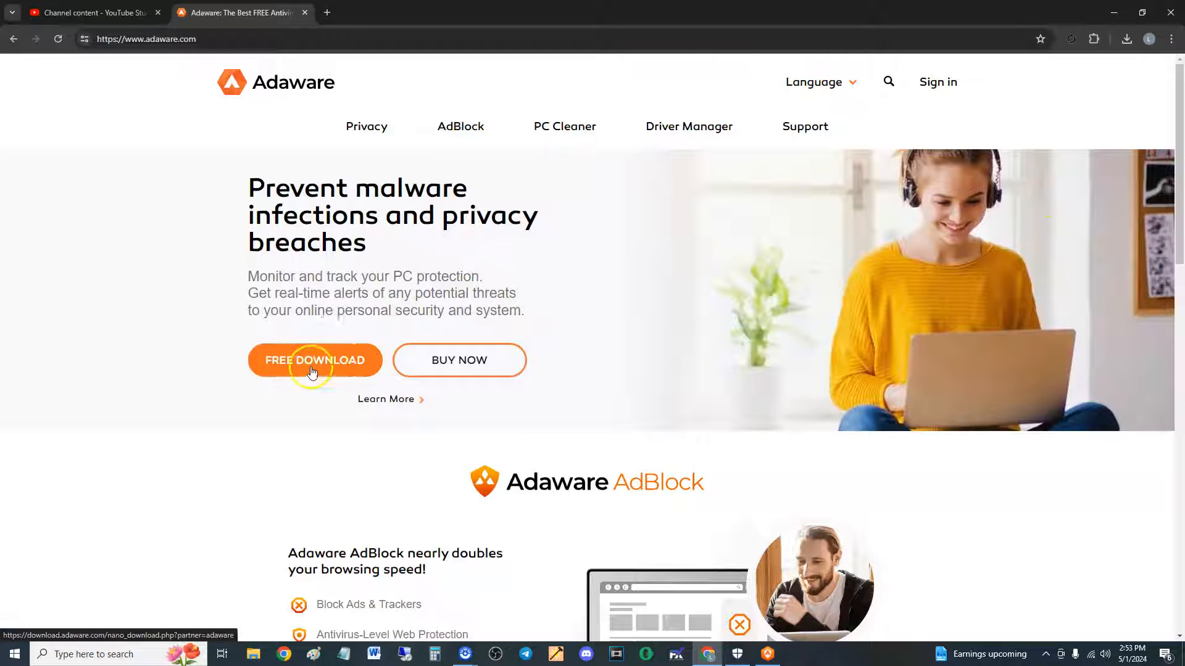
mouse_move(975, 169)
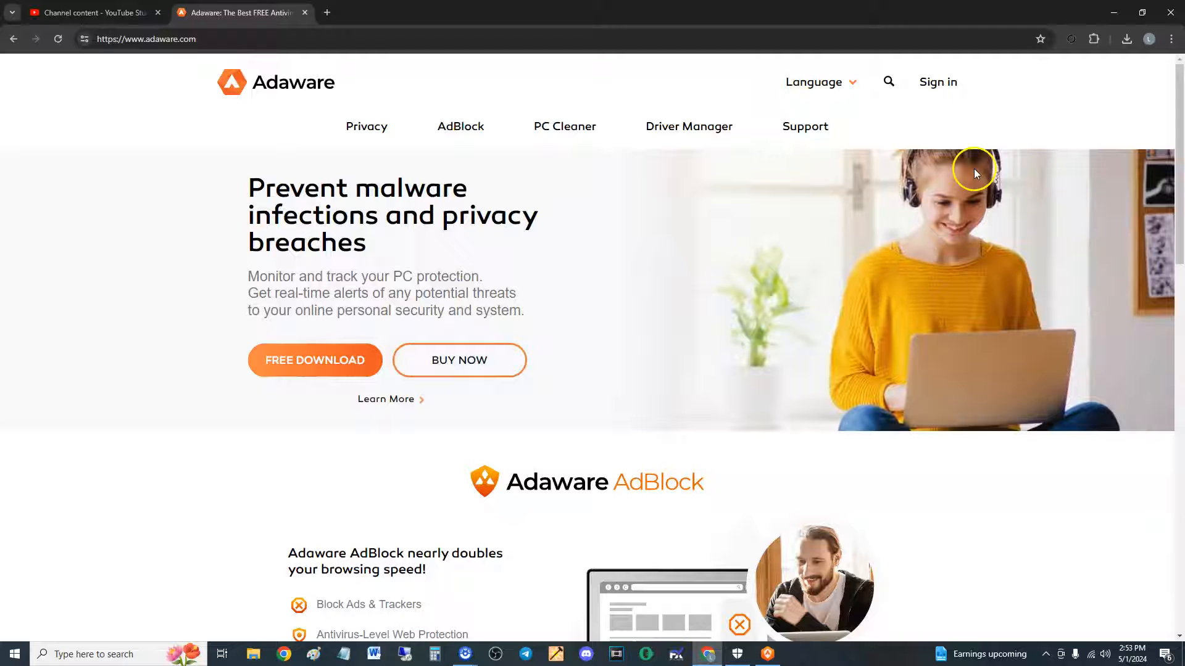
mouse_move(904, 278)
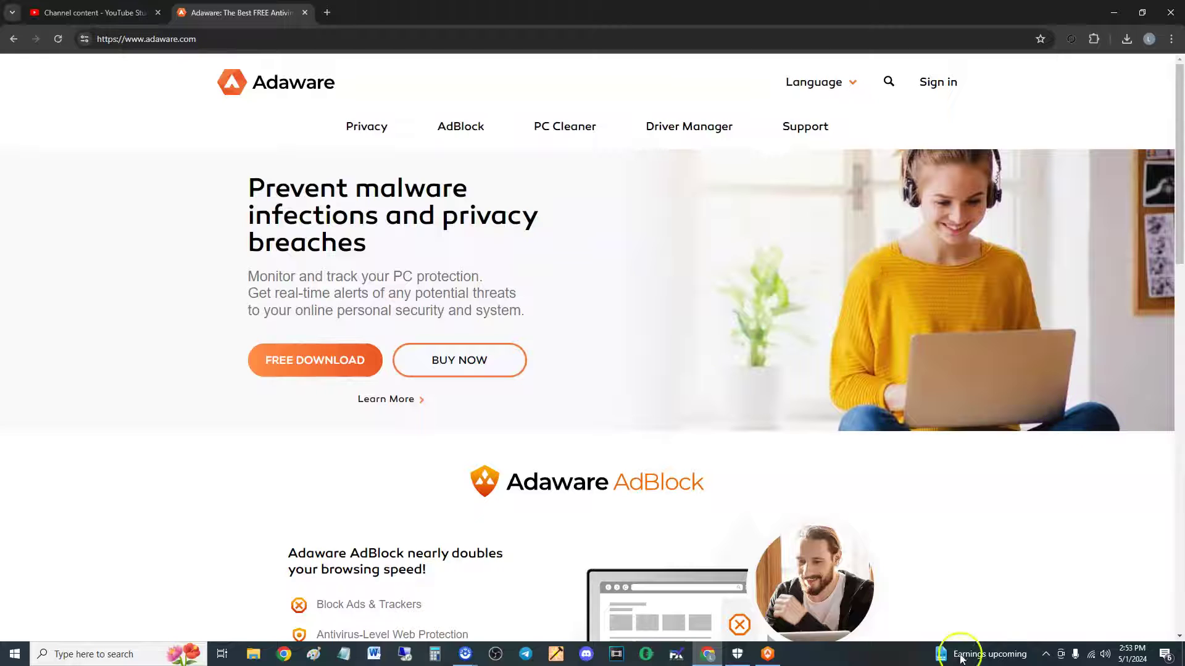
mouse_move(1011, 644)
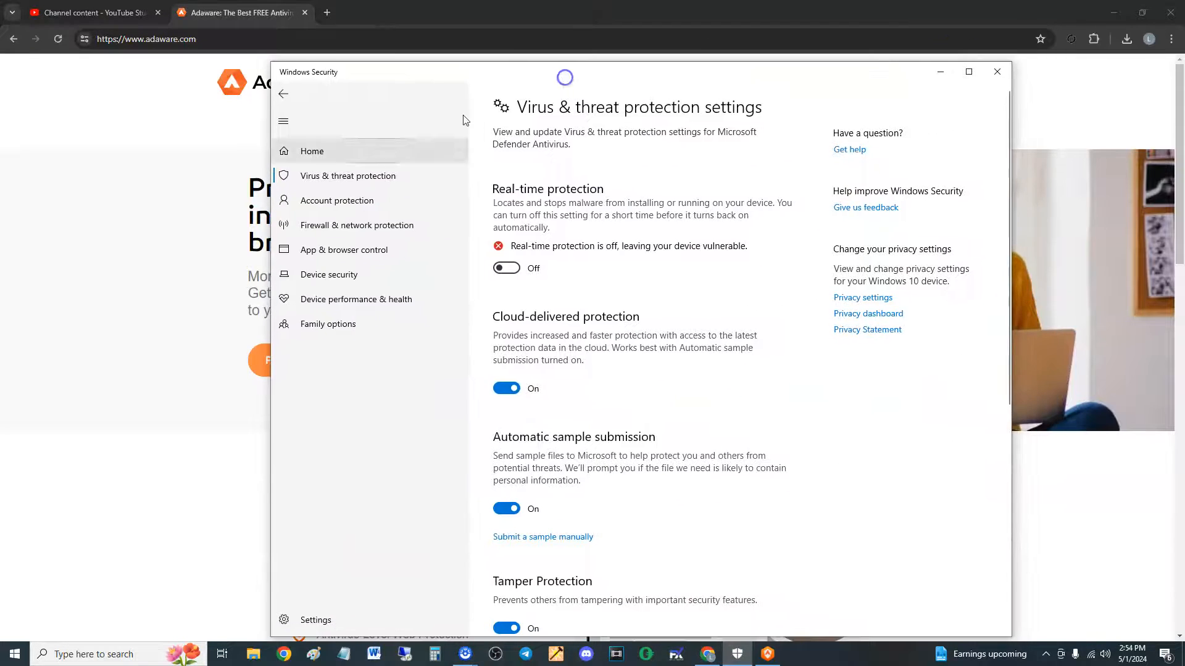
Step: Return to the Virus & threat protection overview and enter Manage settings showing real-time protection off
left_click(284, 93)
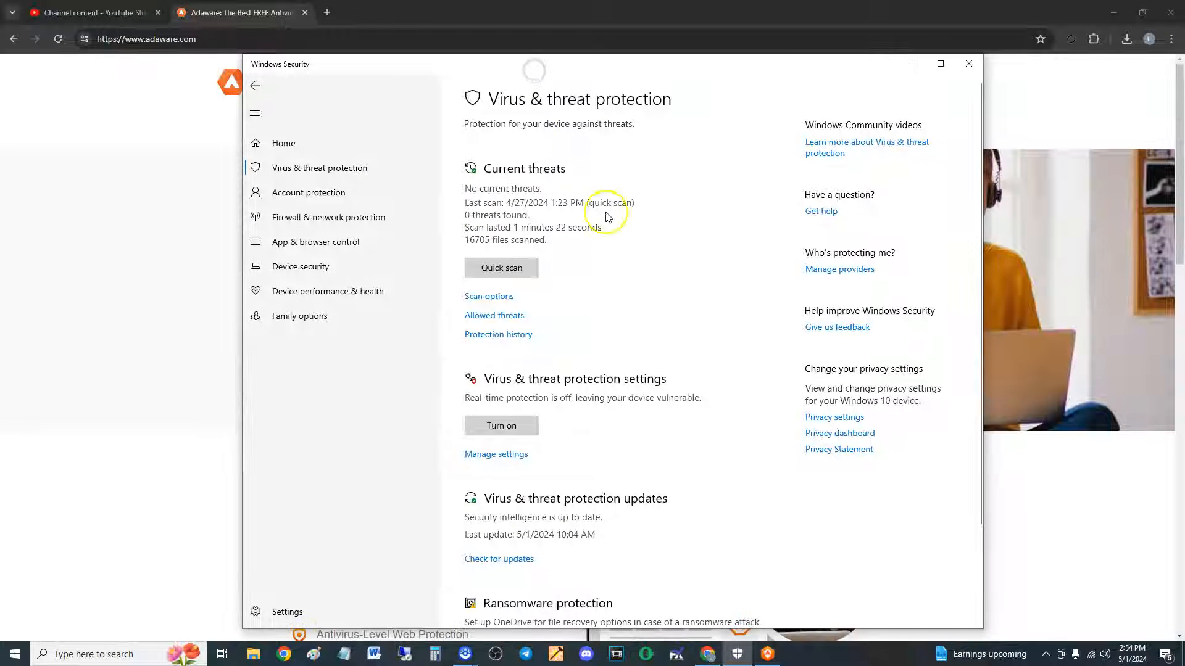
mouse_move(523, 460)
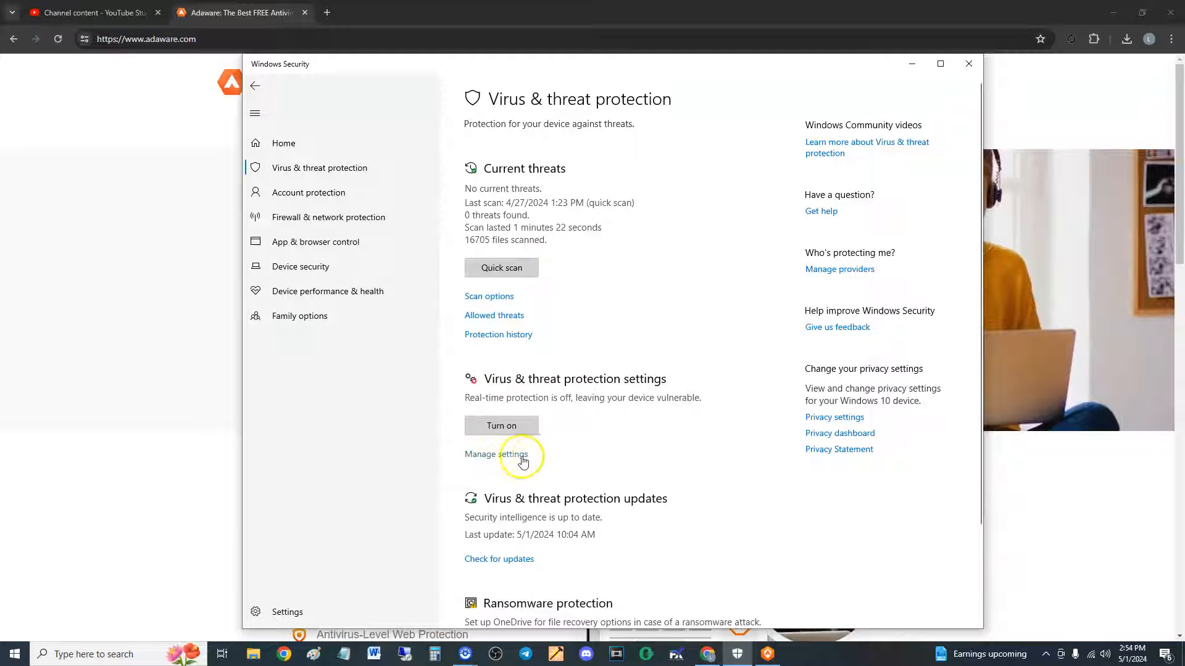
left_click(493, 455)
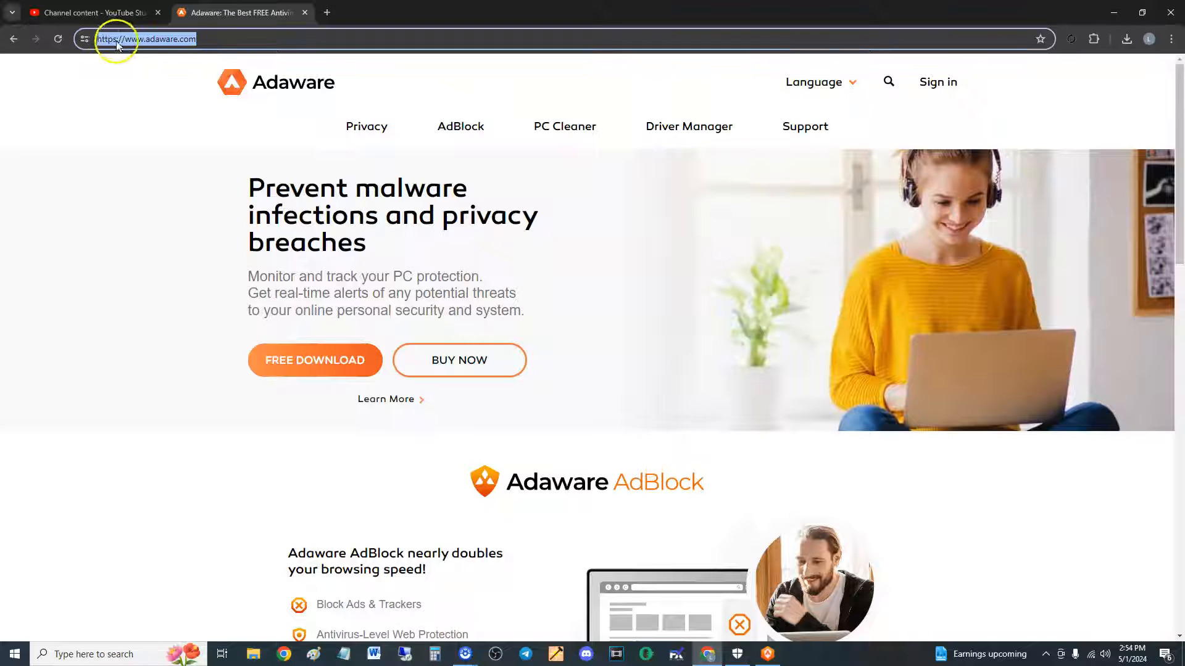
mouse_move(636, 365)
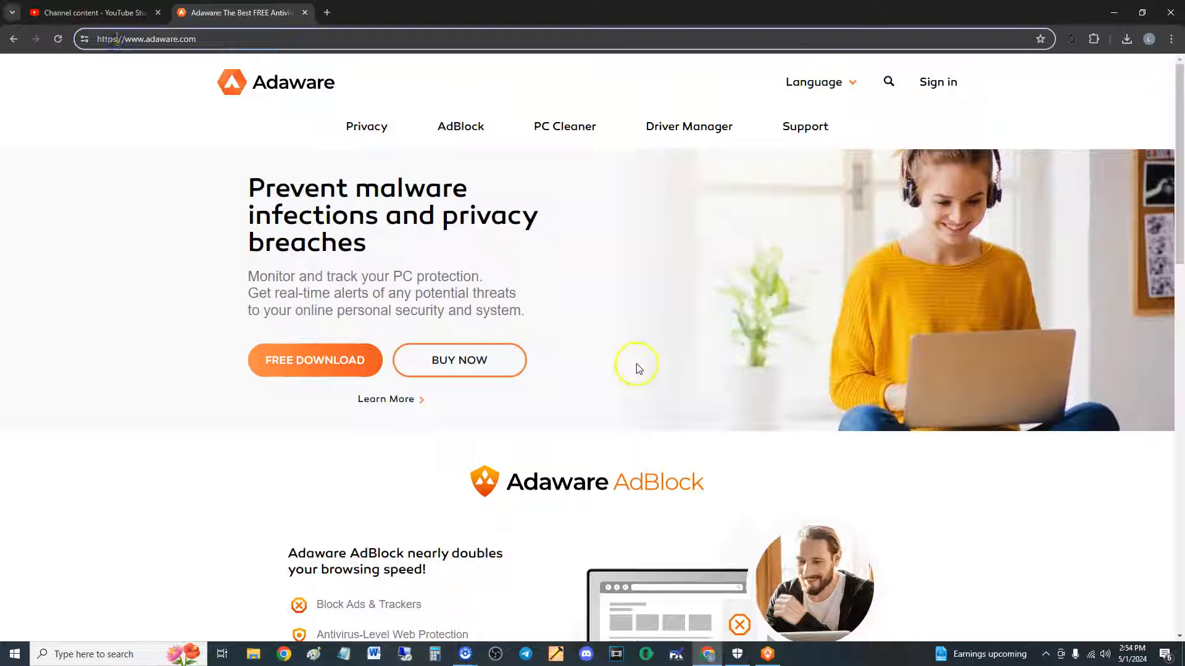
Step: From the homepage footer, load About us and Contact us in new tabs and switch to About us
scroll("down", 3)
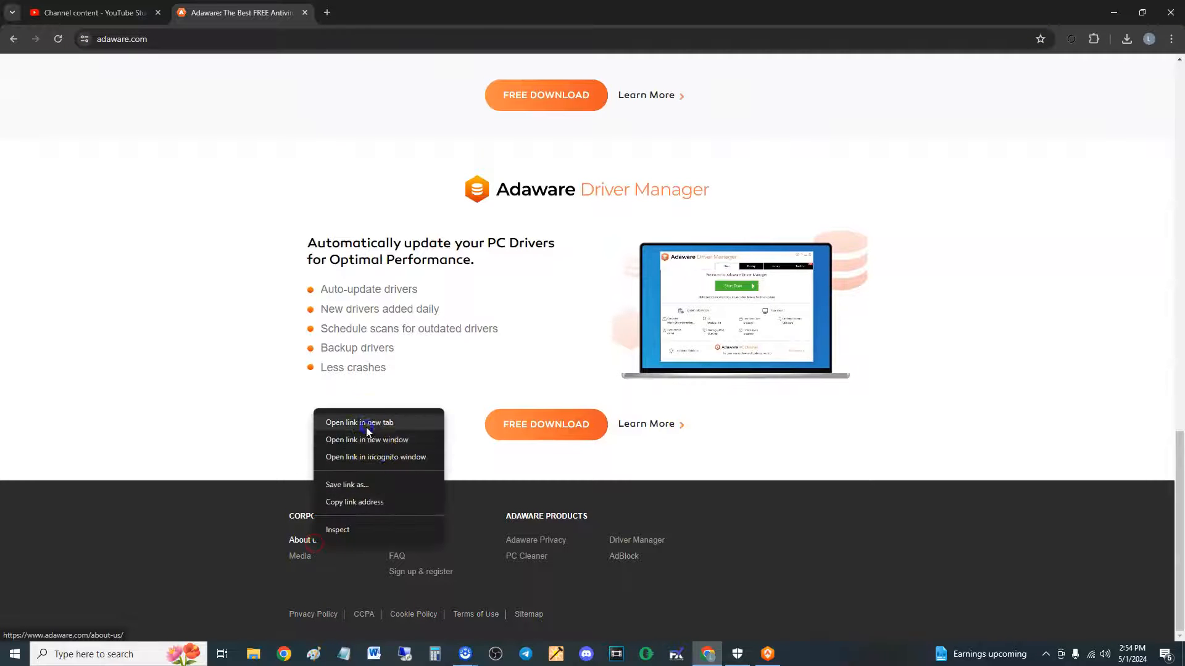
left_click(359, 422)
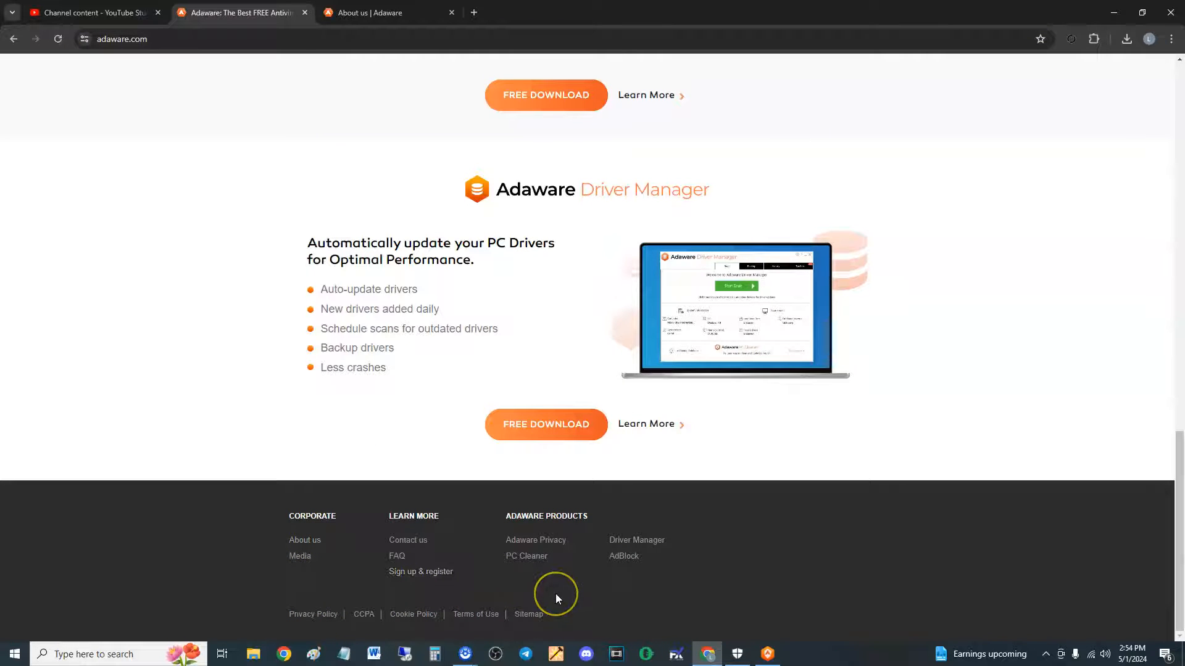
mouse_move(518, 547)
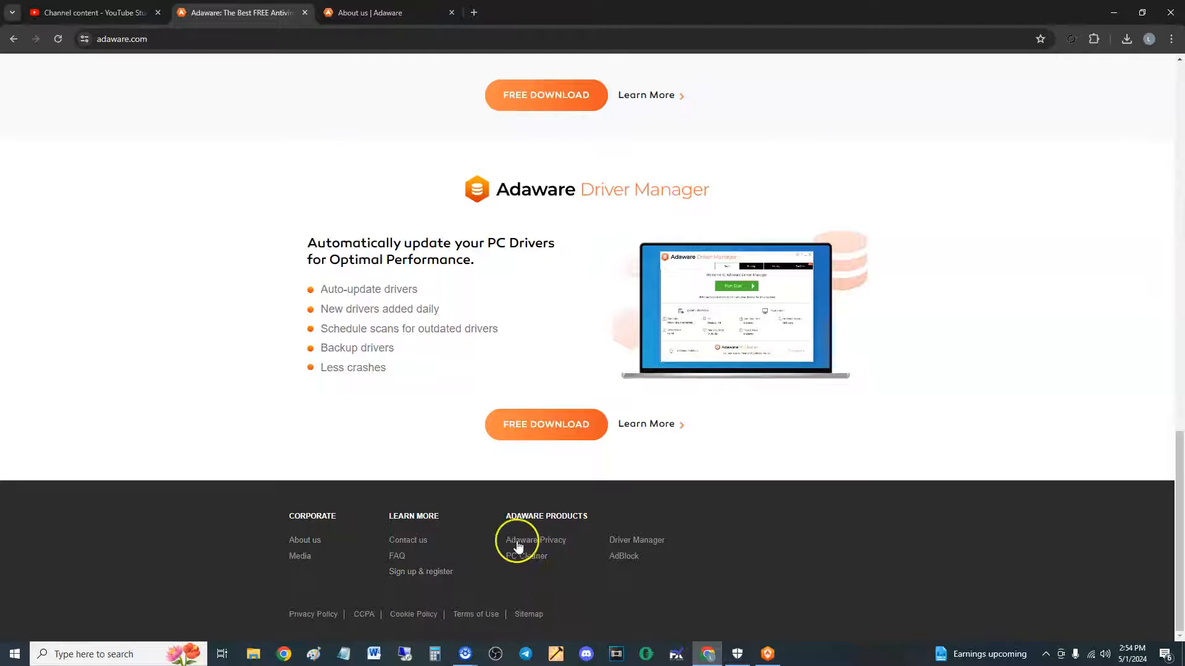
mouse_move(524, 555)
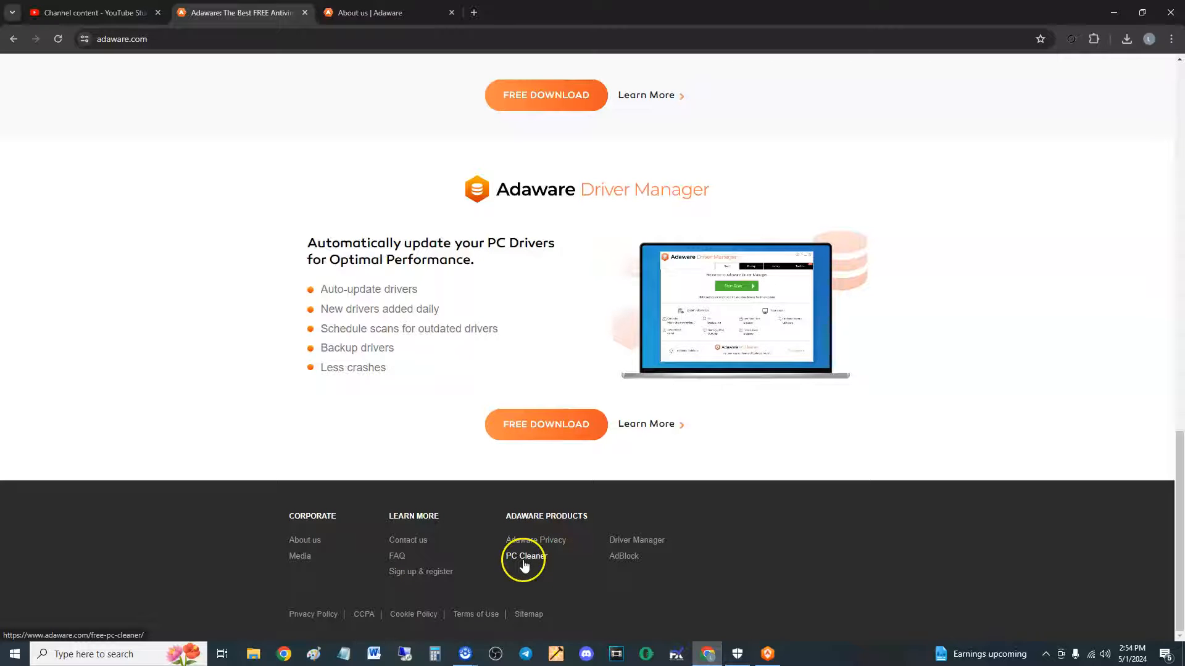
mouse_move(603, 605)
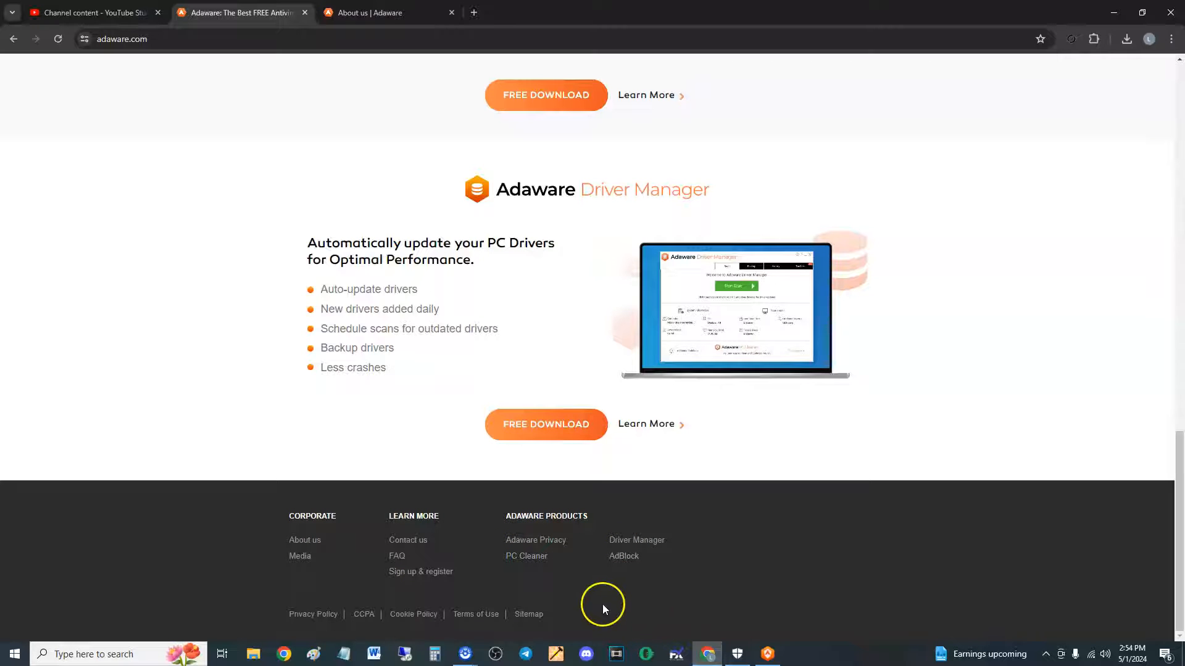
left_click(544, 423)
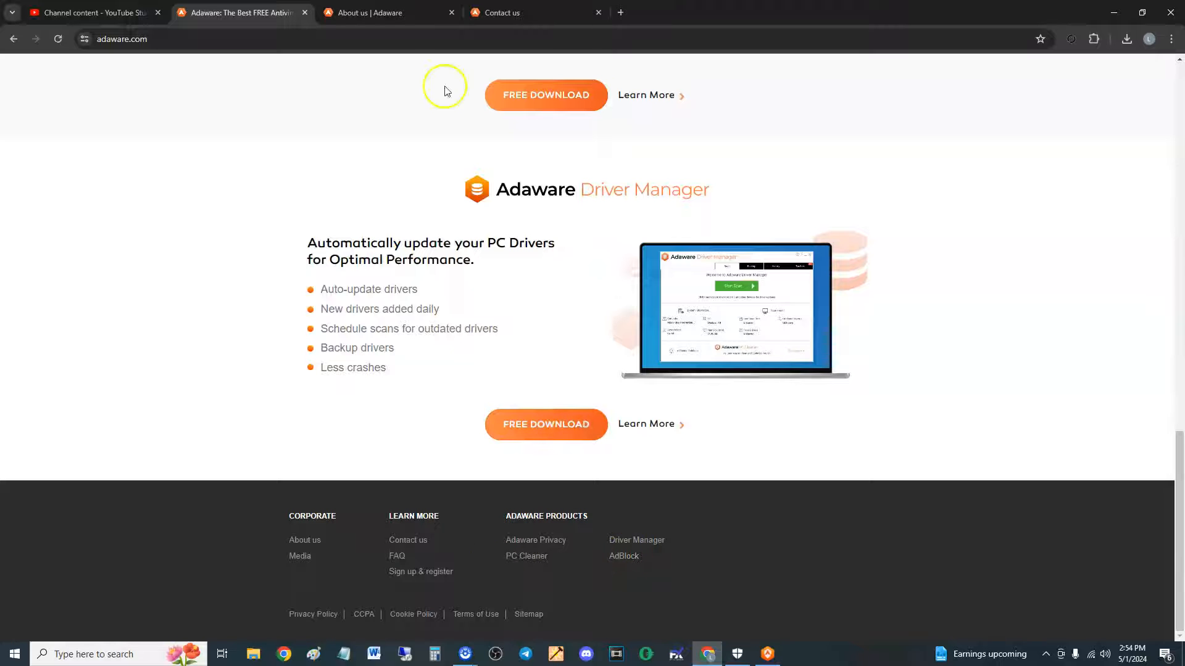
left_click(385, 13)
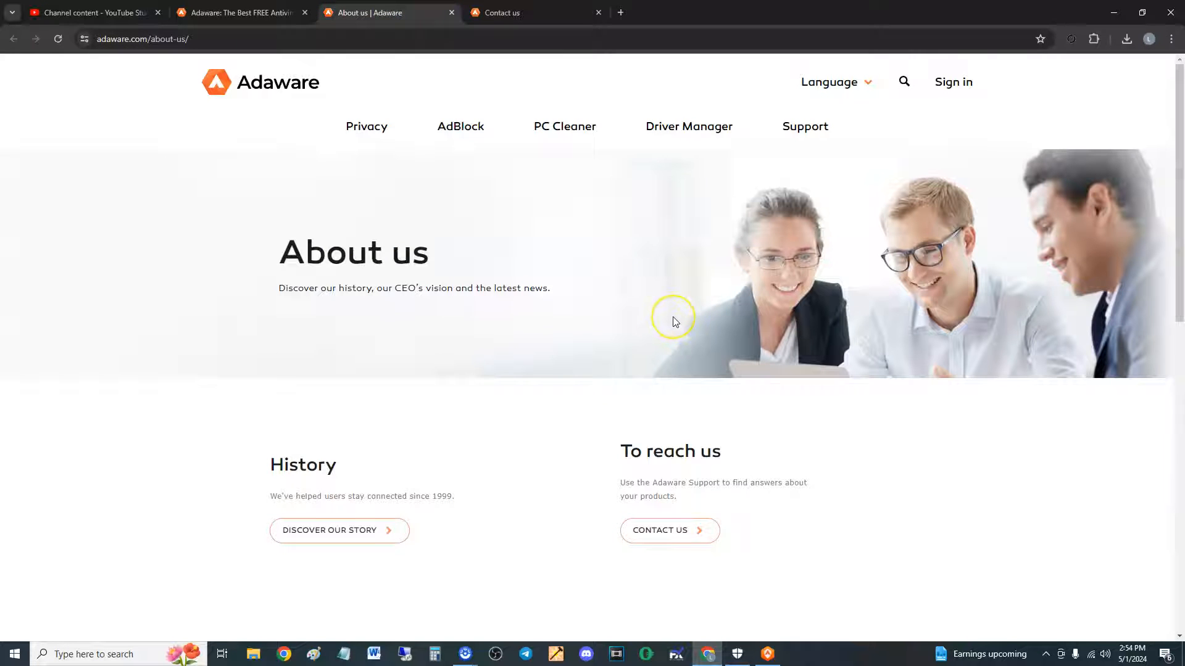
mouse_move(467, 288)
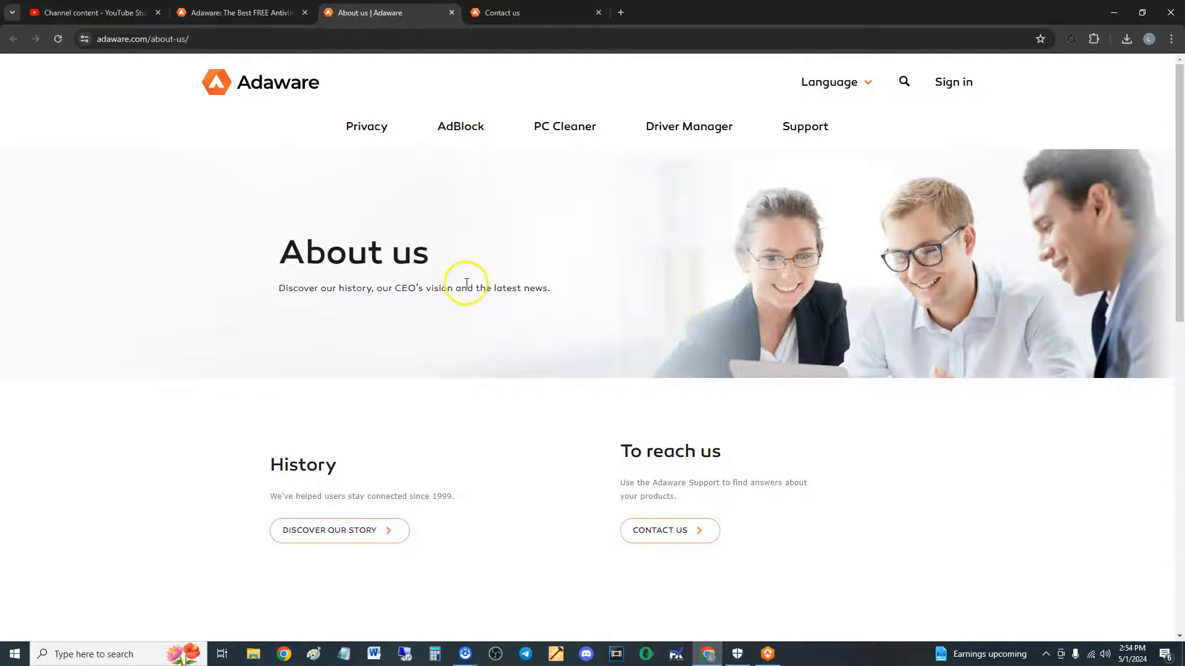
Step: Read the Discover Our Story company history page, then return to the homepage tab
scroll("down", 3)
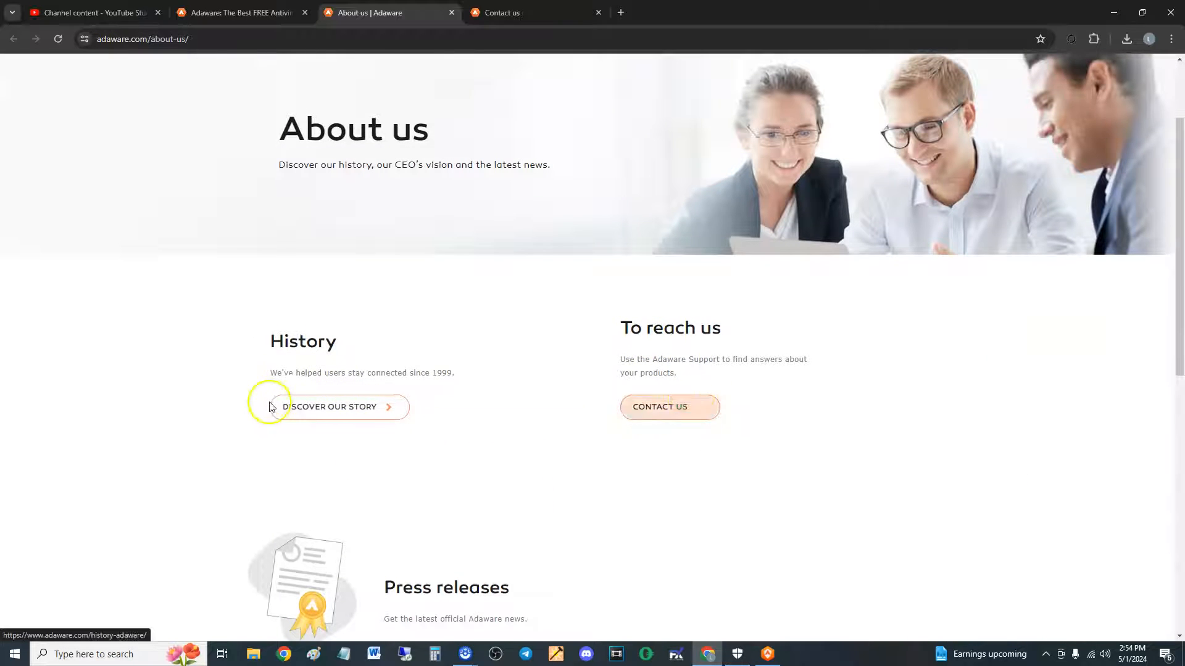
left_click(331, 406)
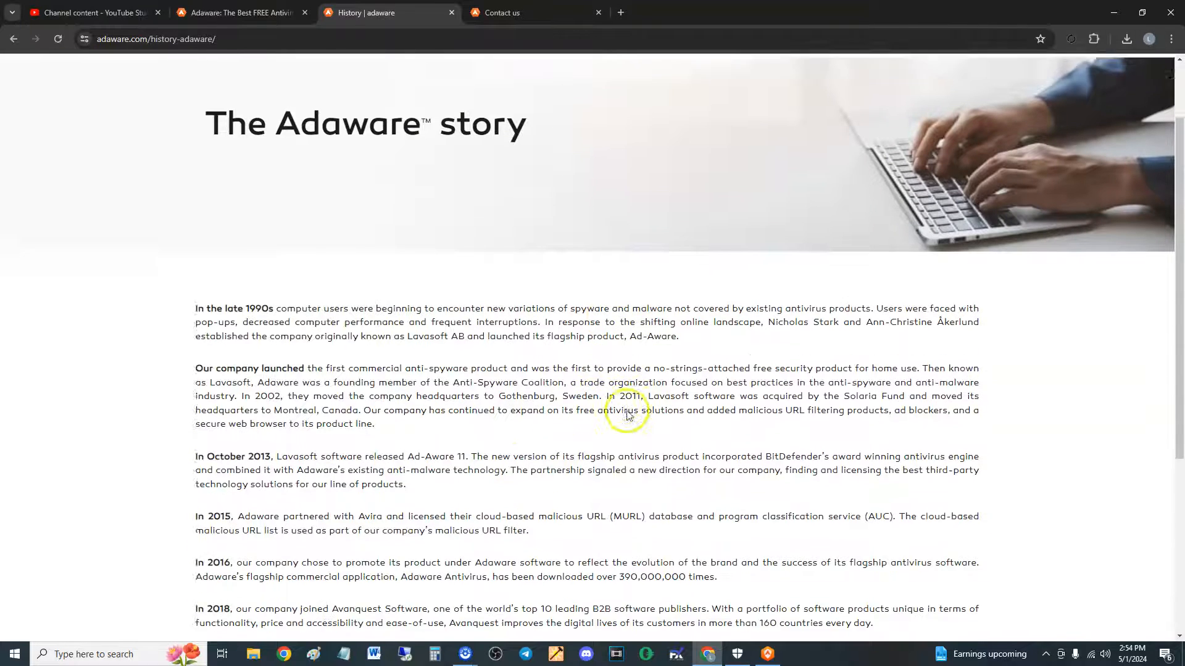
scroll("down", 3)
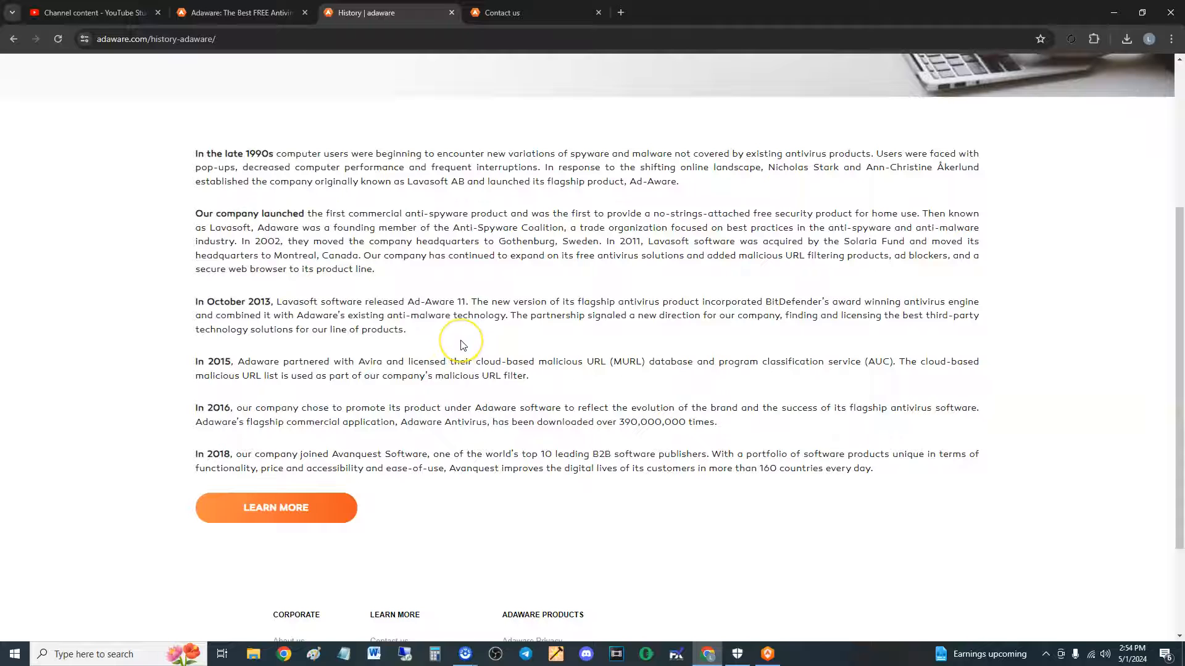
mouse_move(541, 356)
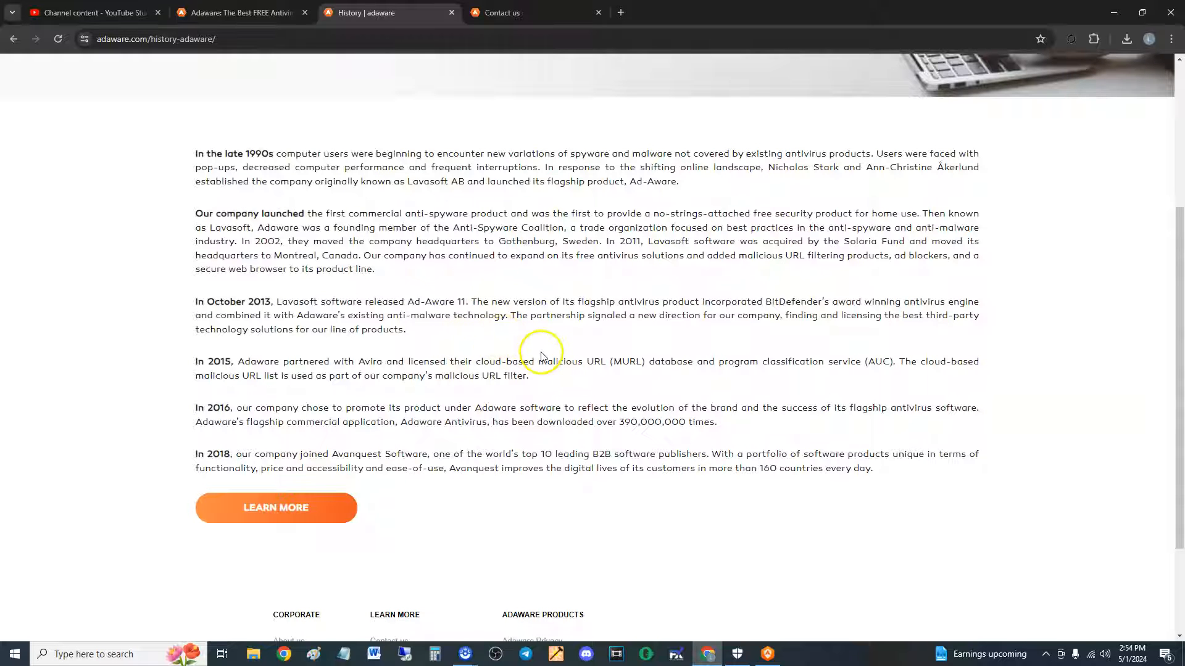
scroll("down", 3)
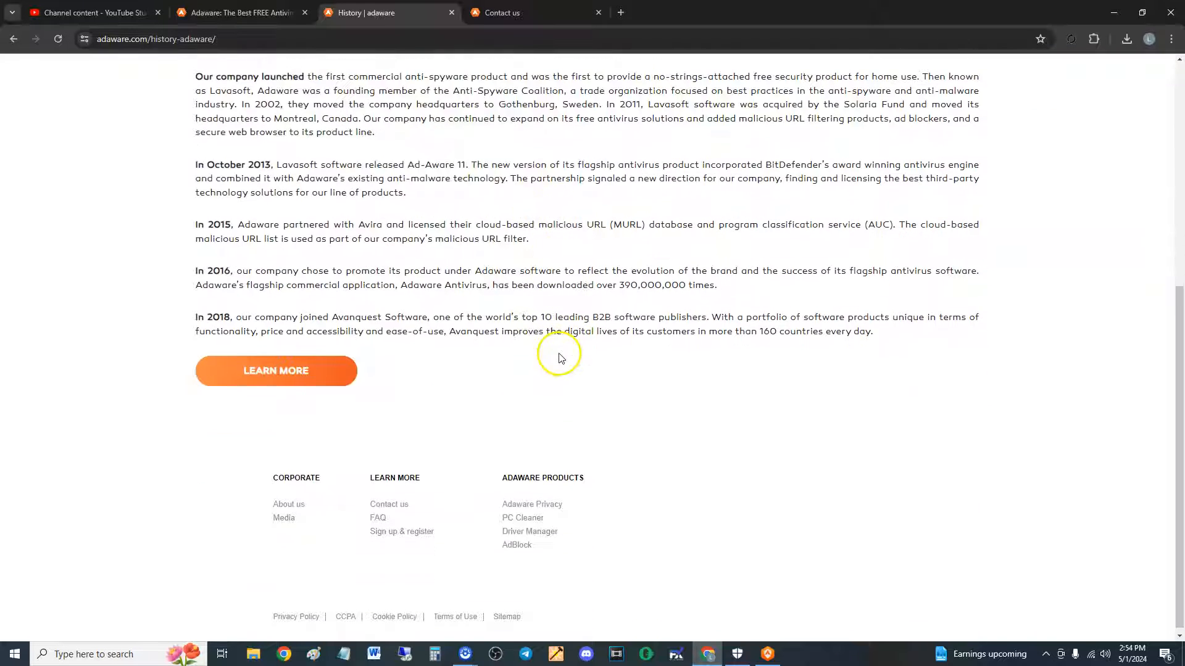
left_click(502, 12)
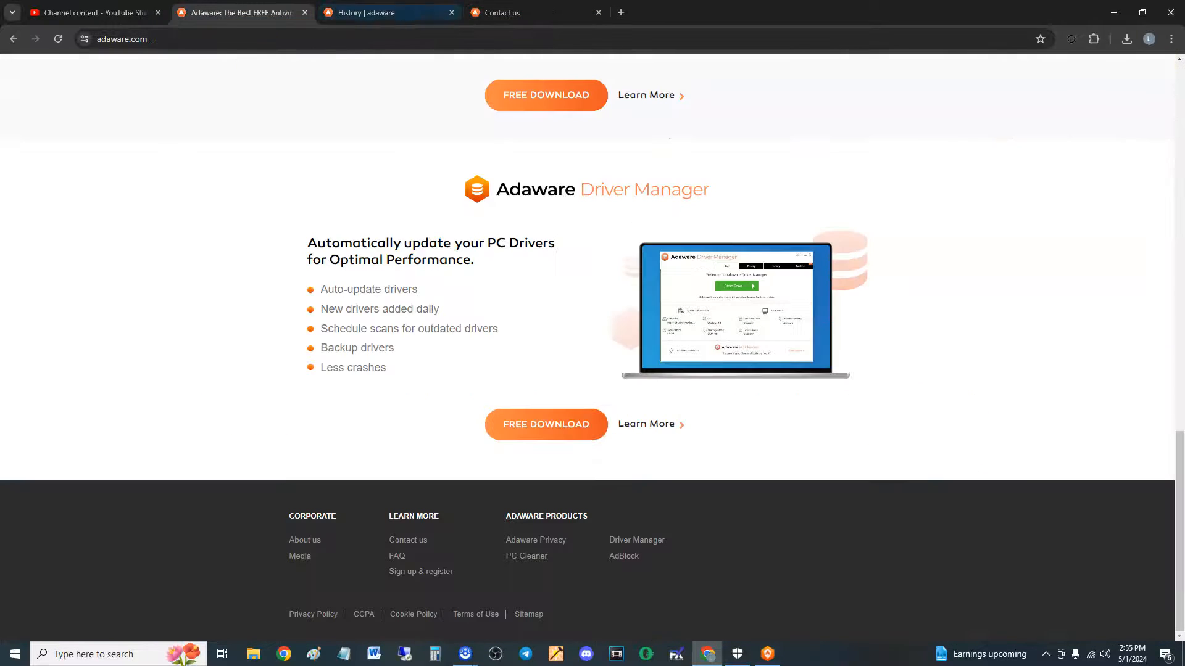
Step: Revisit Windows Security's Real-time protection toggle, leaving it still off
left_click(736, 654)
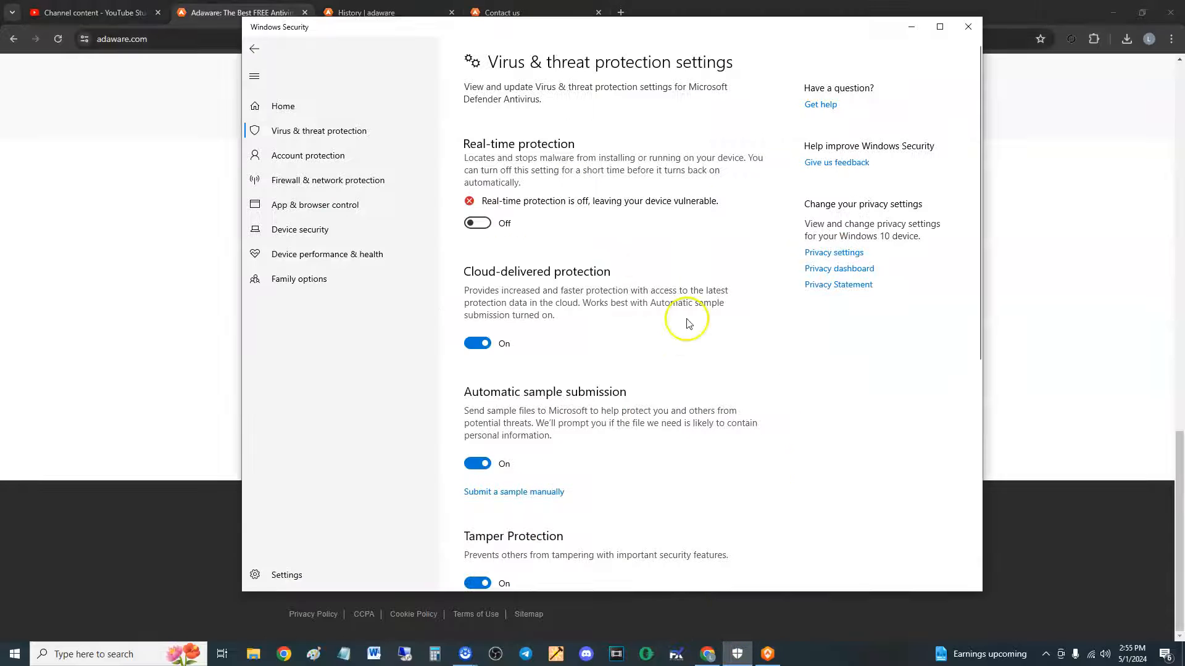
mouse_move(478, 224)
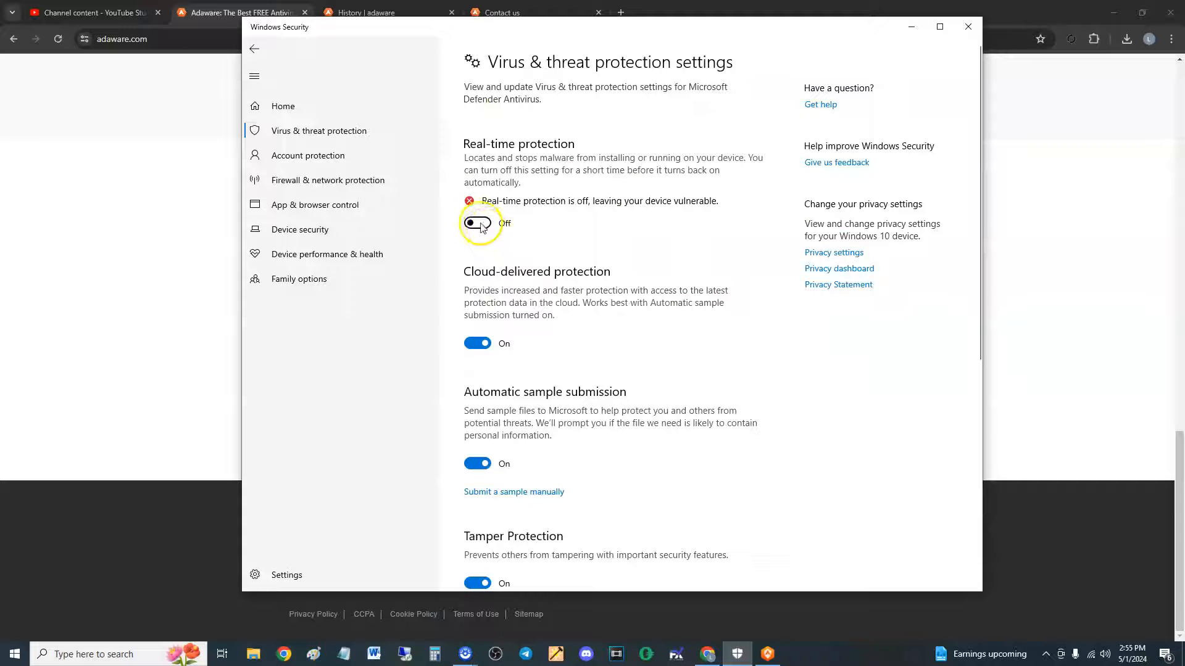
left_click(477, 223)
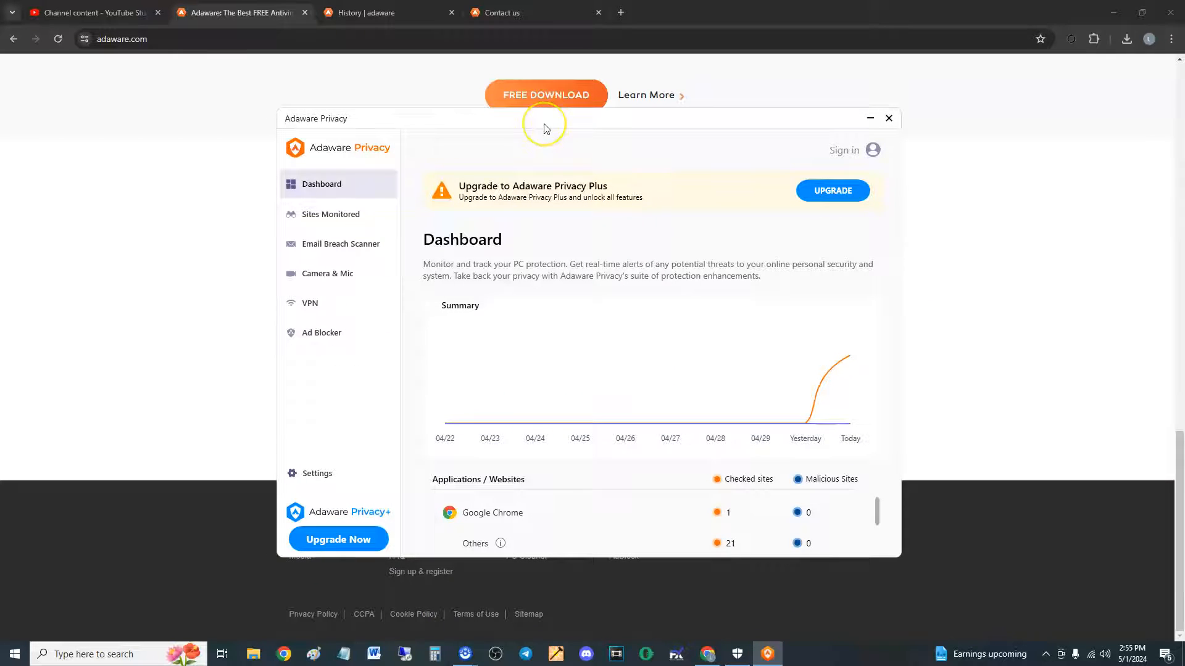
mouse_move(547, 164)
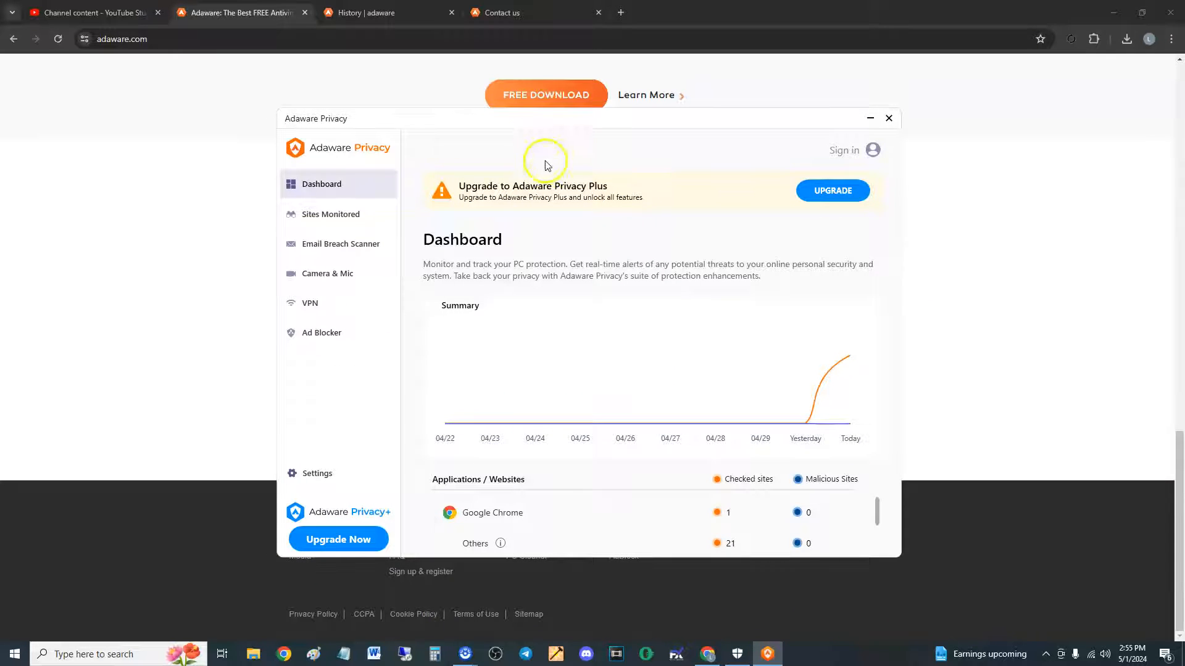
mouse_move(382, 264)
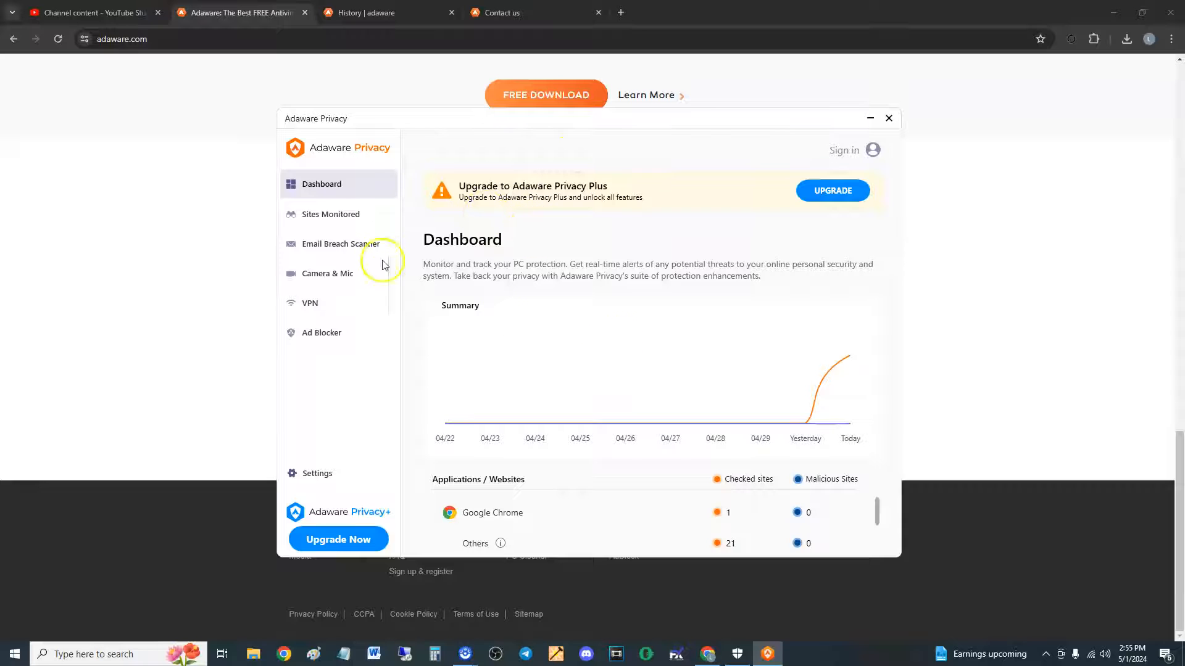
Step: Scroll through the dashboard's Applications / Websites checked and malicious site counts
scroll("down", 3)
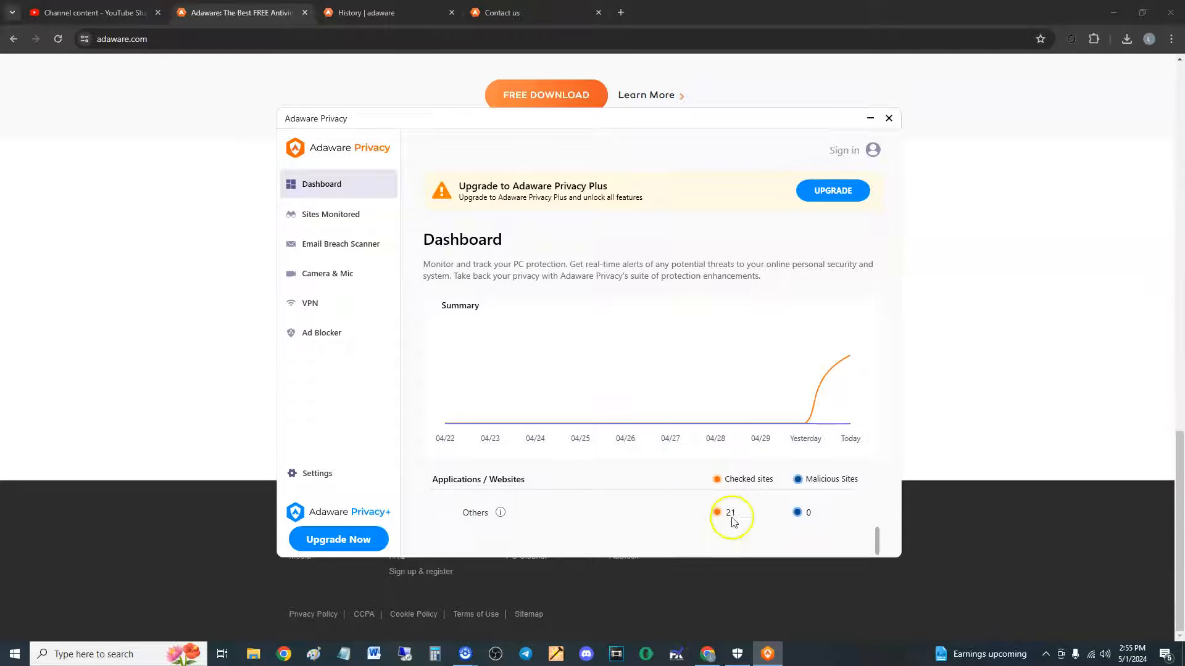
mouse_move(878, 531)
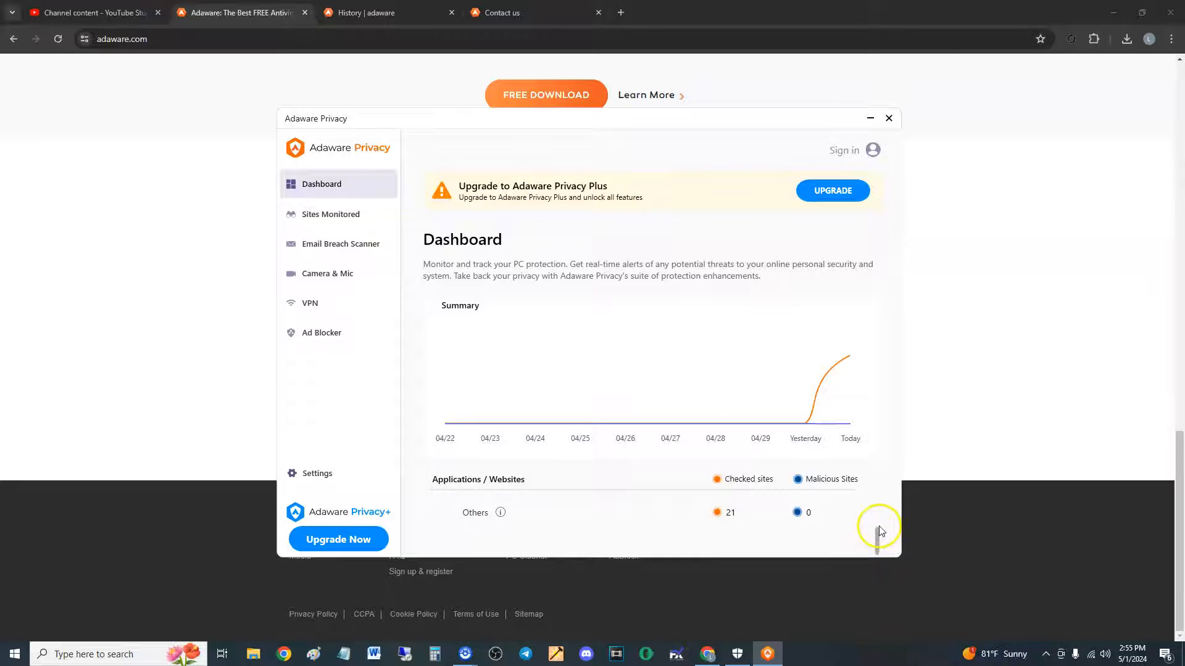
scroll("down", 3)
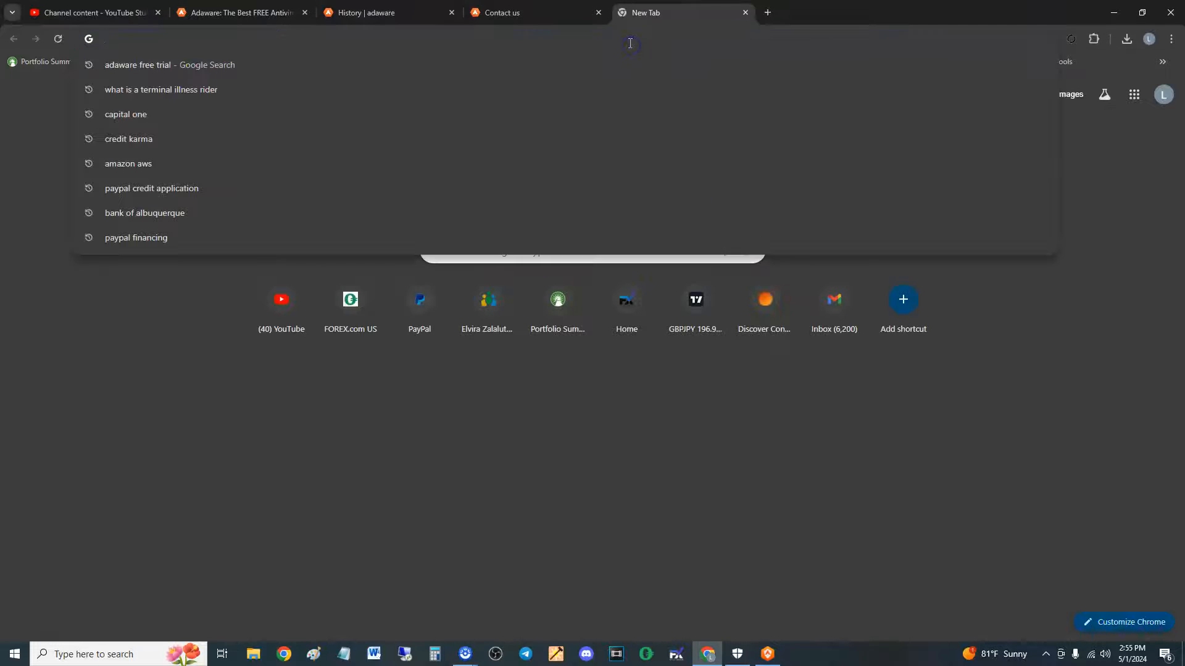
Step: Search Google for 'pirate bays' and load the thepiratebay3.co result
type("pirate b")
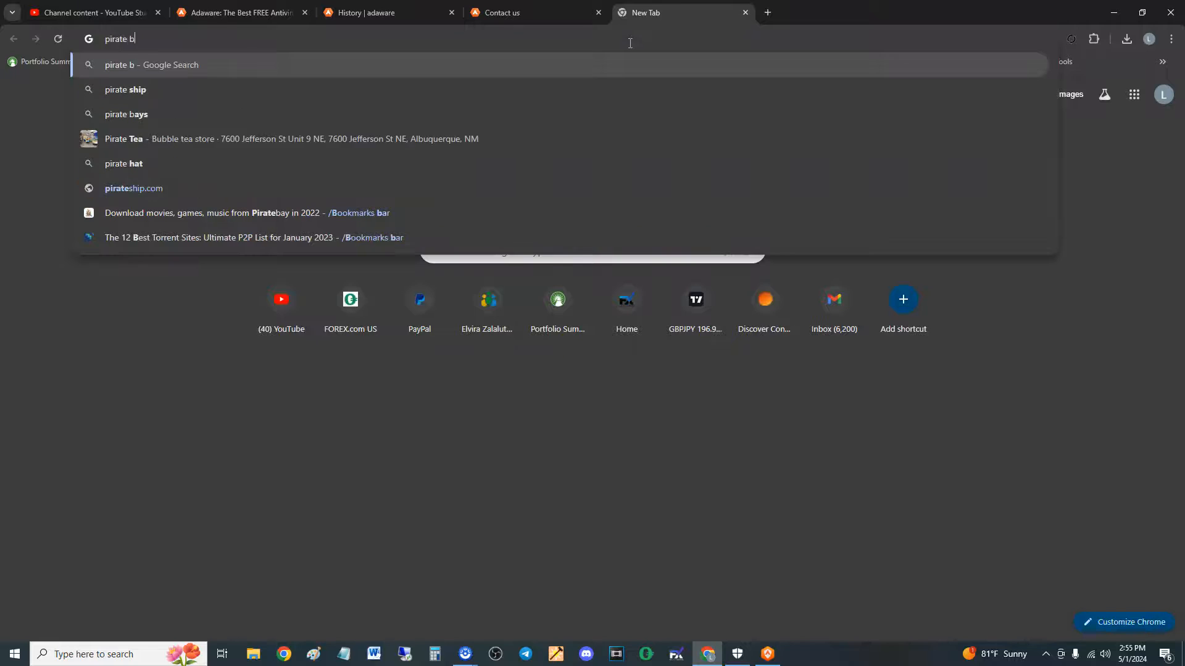
left_click(126, 114)
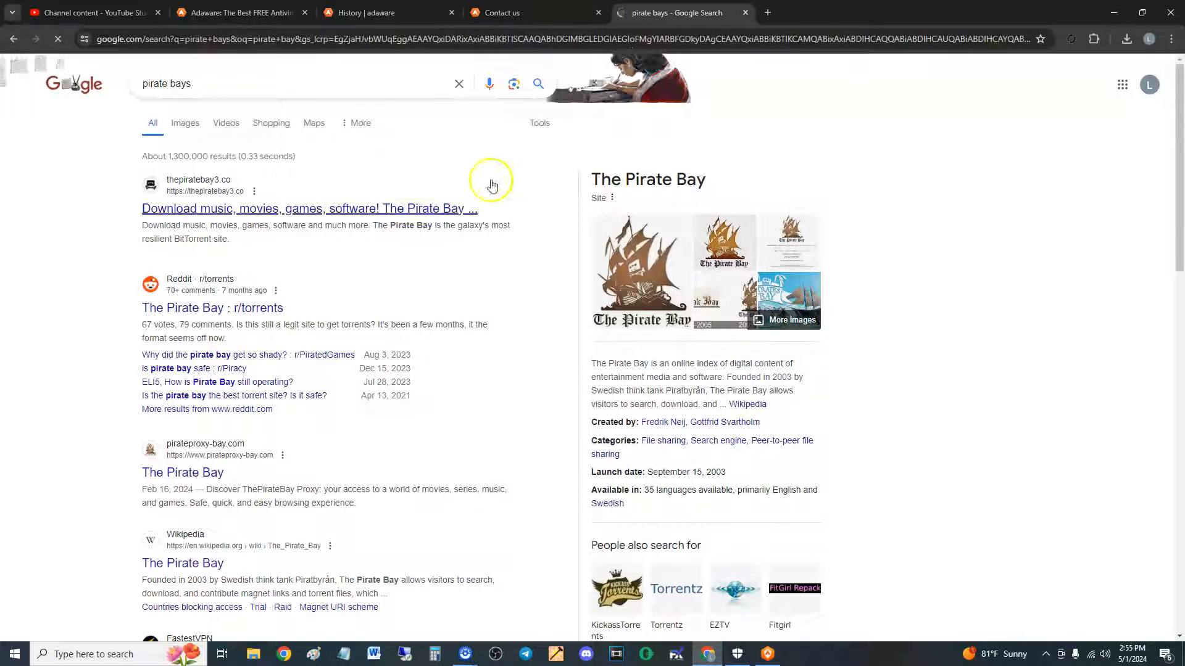
left_click(309, 208)
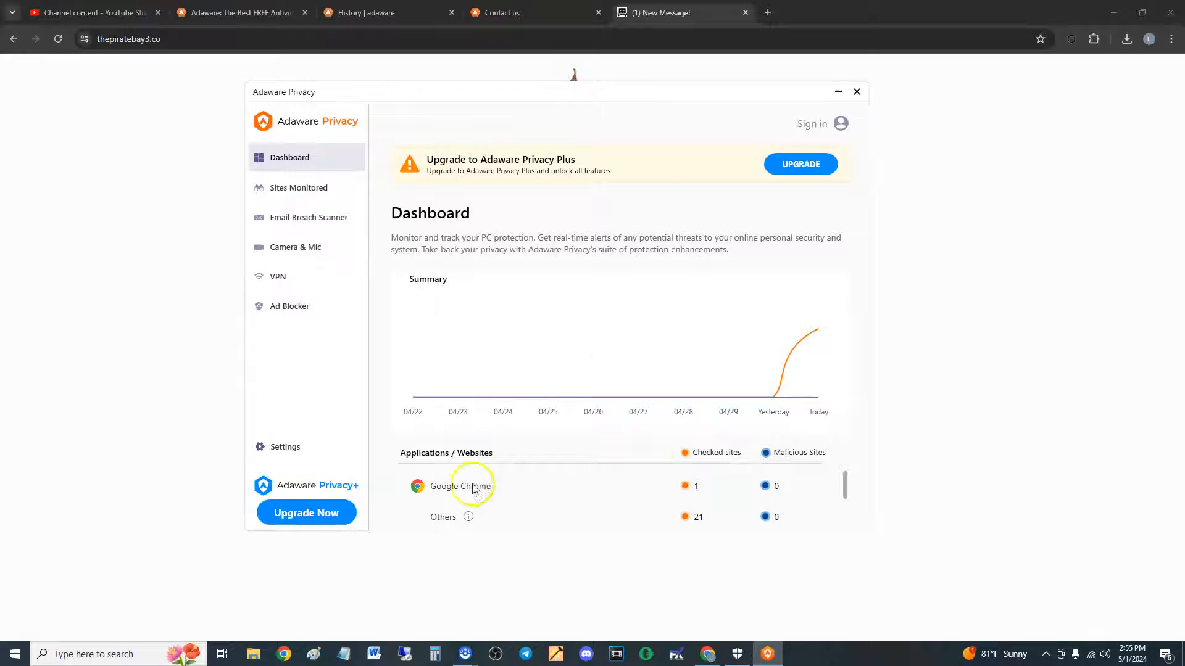
Step: View the last 24 hours monitoring report of two Adaware addresses, ending on Sites Monitored at 216 sites
left_click(298, 188)
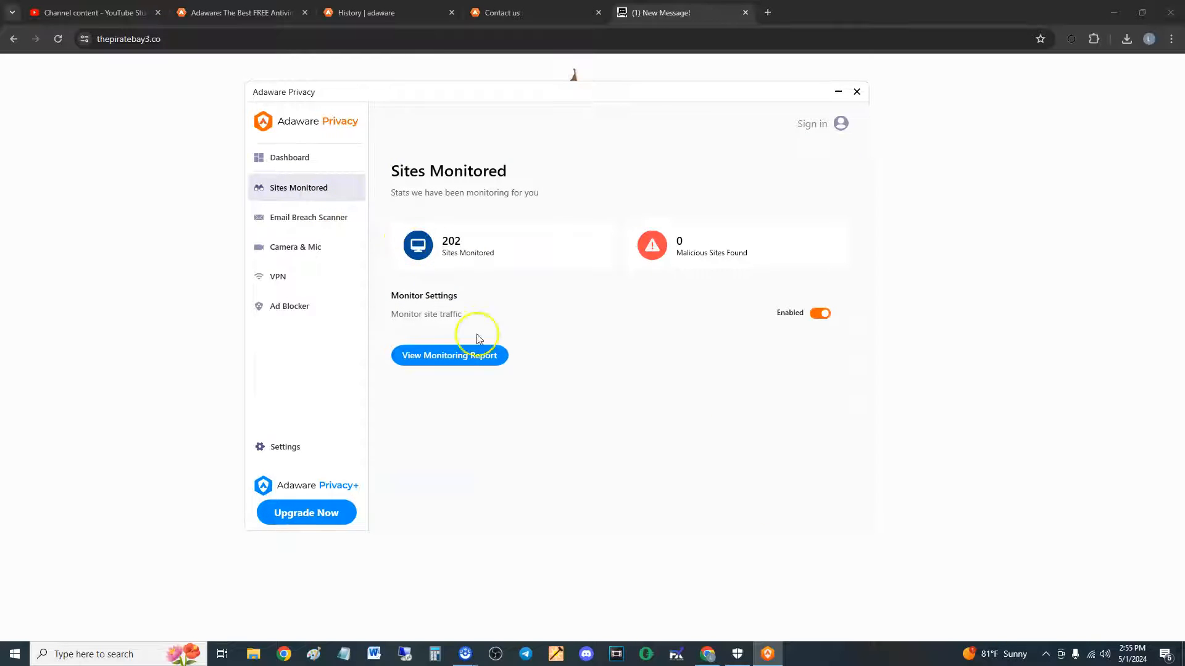
left_click(449, 355)
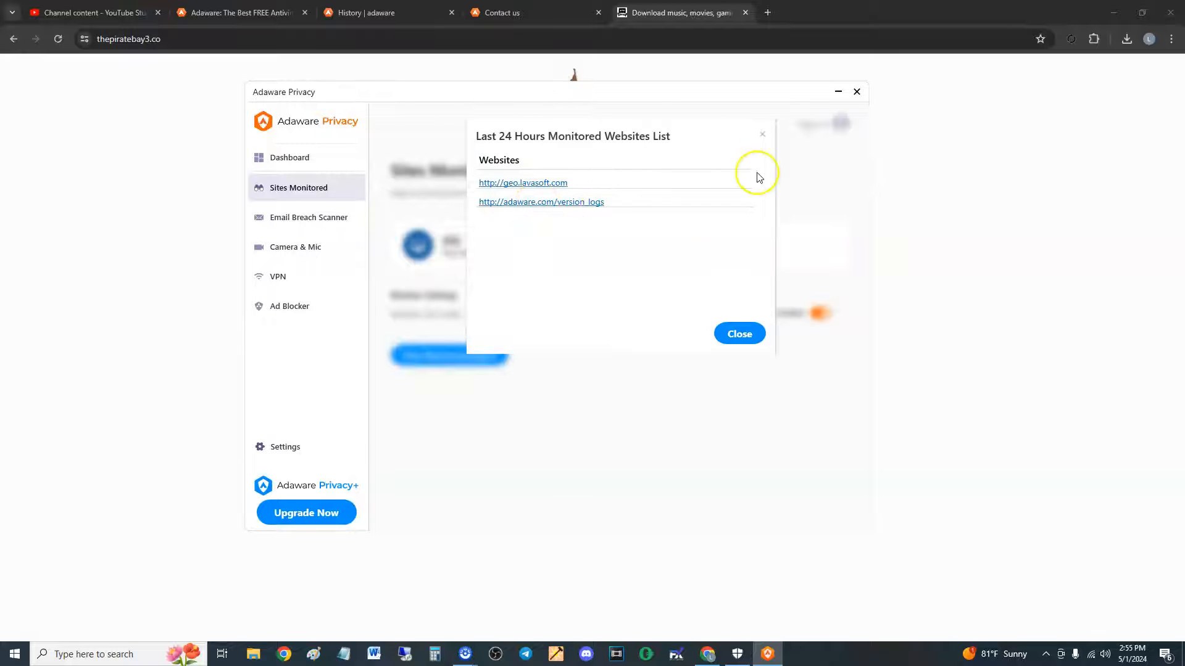
left_click(738, 333)
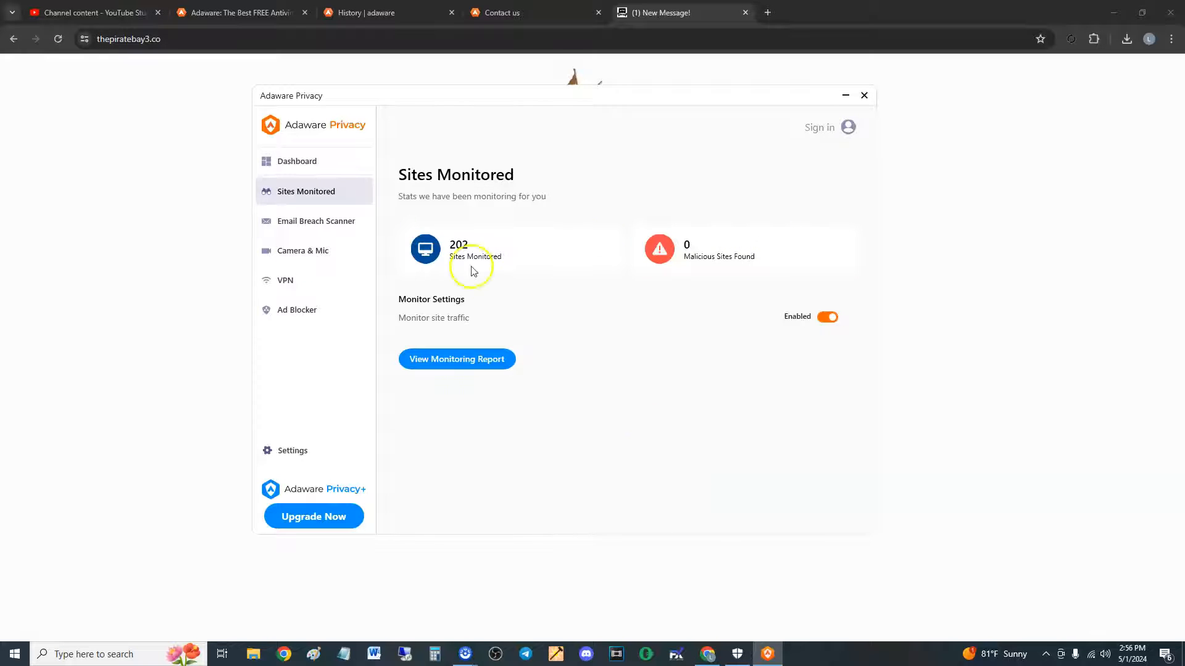
left_click(296, 160)
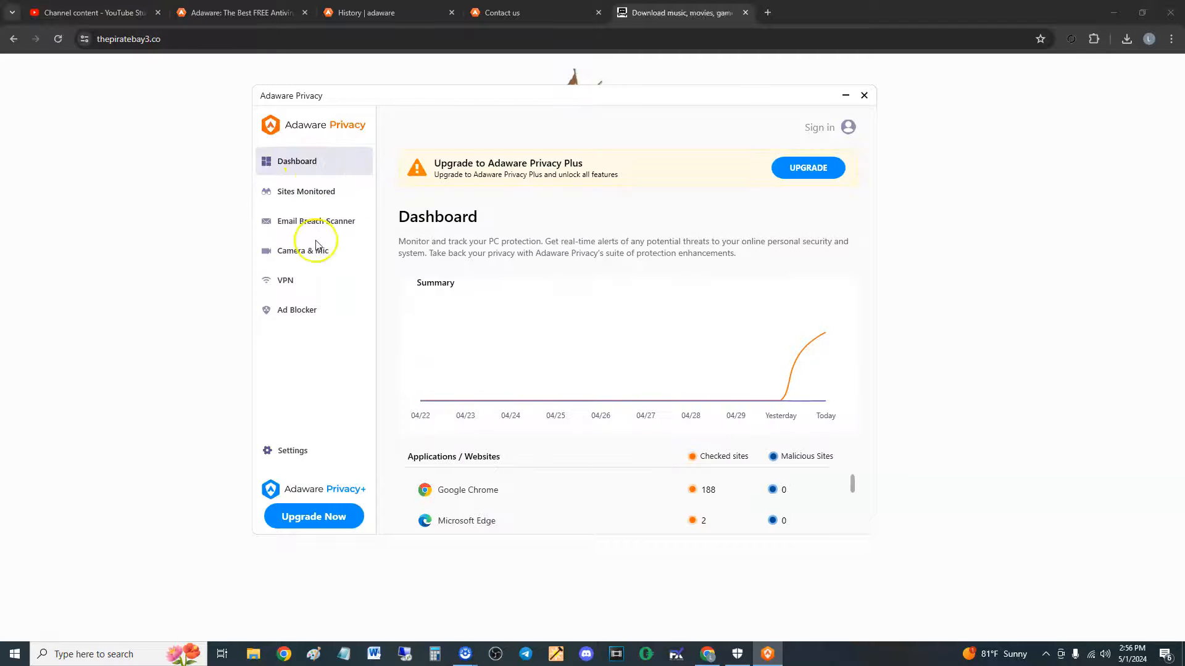
left_click(307, 192)
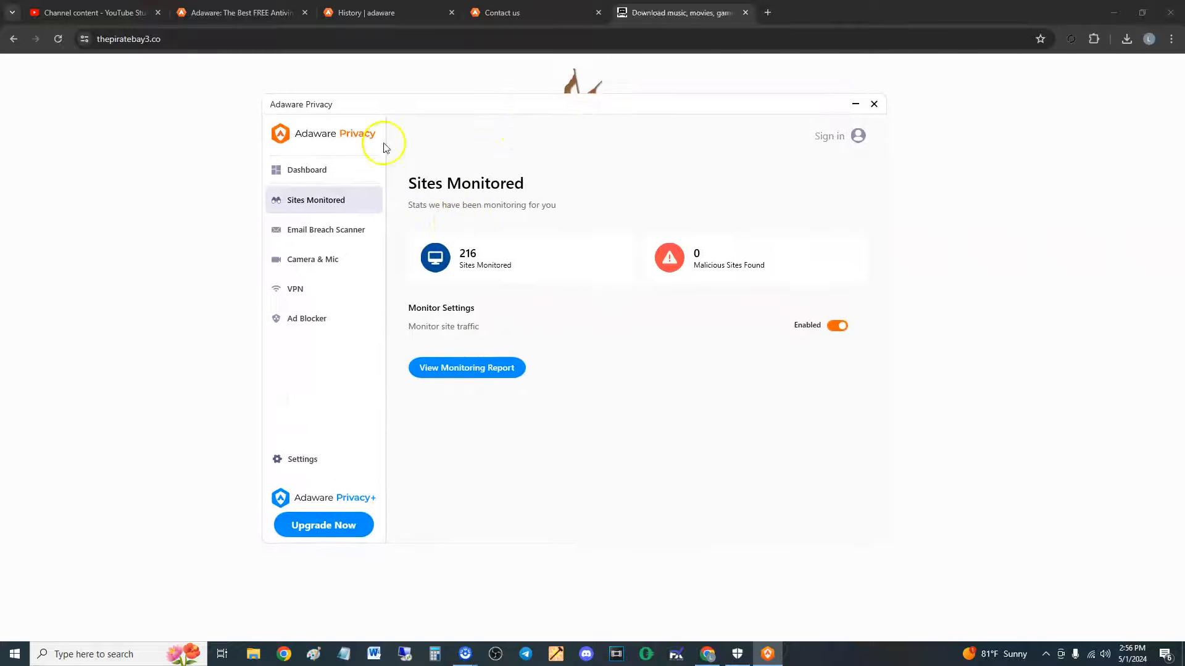
Step: Check the Email Breach Scanner and the Camera & Mic page showing zero app accesses
left_click(325, 230)
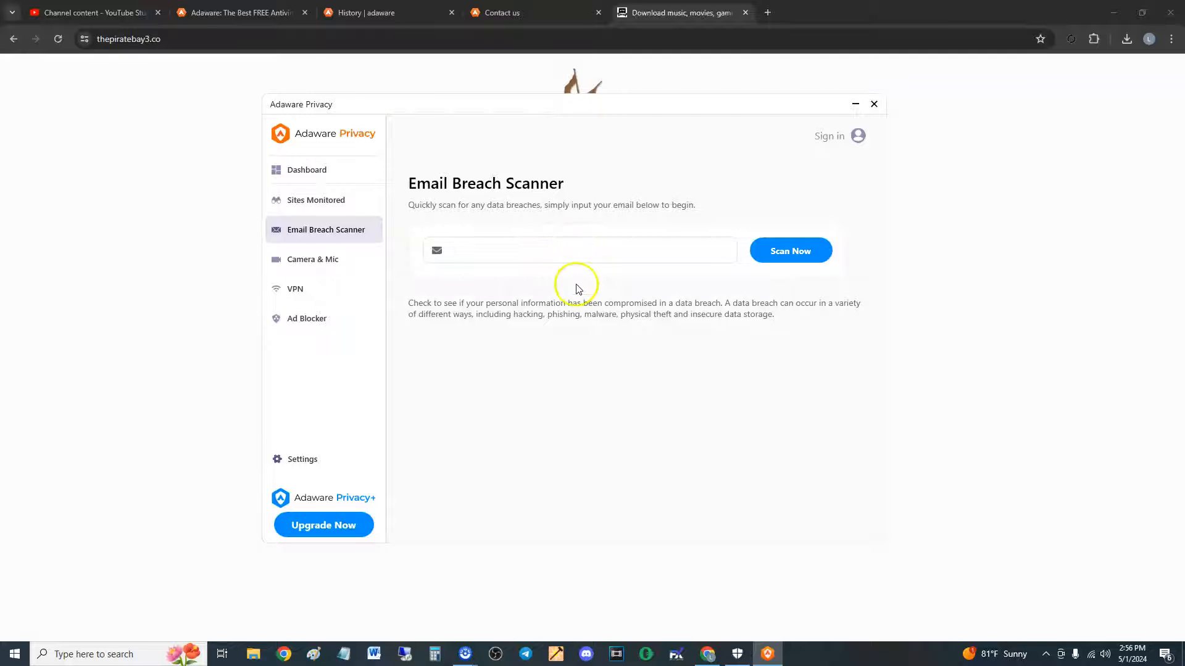
mouse_move(359, 281)
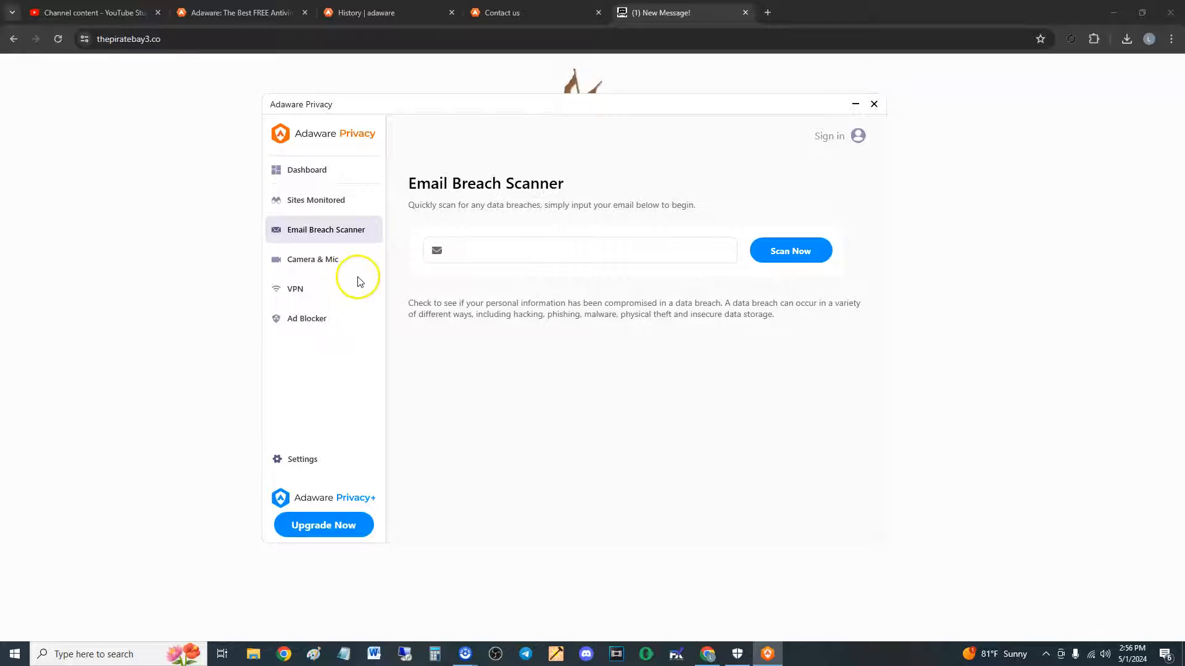
left_click(312, 259)
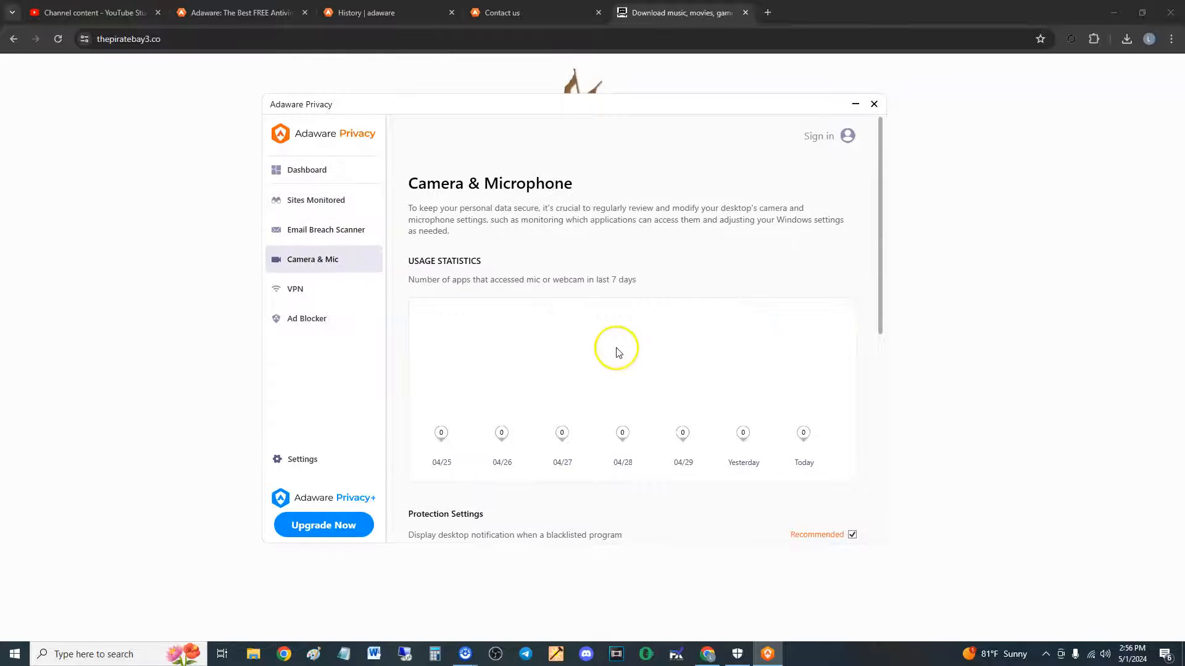
scroll("down", 3)
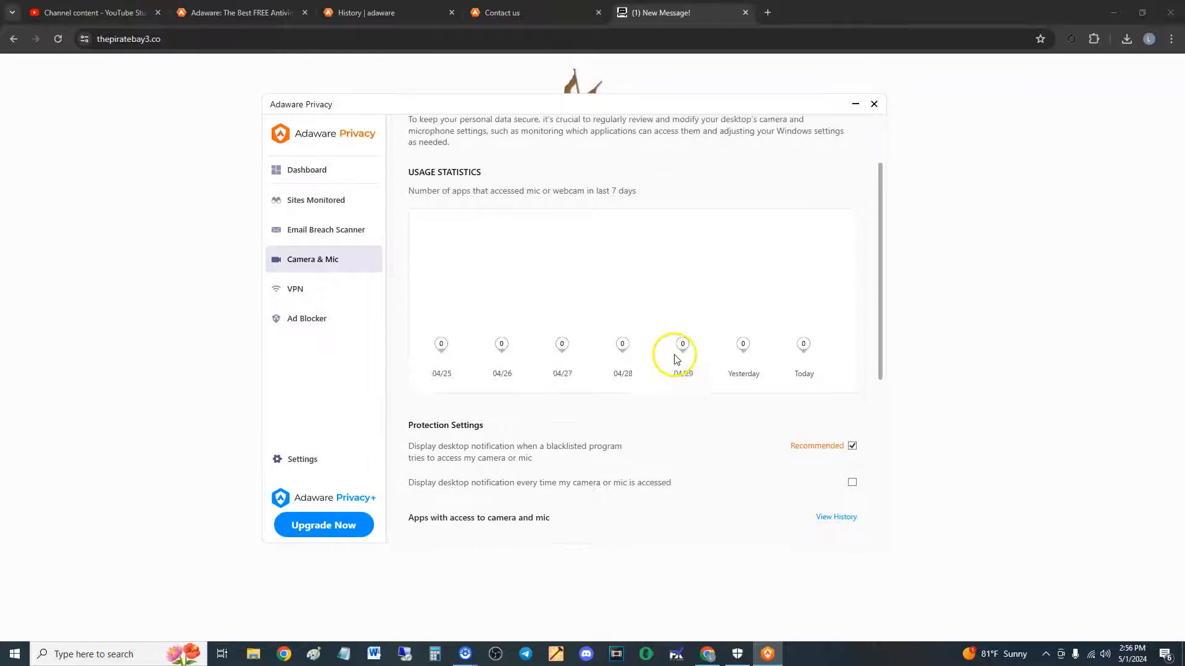
scroll("down", 3)
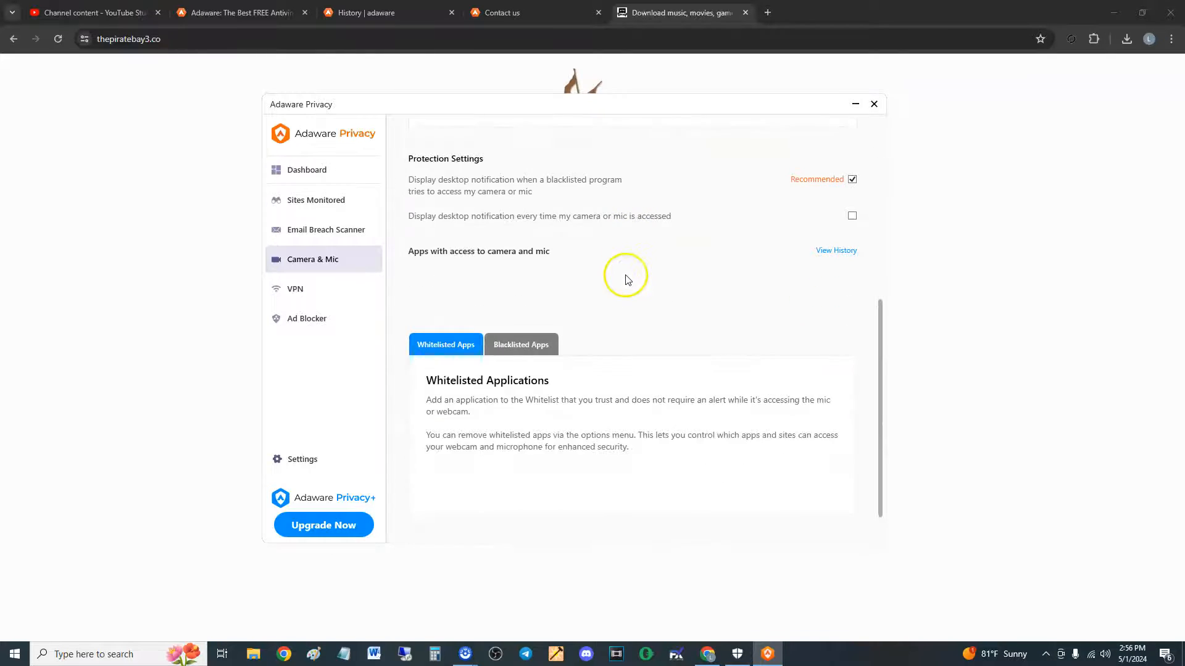
scroll("up", 3)
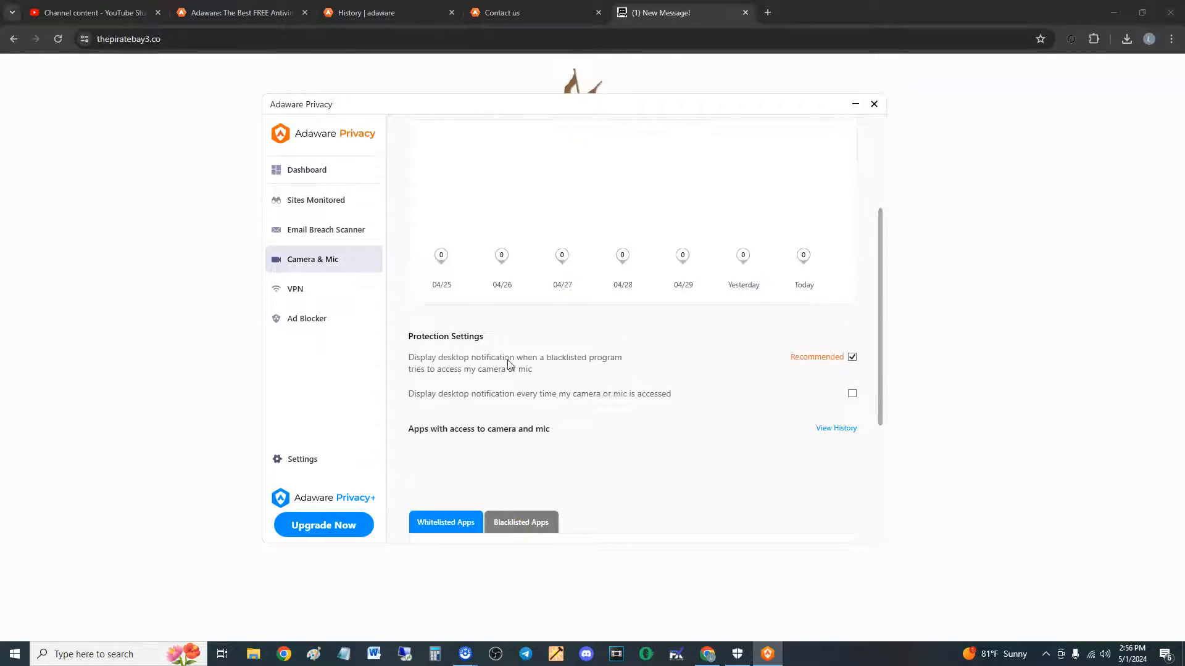
Step: From the VPN section, start Unlock Now to reach the Privacy Plus checkout page
left_click(295, 289)
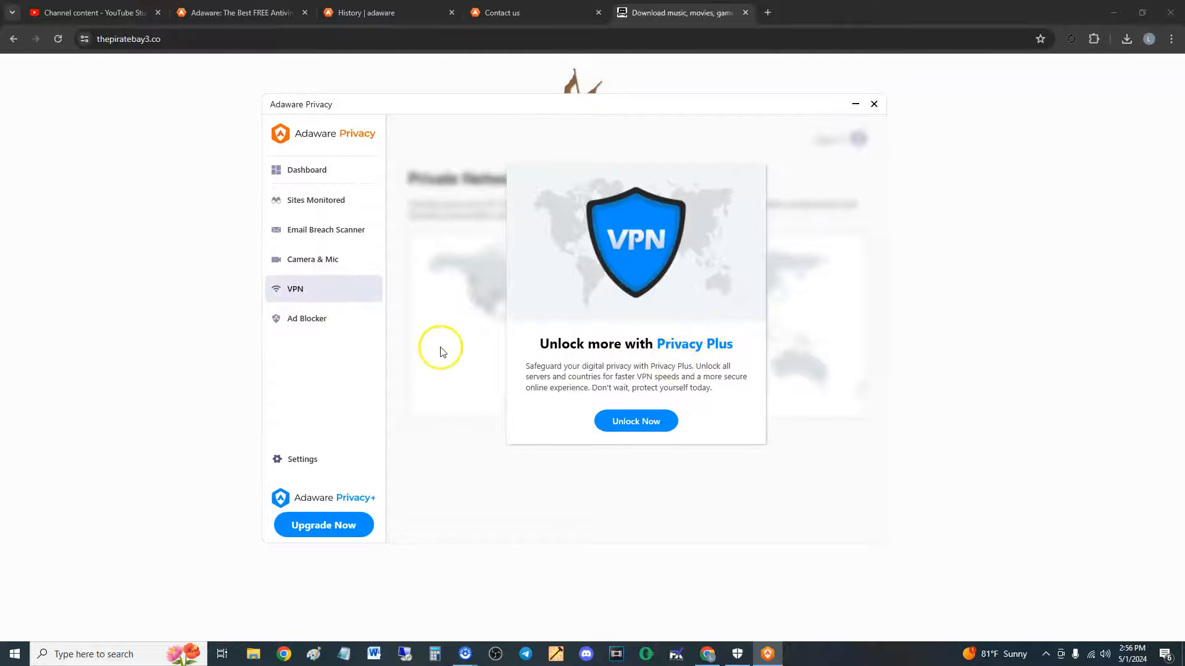
left_click(635, 421)
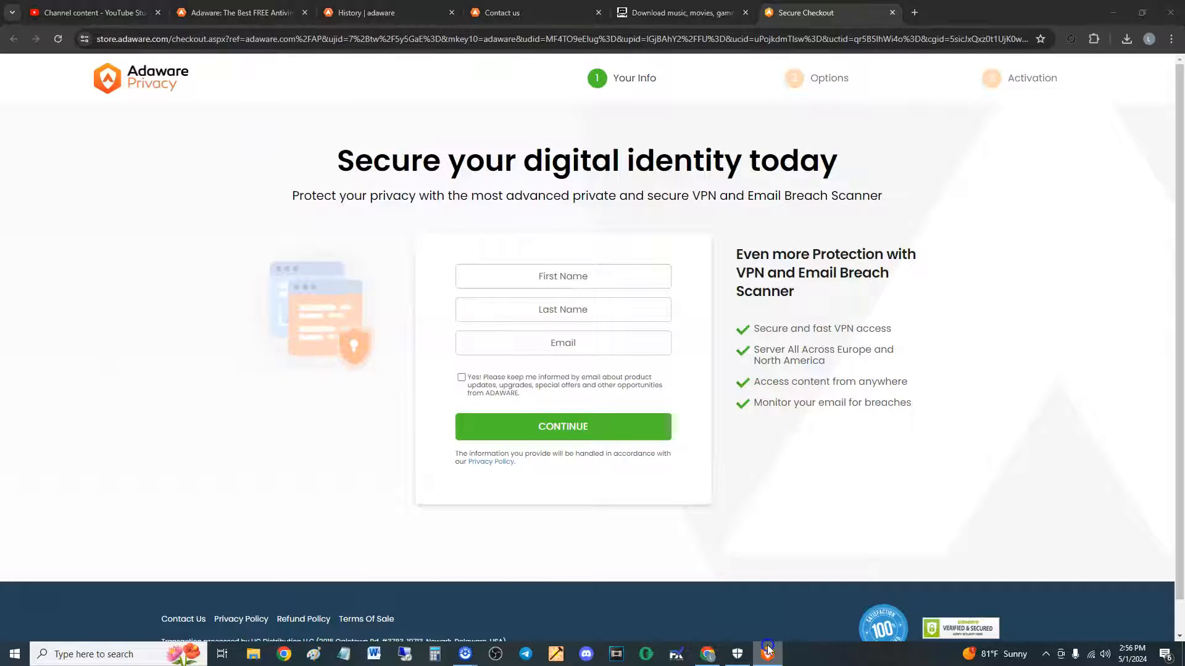
Step: From Adaware Privacy's Ad Blocker page, add Adaware AdBlock to Chrome and dismiss the pin tip
left_click(766, 654)
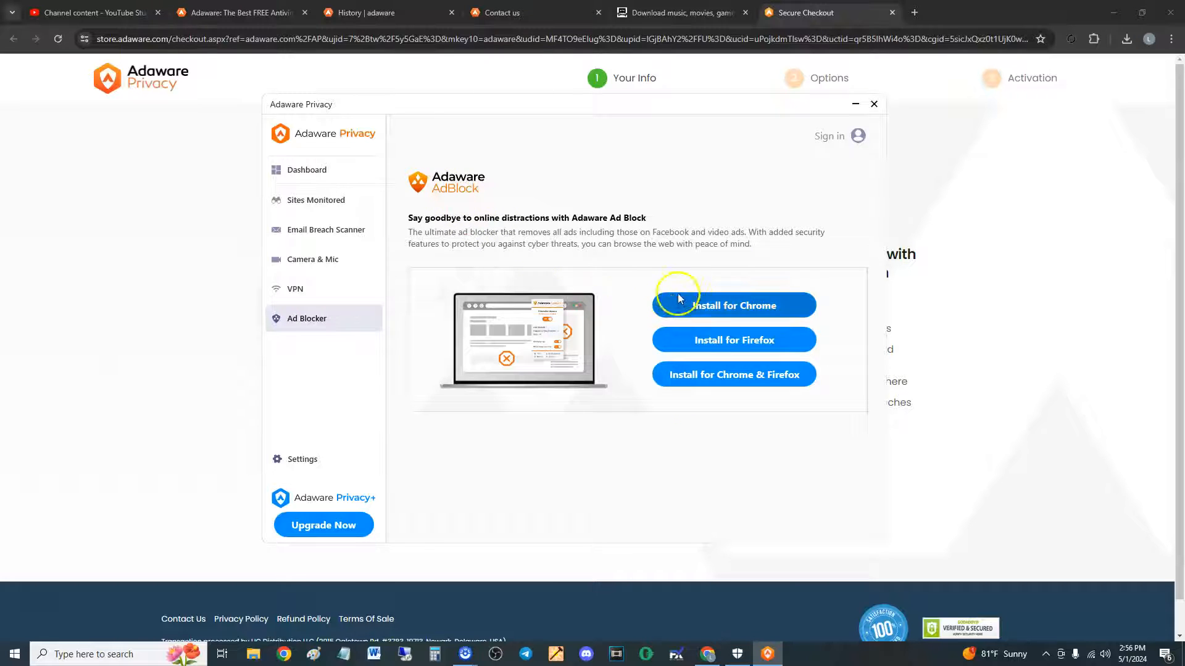
left_click(732, 305)
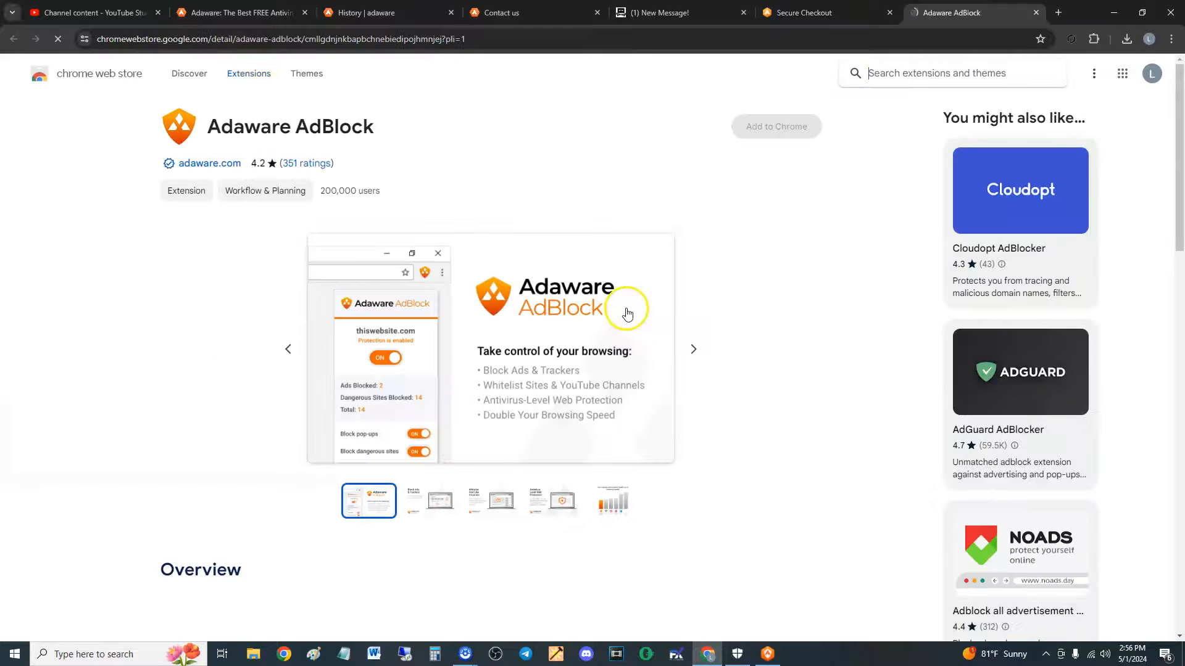
left_click(775, 126)
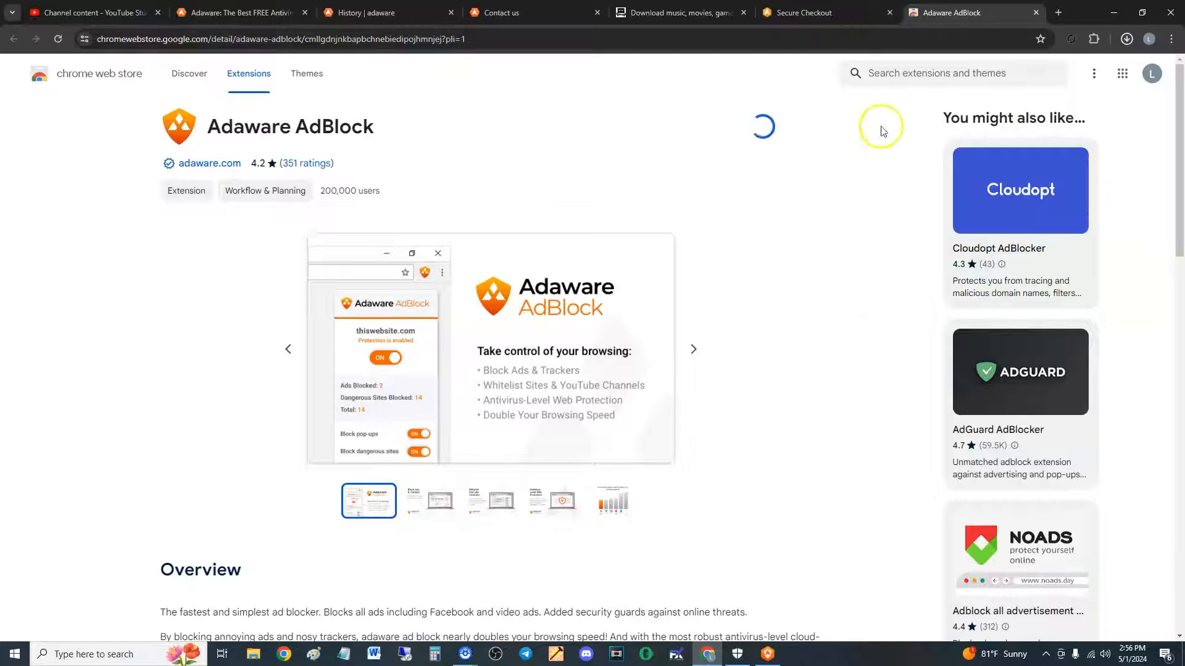
left_click(1125, 38)
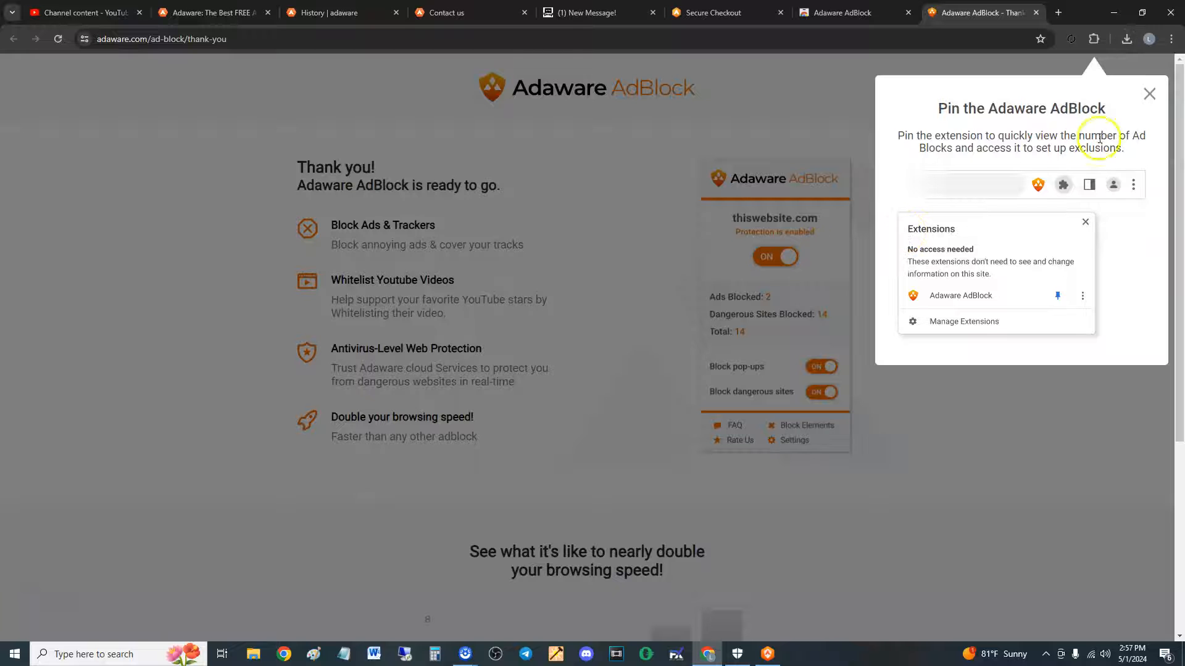
left_click(1148, 94)
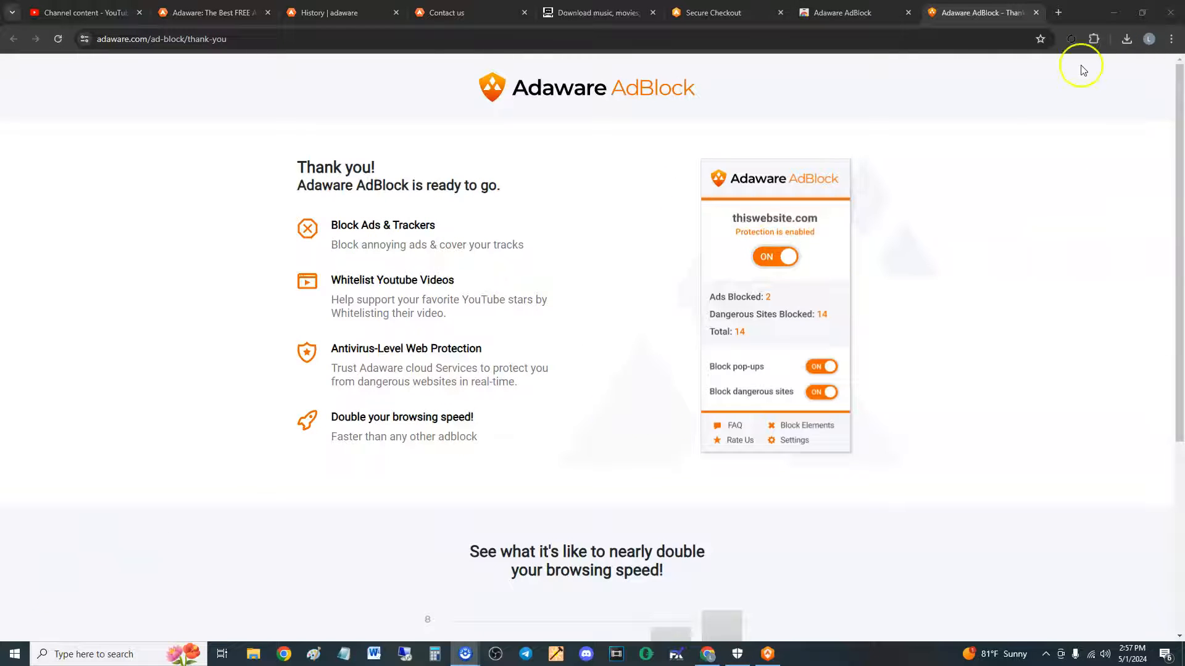
left_click(1094, 38)
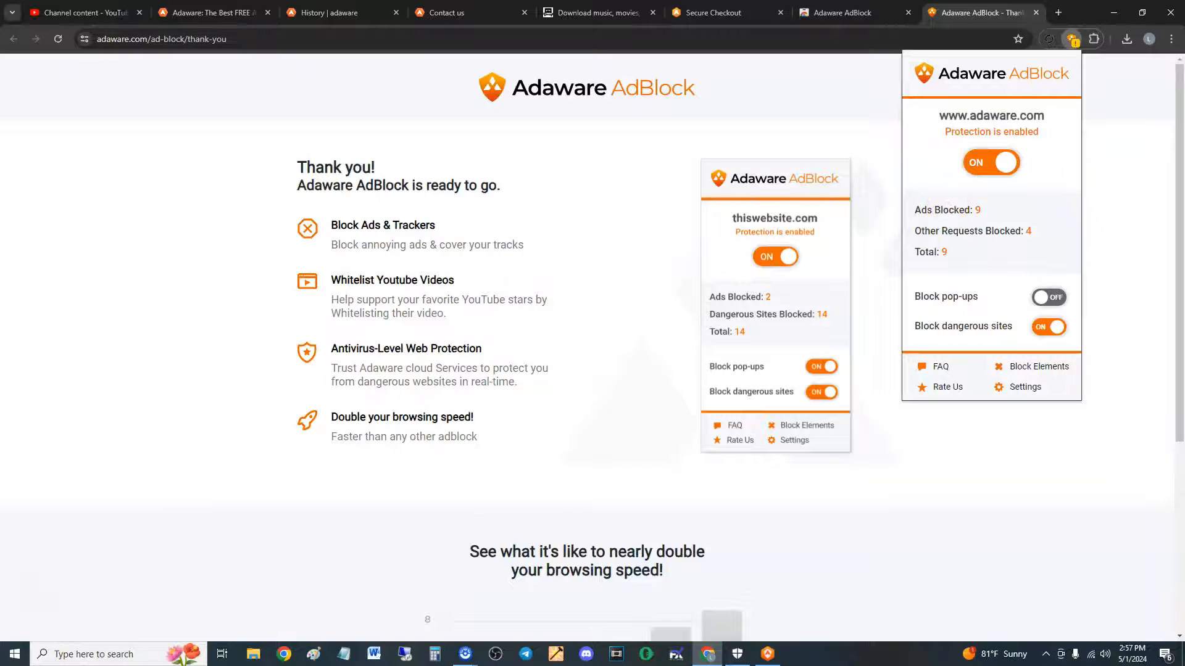
mouse_move(955, 212)
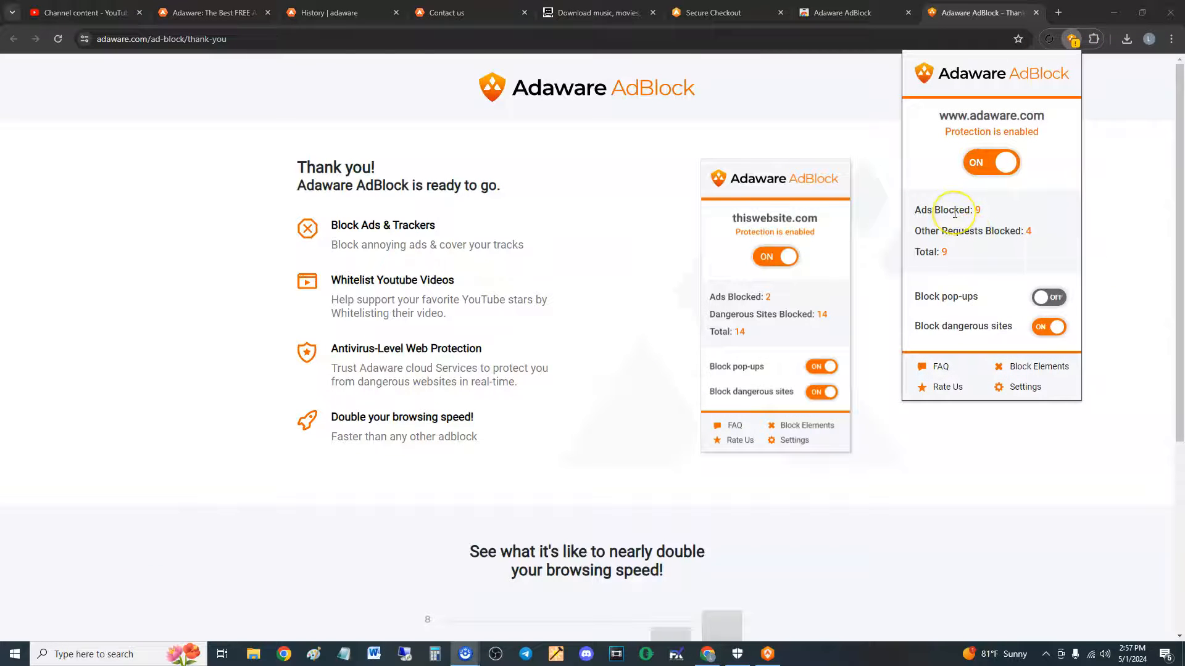
mouse_move(983, 246)
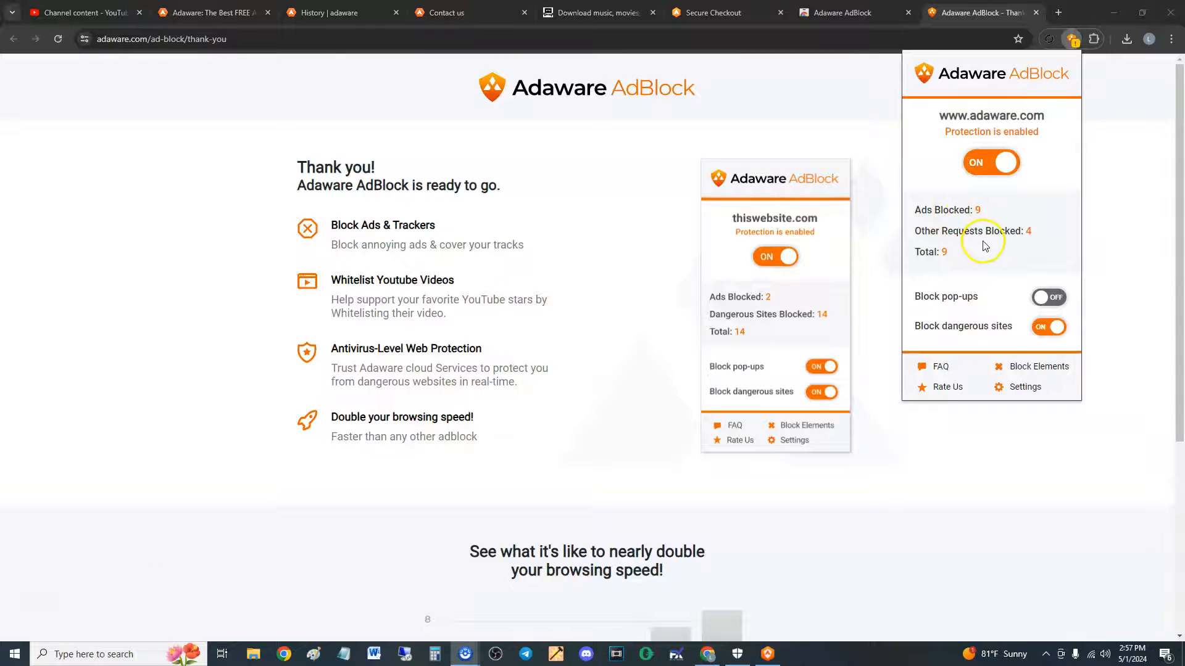
mouse_move(965, 308)
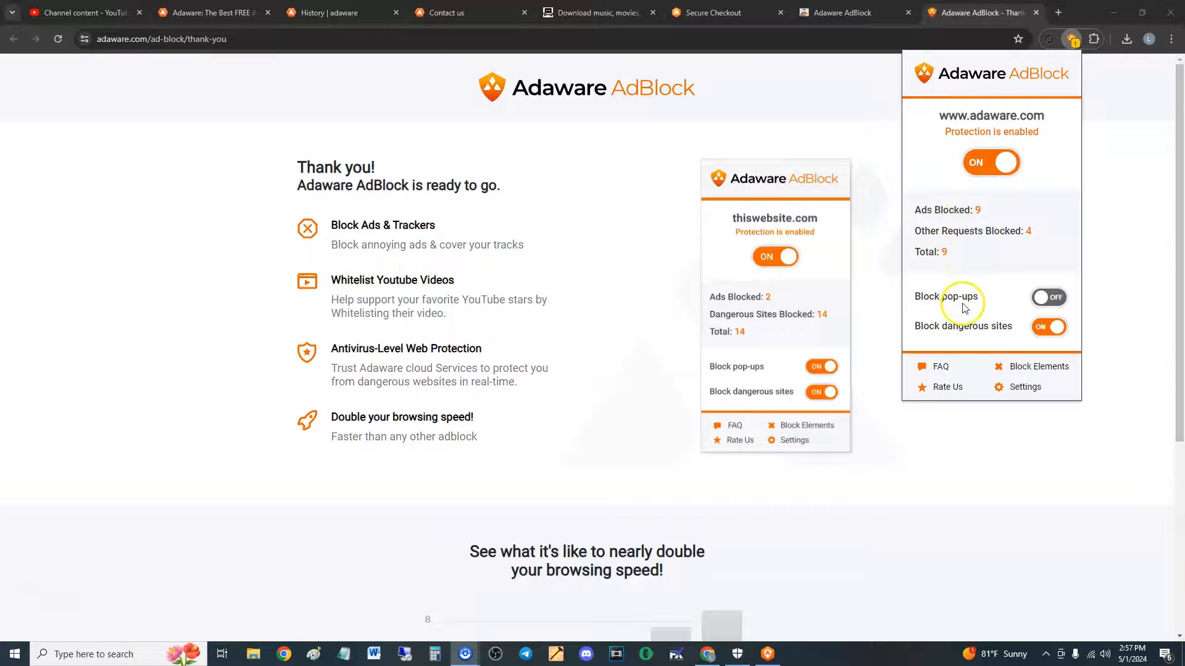
left_click(1047, 297)
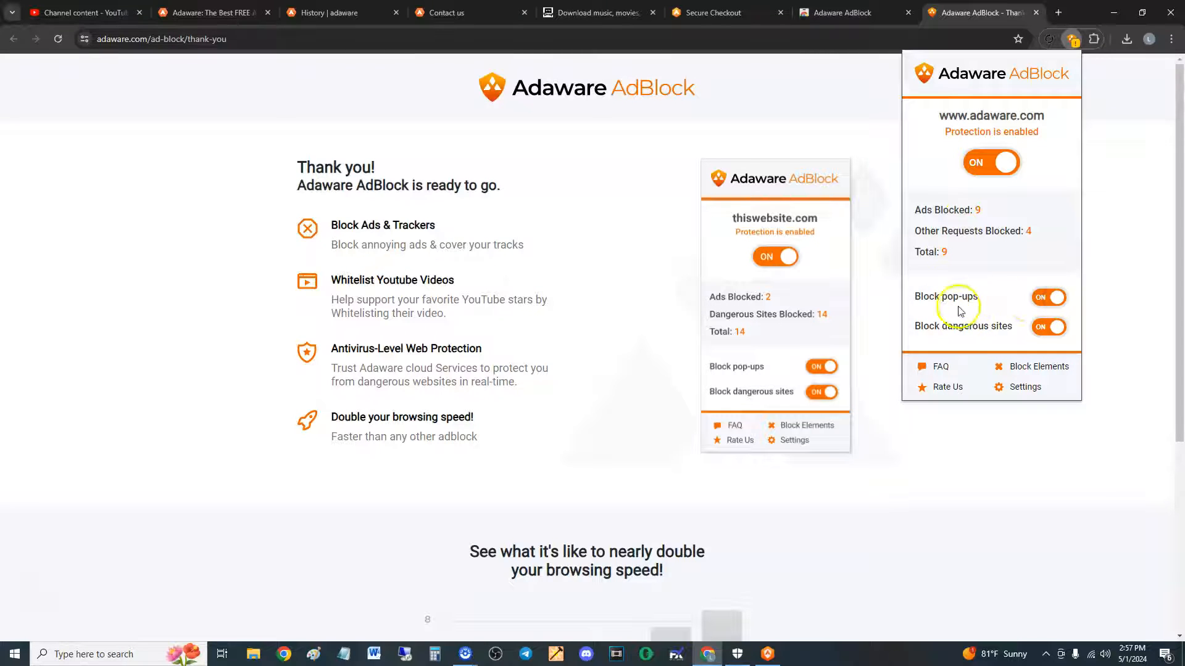
mouse_move(1038, 342)
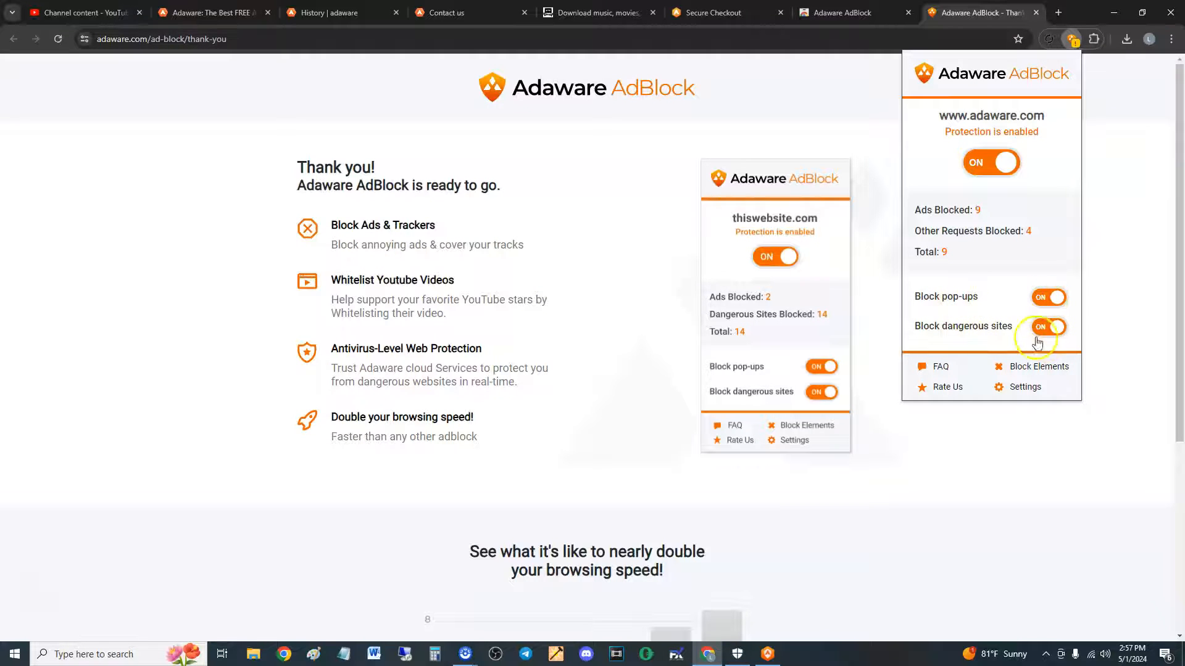
mouse_move(1018, 325)
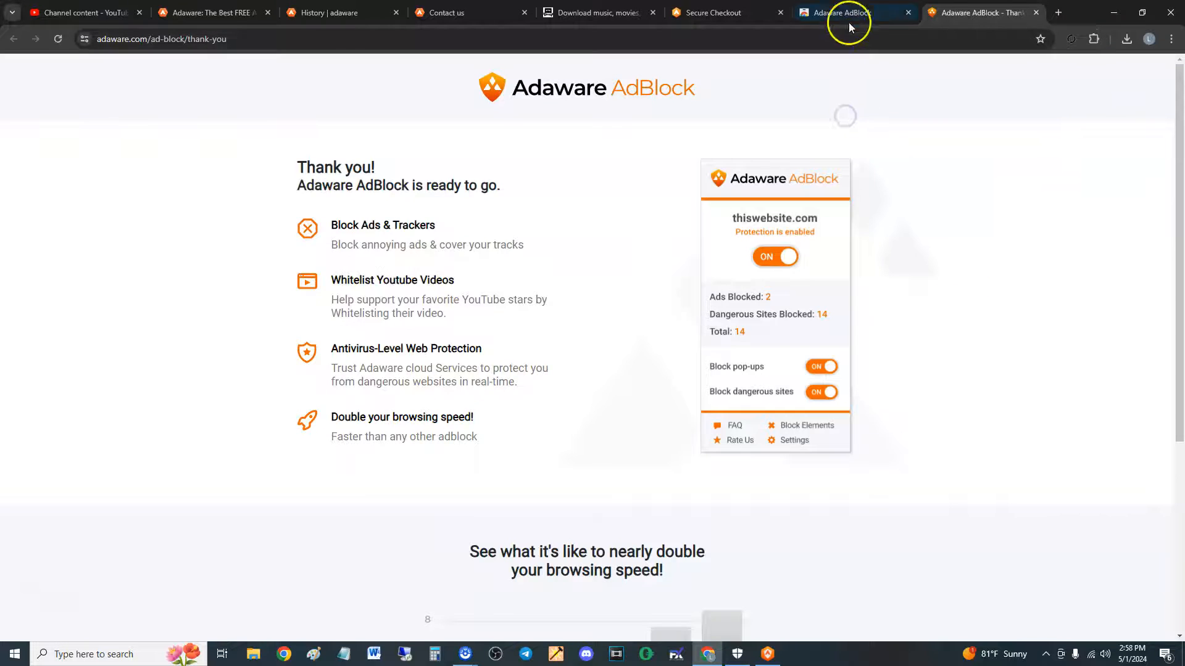
Step: Trigger Pirate Bay's fake update pop-ups so Adaware AdBlock shows its blocked-page warning
left_click(597, 13)
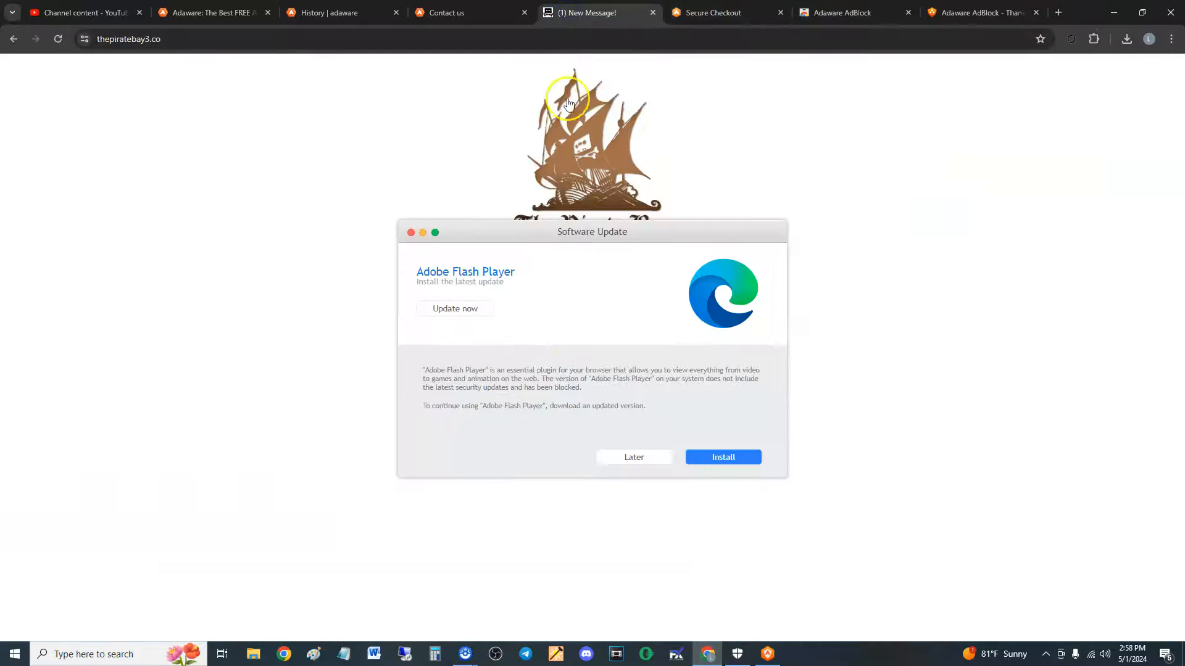
mouse_move(593, 465)
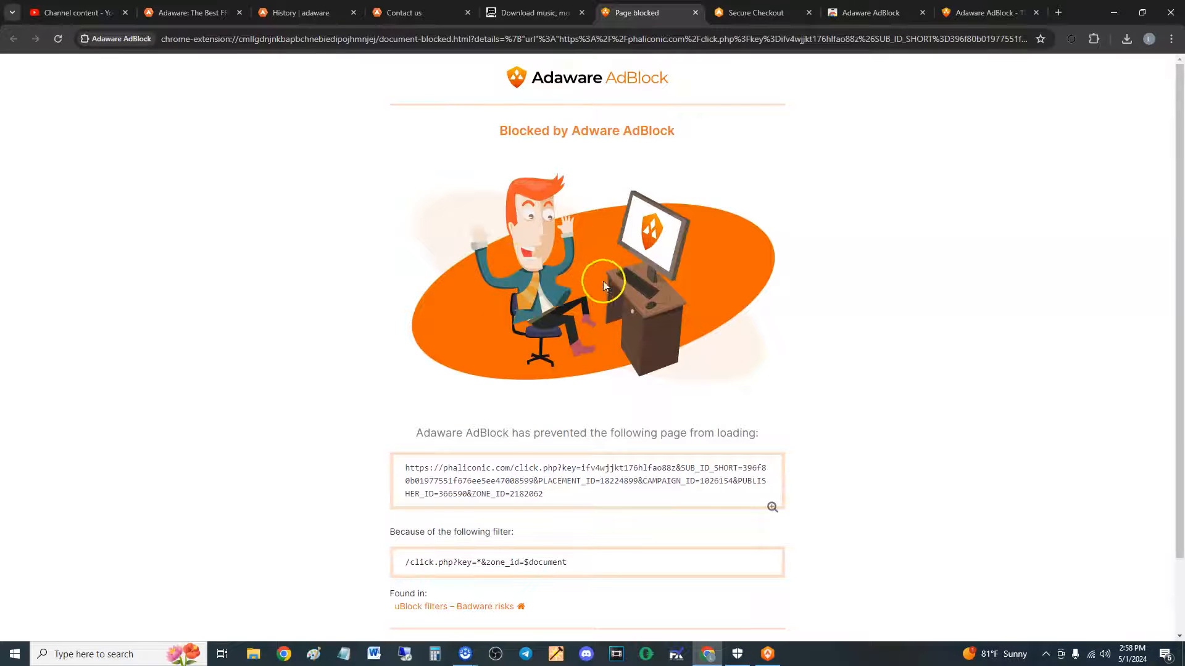
mouse_move(680, 302)
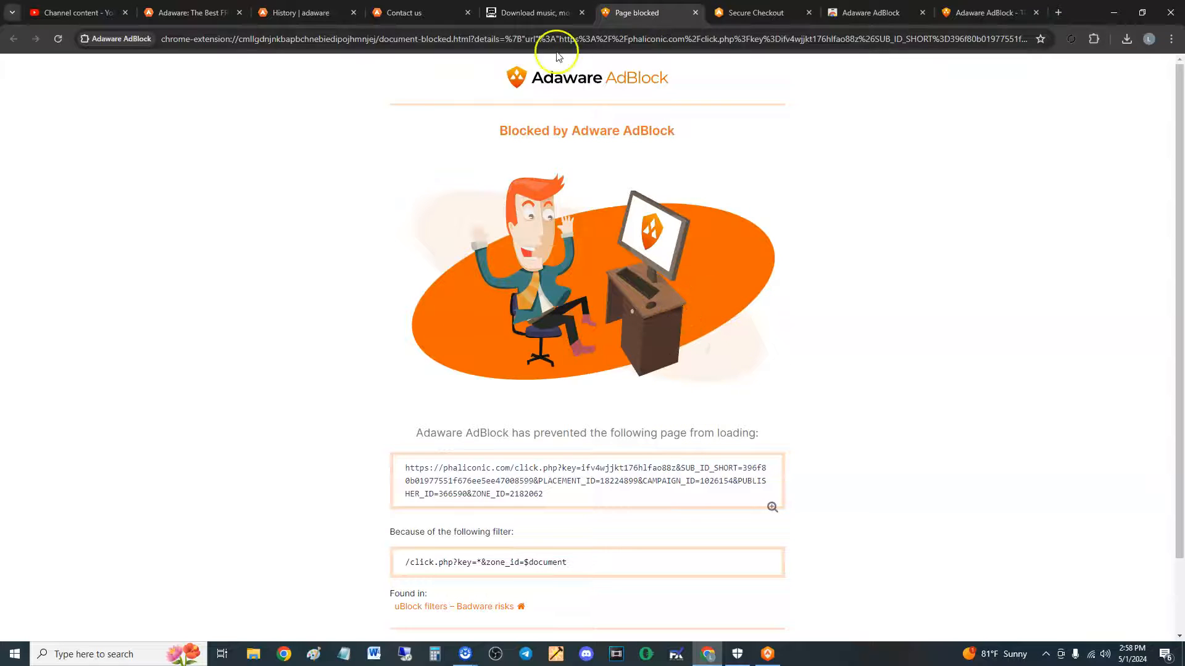
left_click(529, 12)
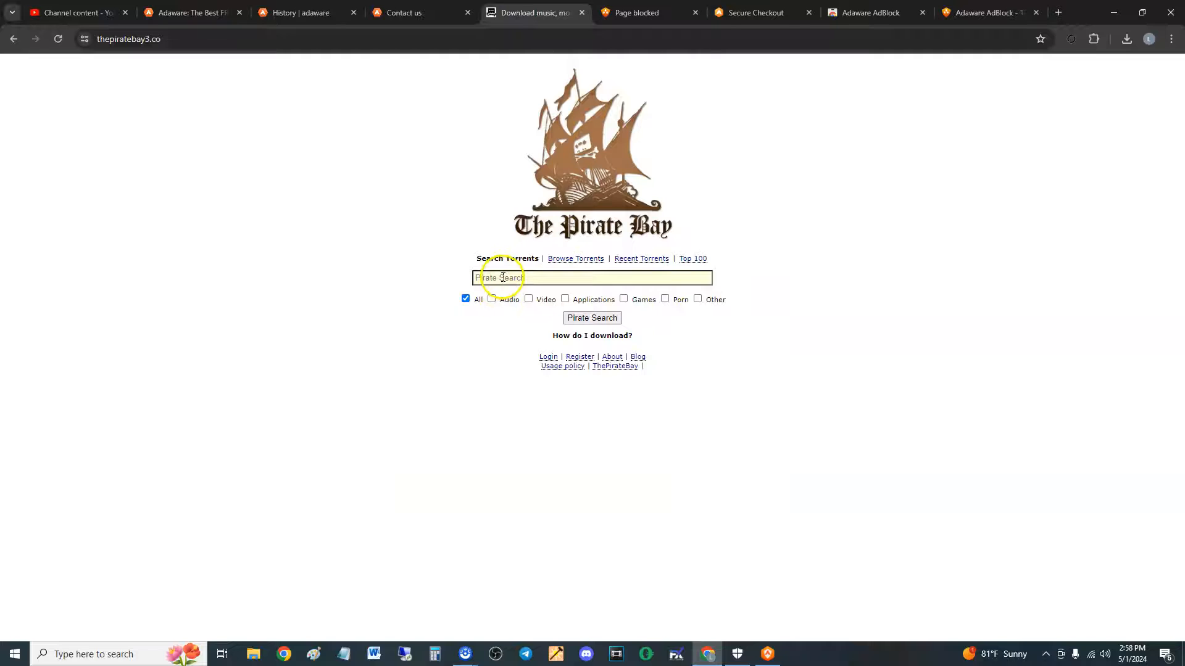
left_click(638, 13)
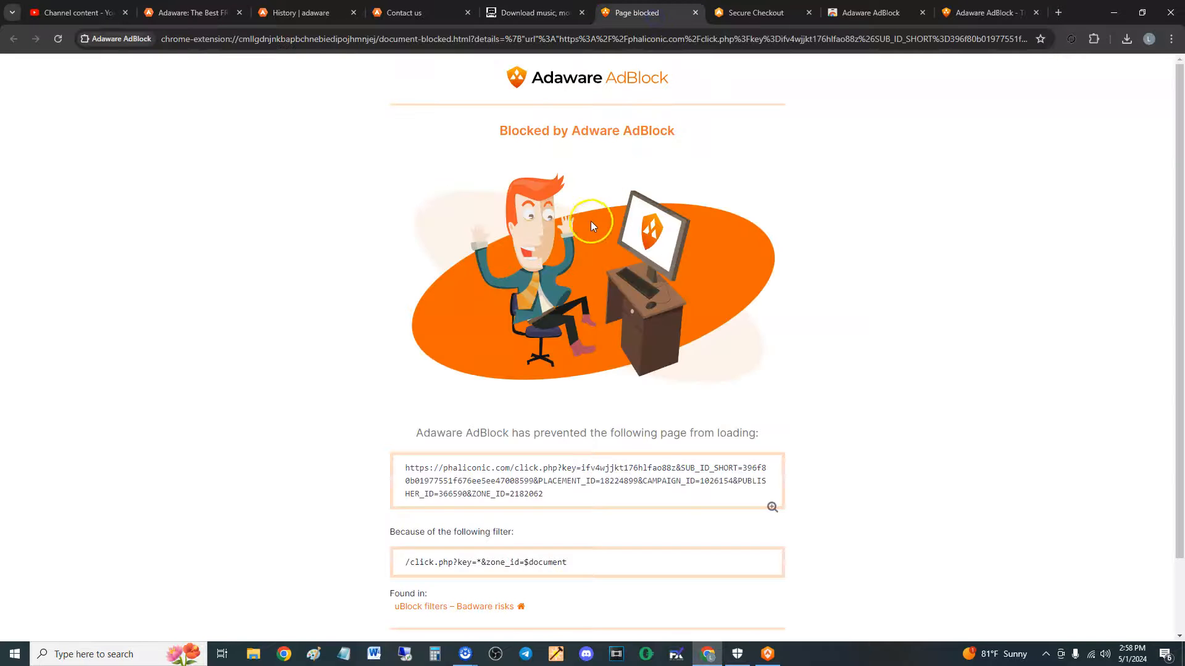
mouse_move(711, 309)
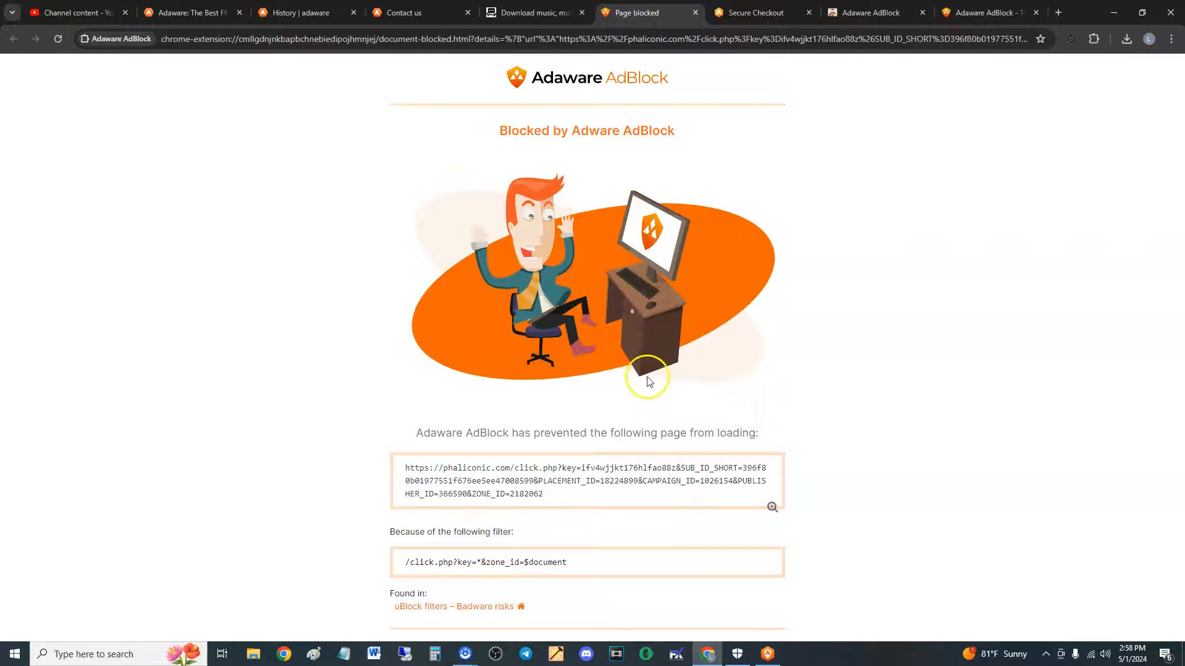
Step: Review the 'Blocked by Adaware AdBlock' page for phaliconic.com and return to the Pirate Bay search
scroll("down", 3)
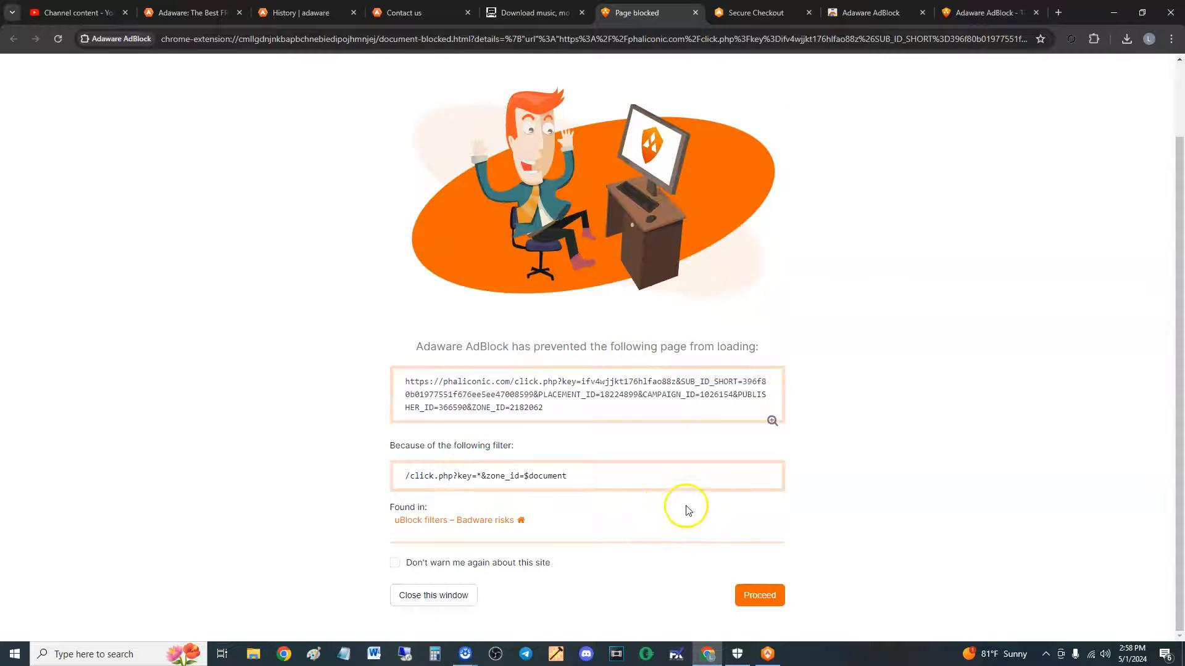
scroll("up", 3)
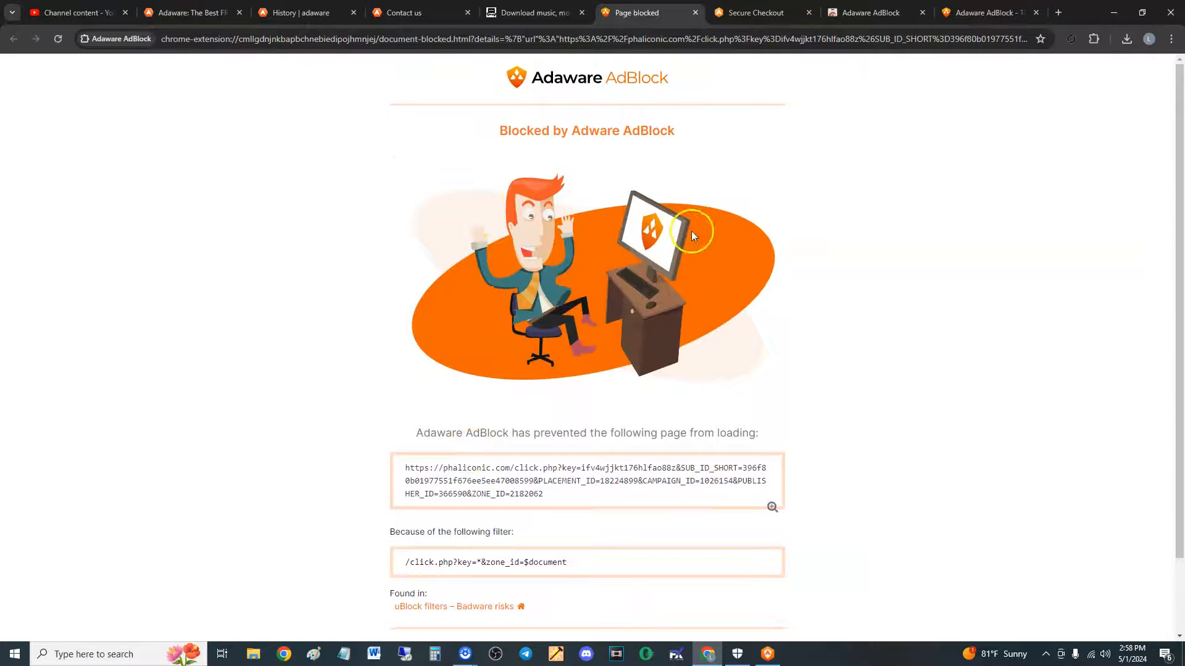
left_click(533, 13)
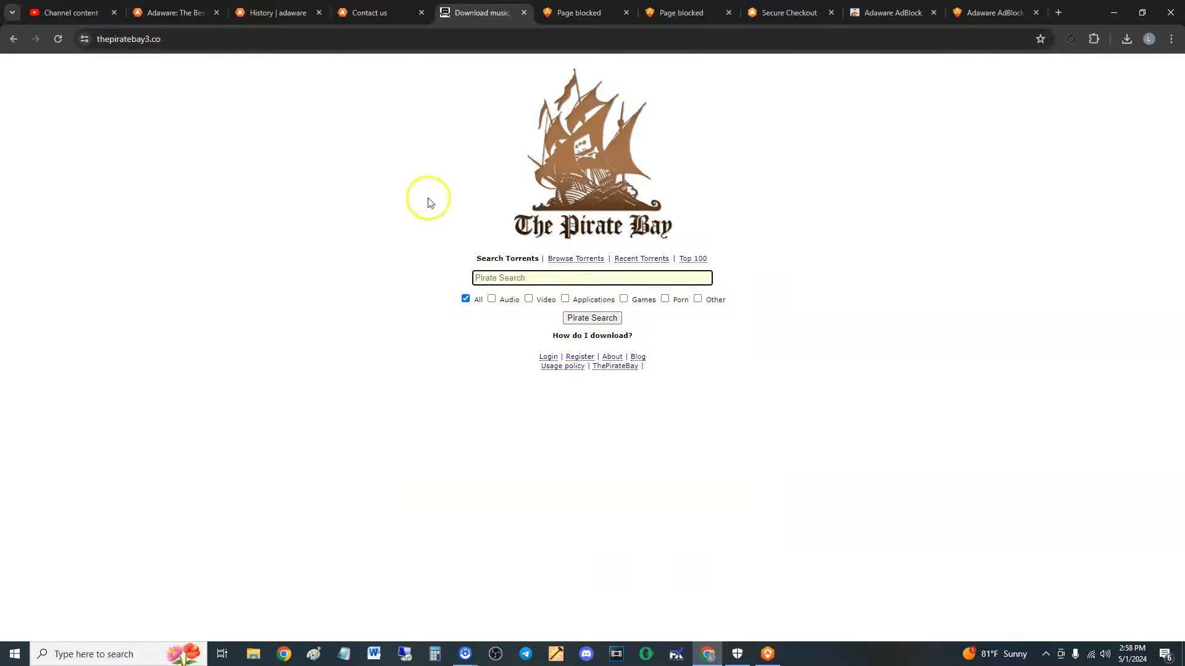
mouse_move(604, 284)
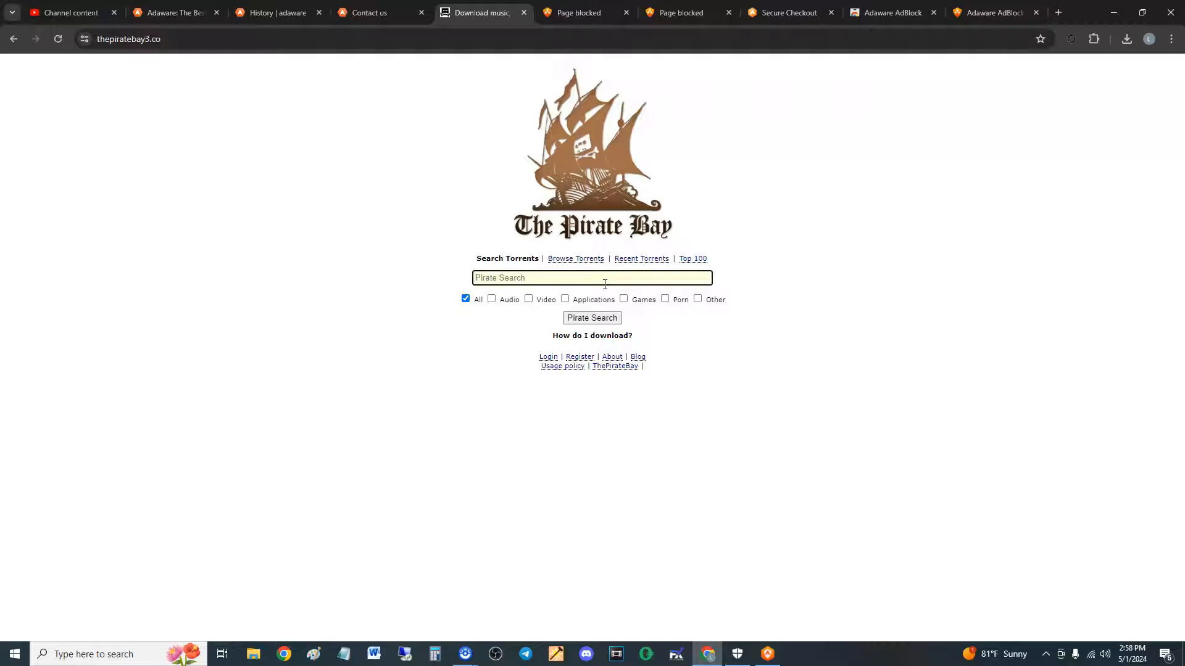
Step: Search Pirate Bay for 'the chosen' and get the XCOM 2 War of the Chosen torrent
type("the chos")
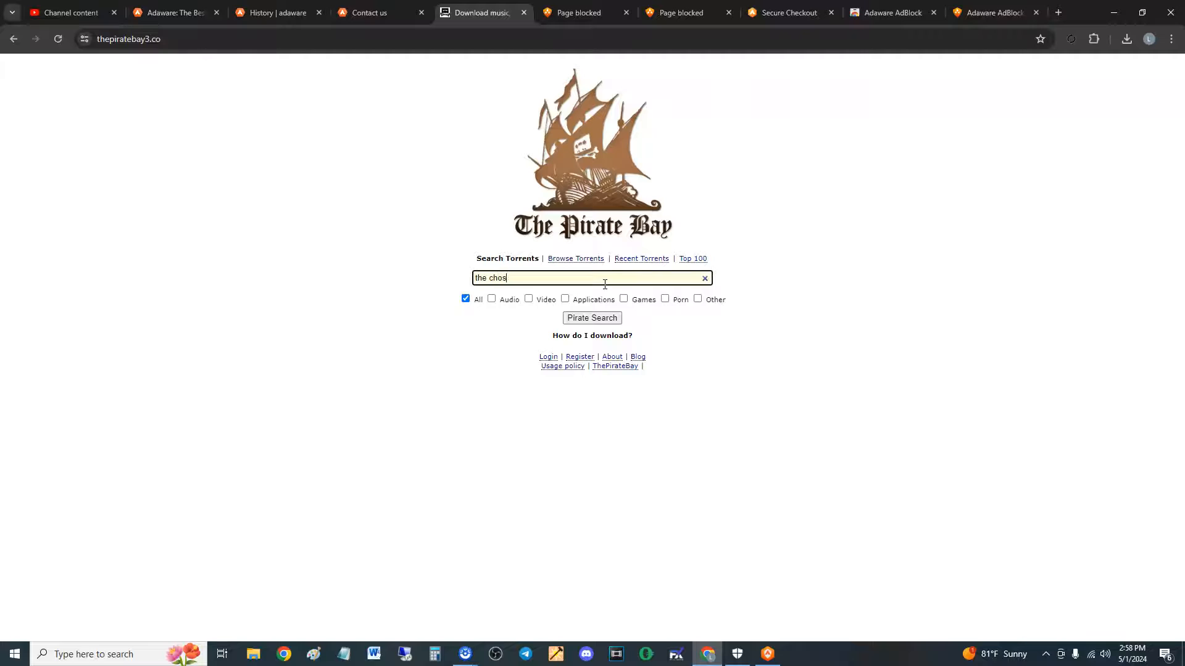
left_click(591, 317)
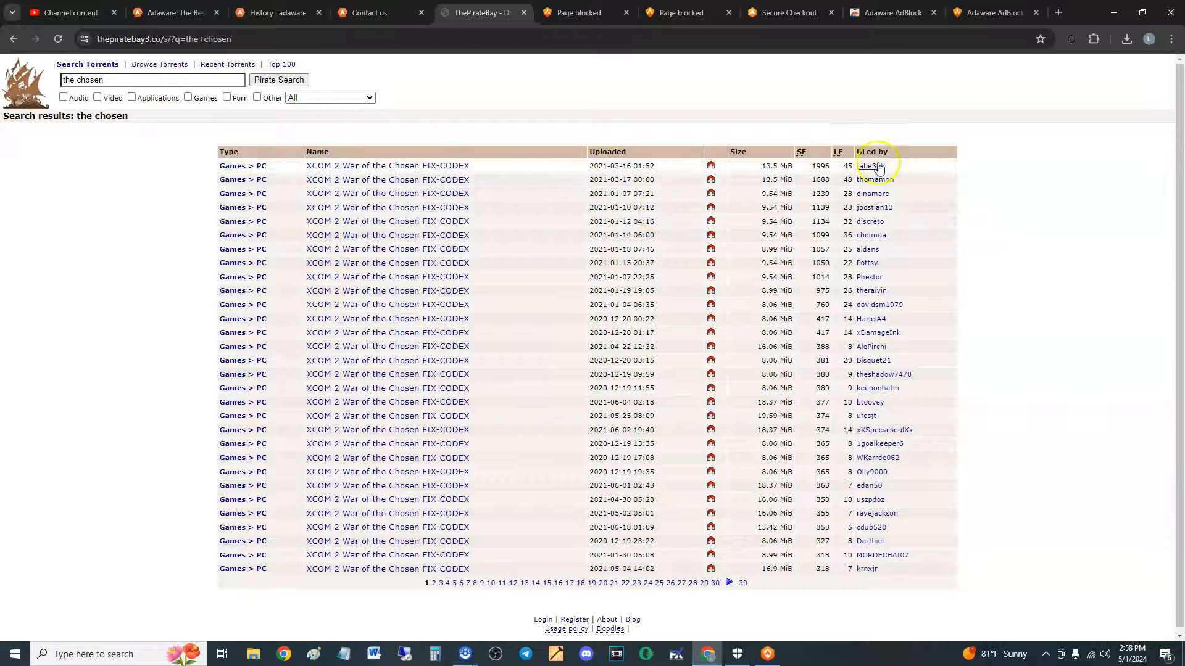
left_click(387, 165)
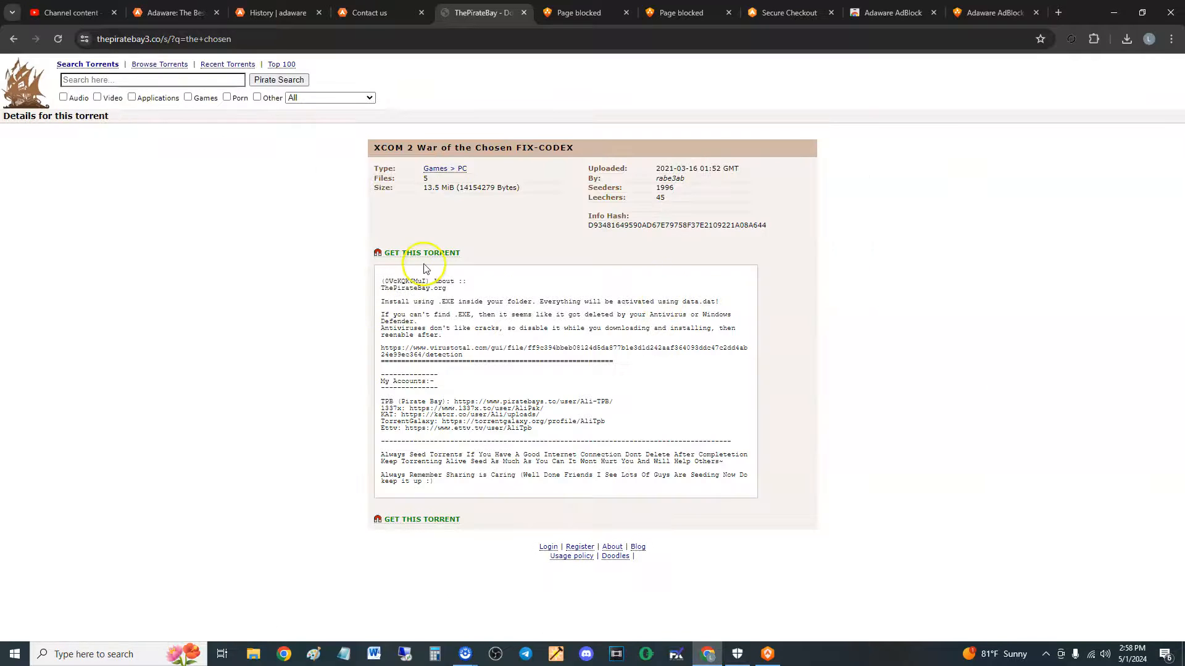
left_click(422, 252)
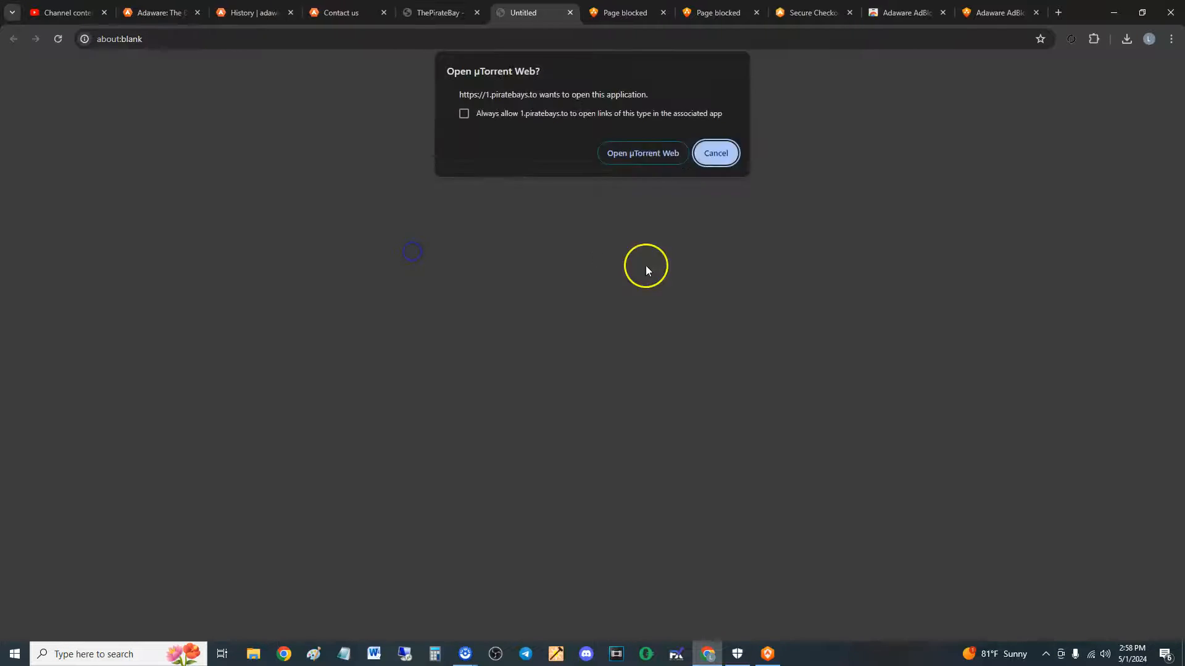
mouse_move(715, 153)
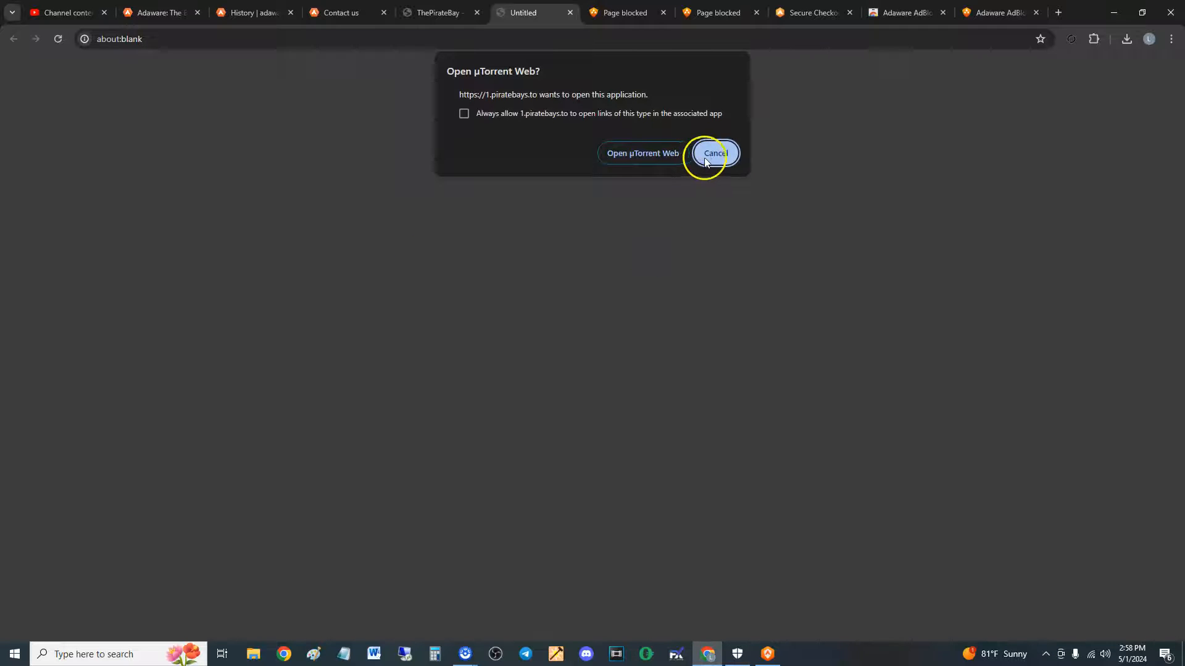
Step: Decline launching µTorrent Web and return to the Adaware AdBlock thank-you page
left_click(713, 153)
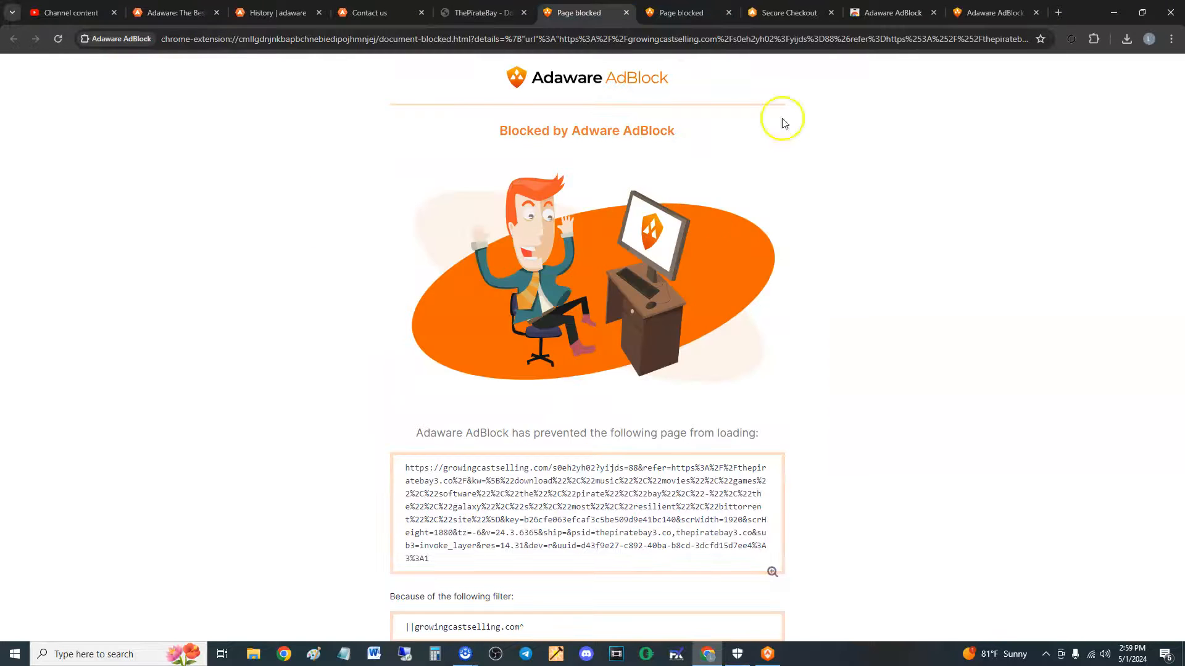
left_click(787, 12)
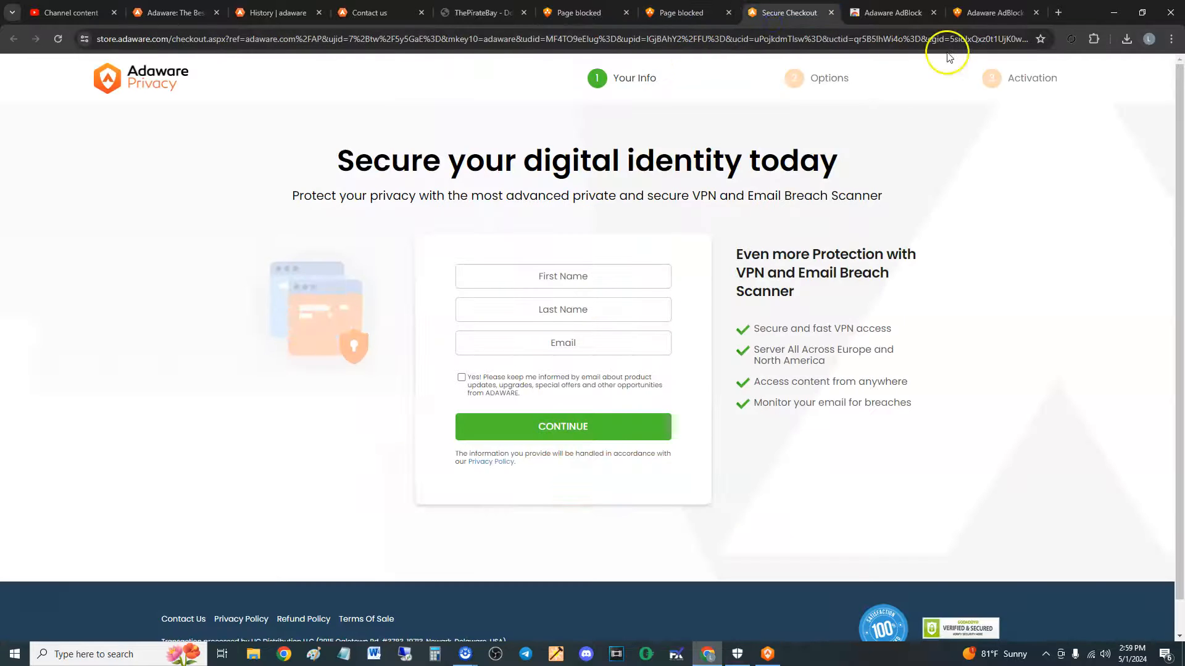
left_click(995, 13)
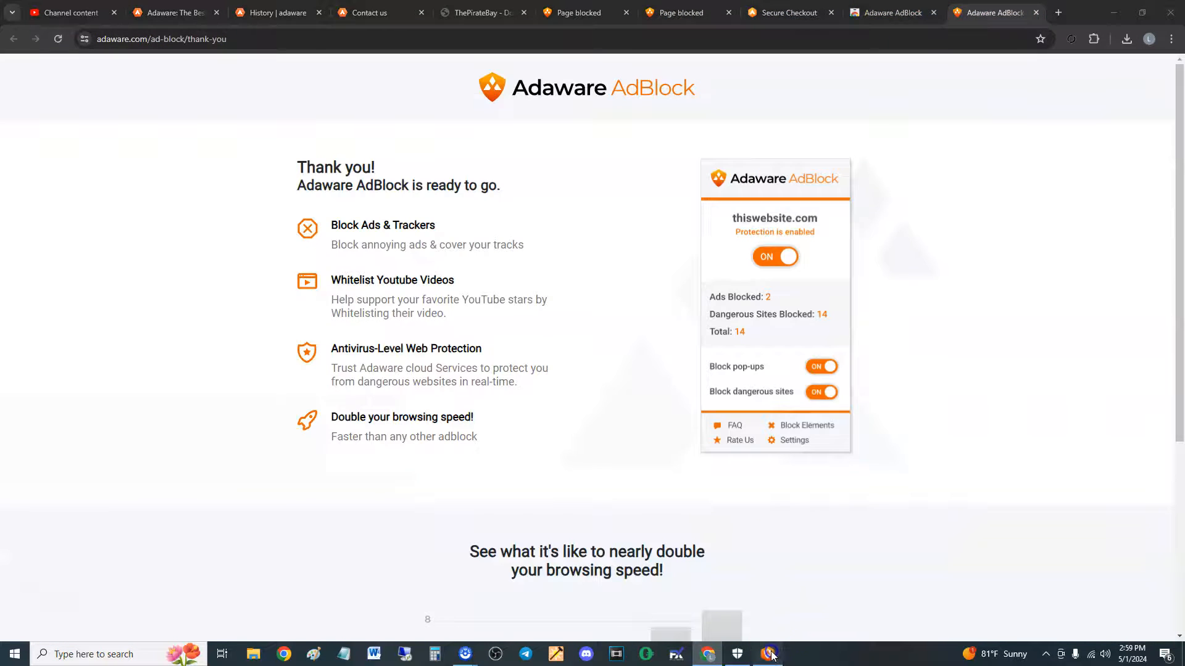
Step: Bring up Adaware Privacy and check AdBlock's 17 total blocks on phaliconic.com
left_click(769, 654)
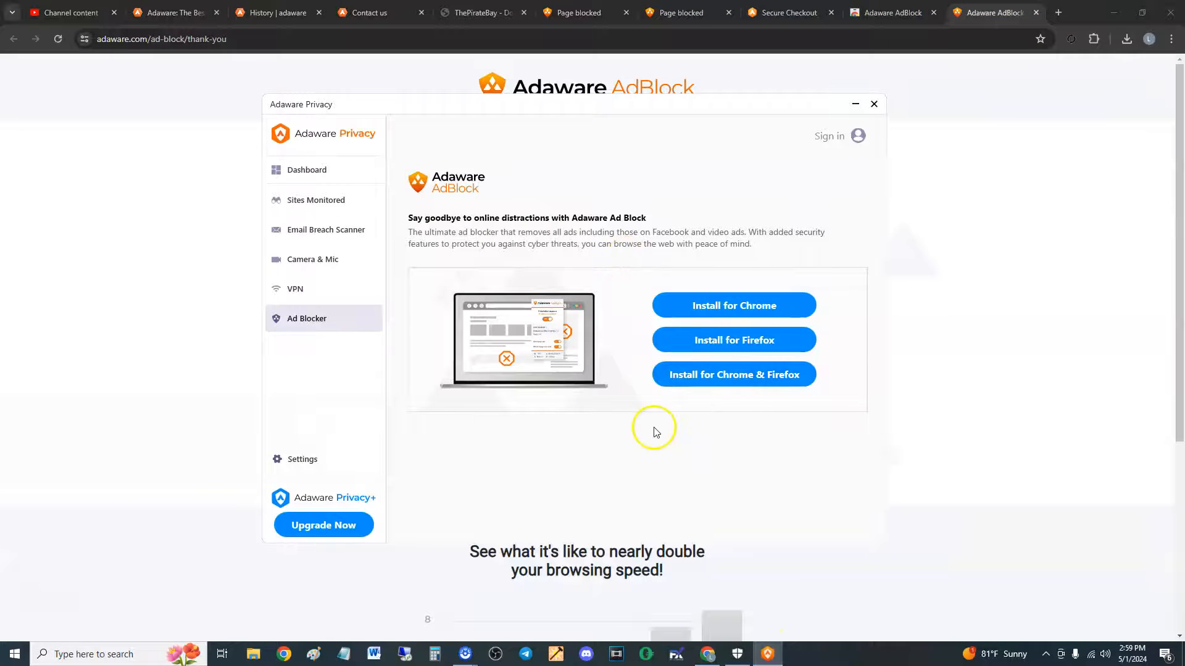
mouse_move(567, 137)
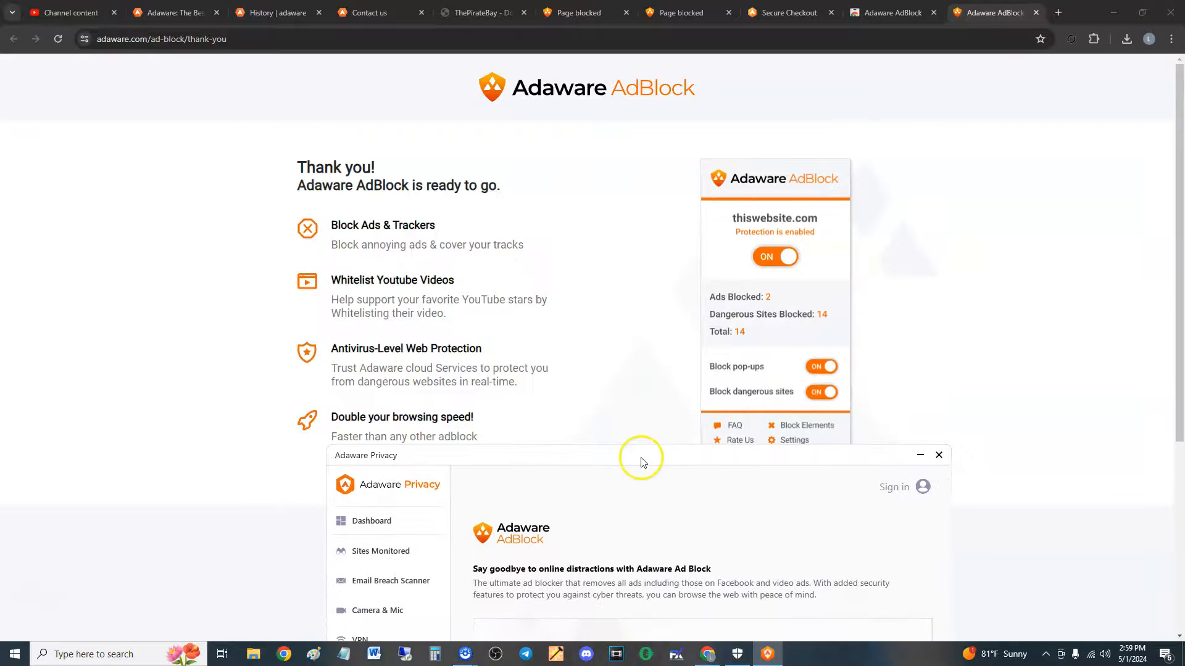
left_click(677, 13)
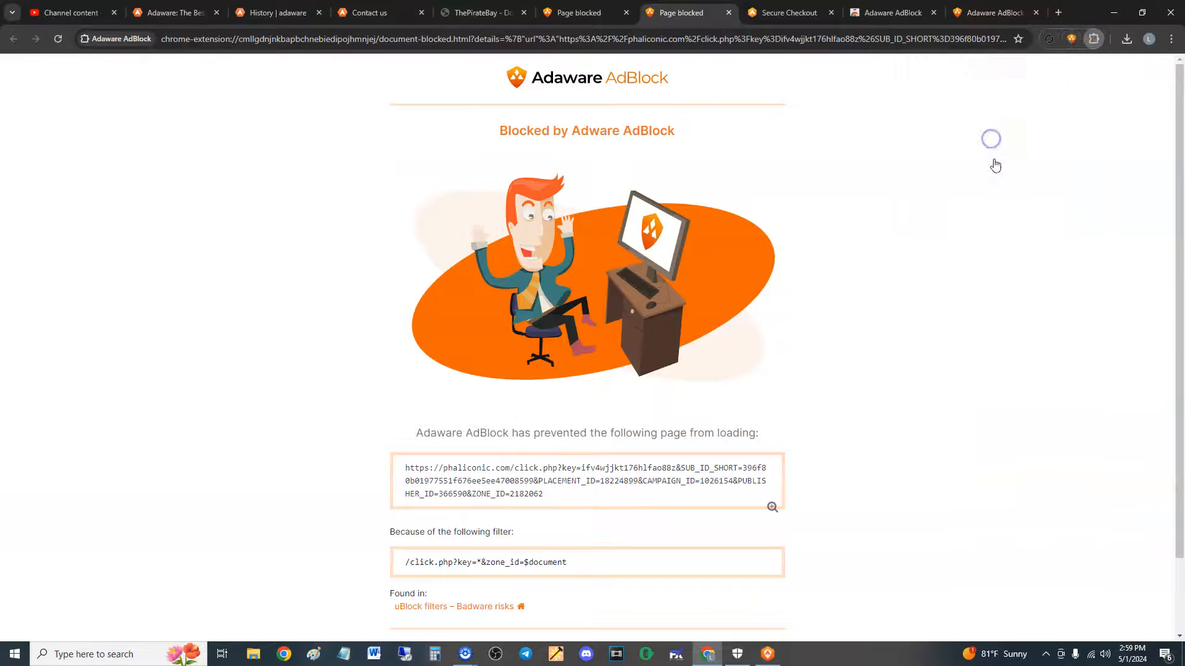
left_click(1071, 38)
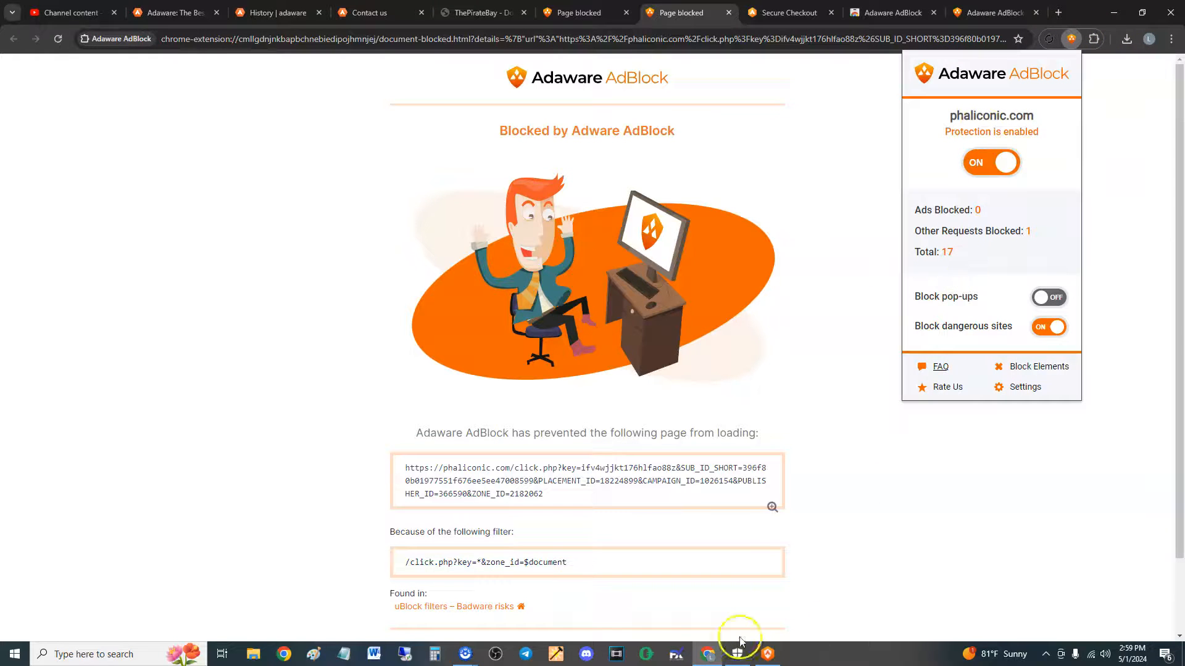
left_click(477, 12)
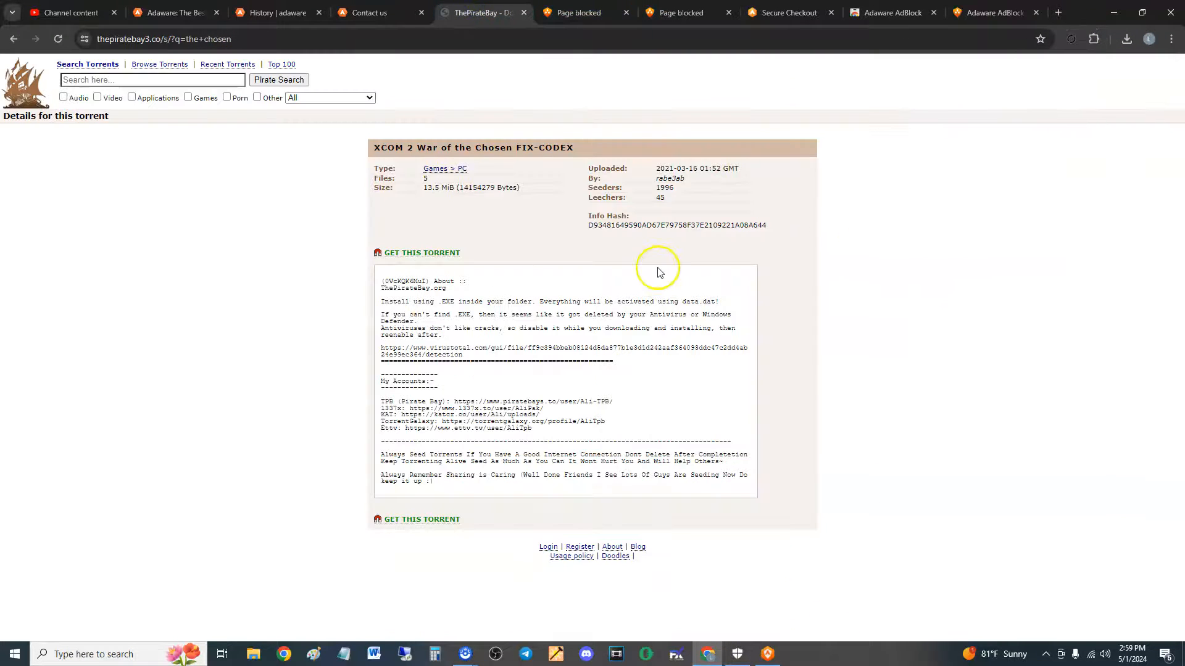
mouse_move(636, 263)
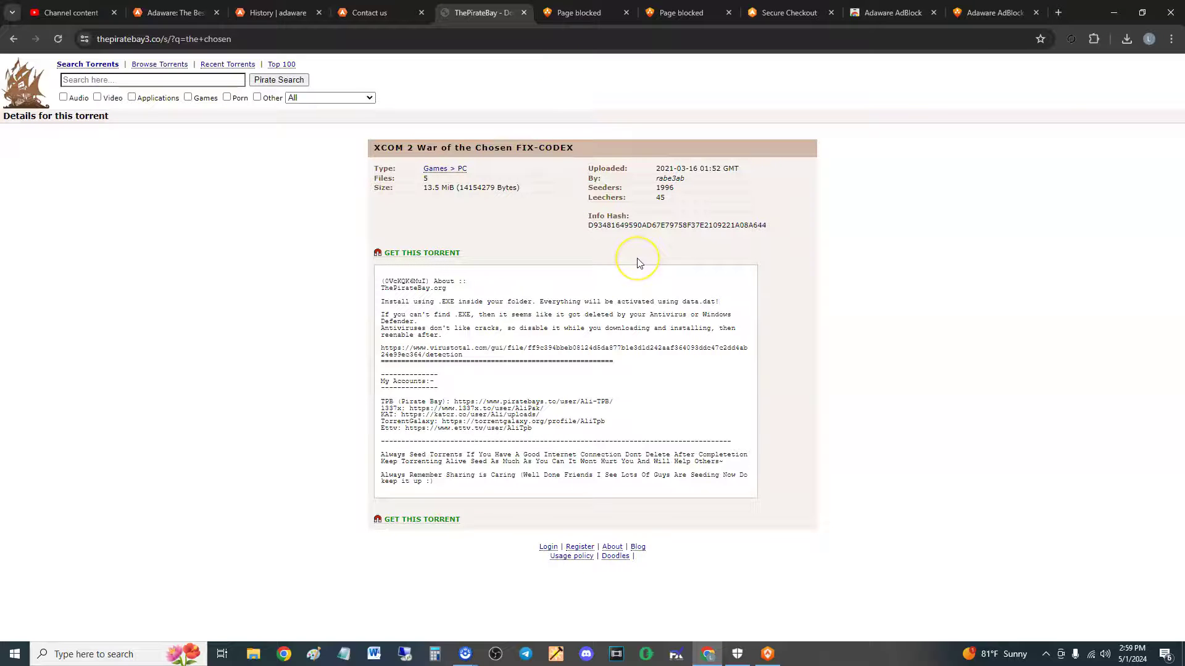
mouse_move(770, 654)
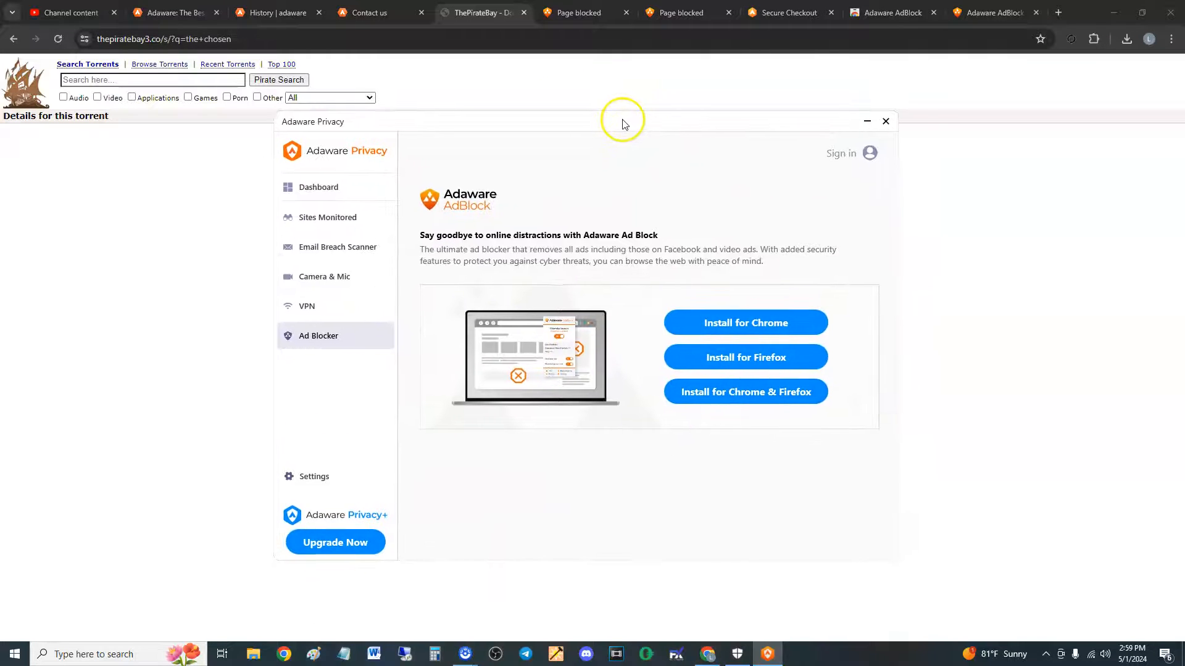
mouse_move(344, 277)
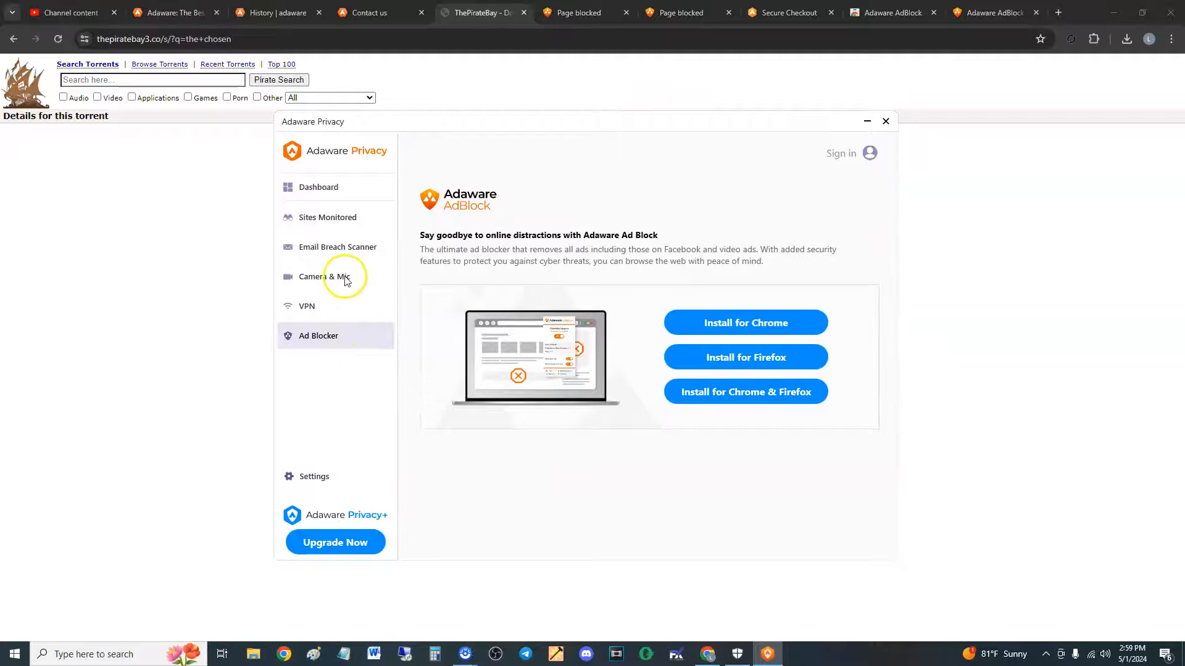
Step: Switch Adaware Privacy to the Email Breach Scanner with an empty address field
left_click(337, 246)
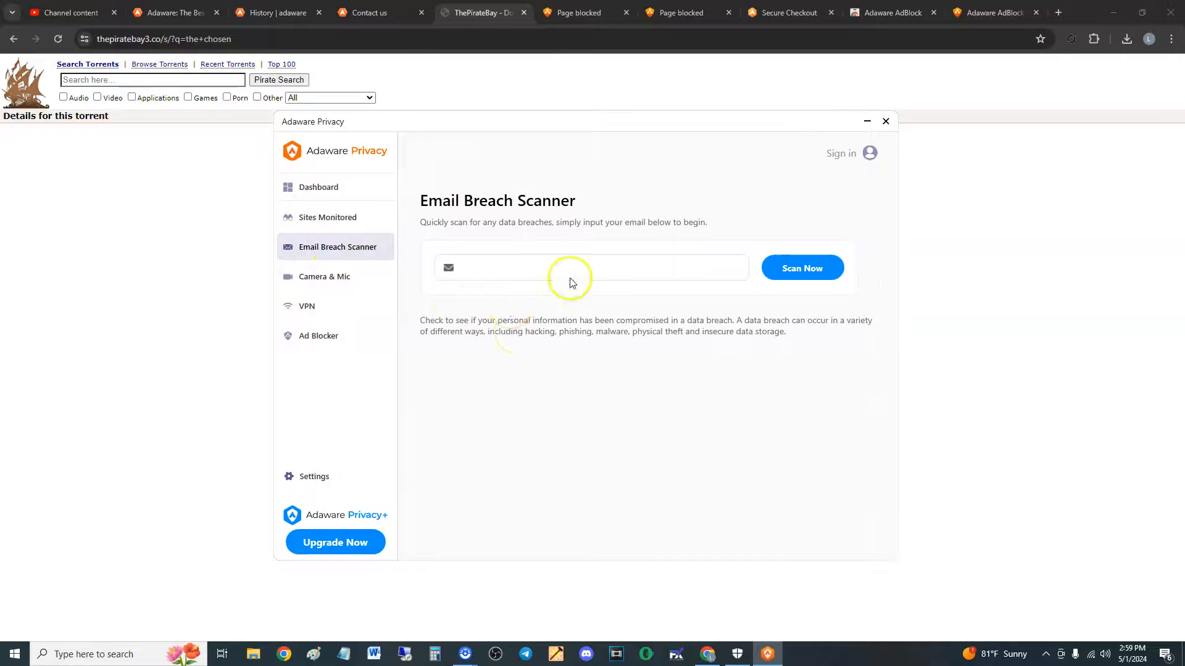
mouse_move(583, 346)
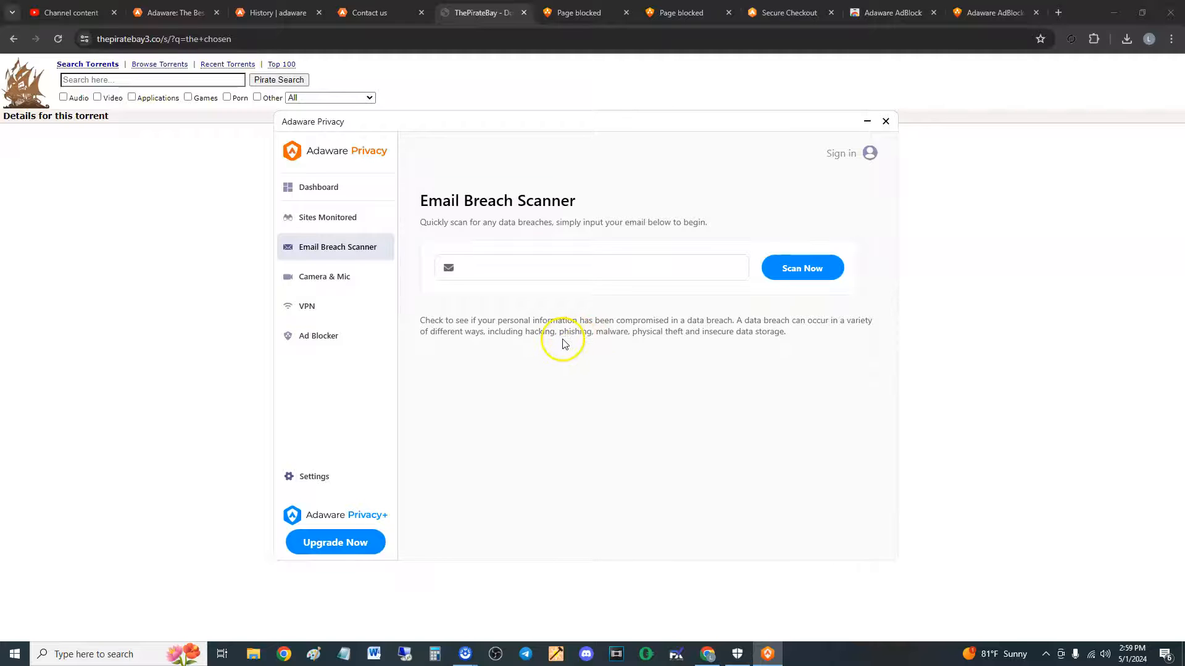
mouse_move(540, 338)
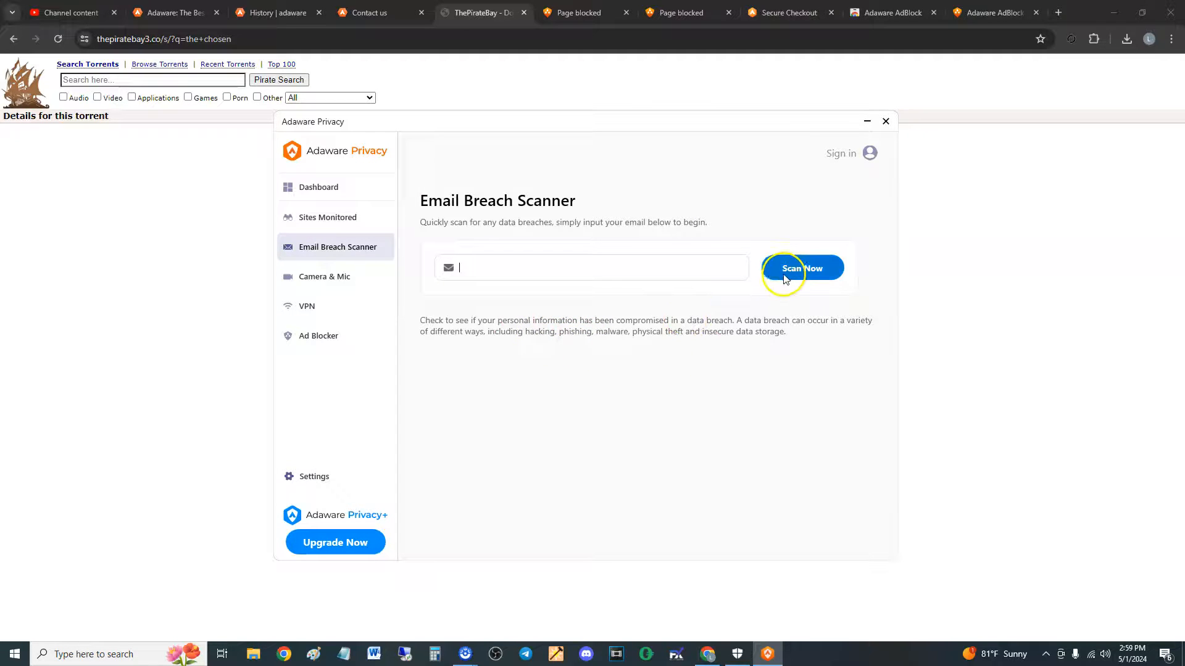
mouse_move(480, 350)
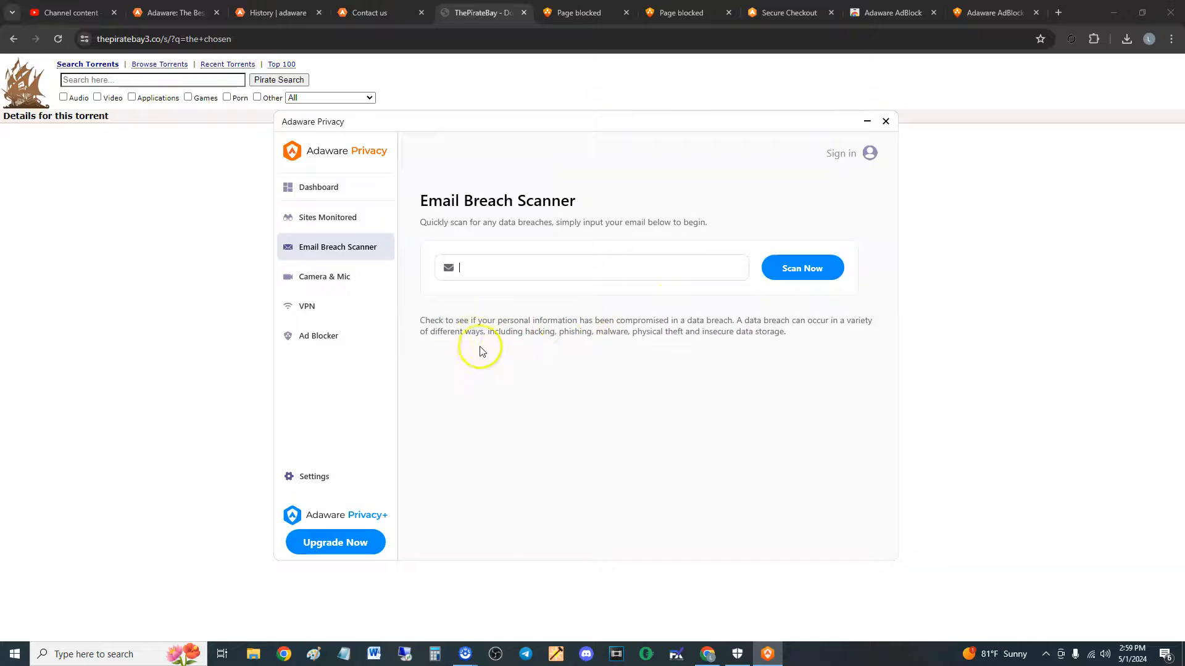
mouse_move(506, 351)
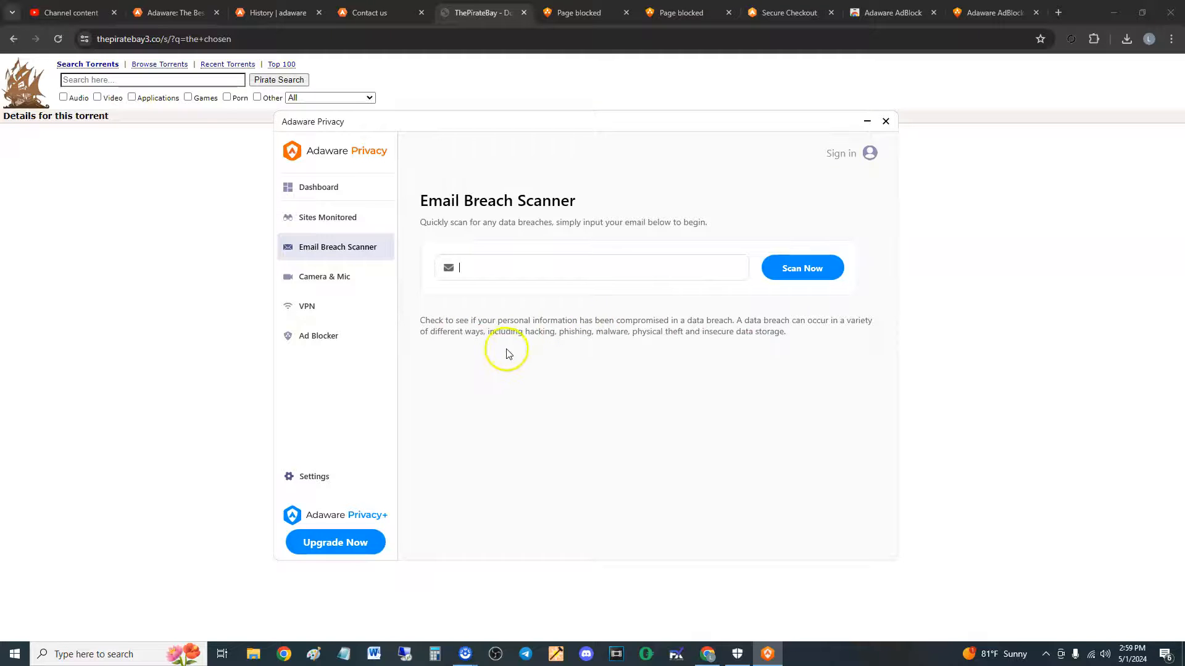
mouse_move(506, 351)
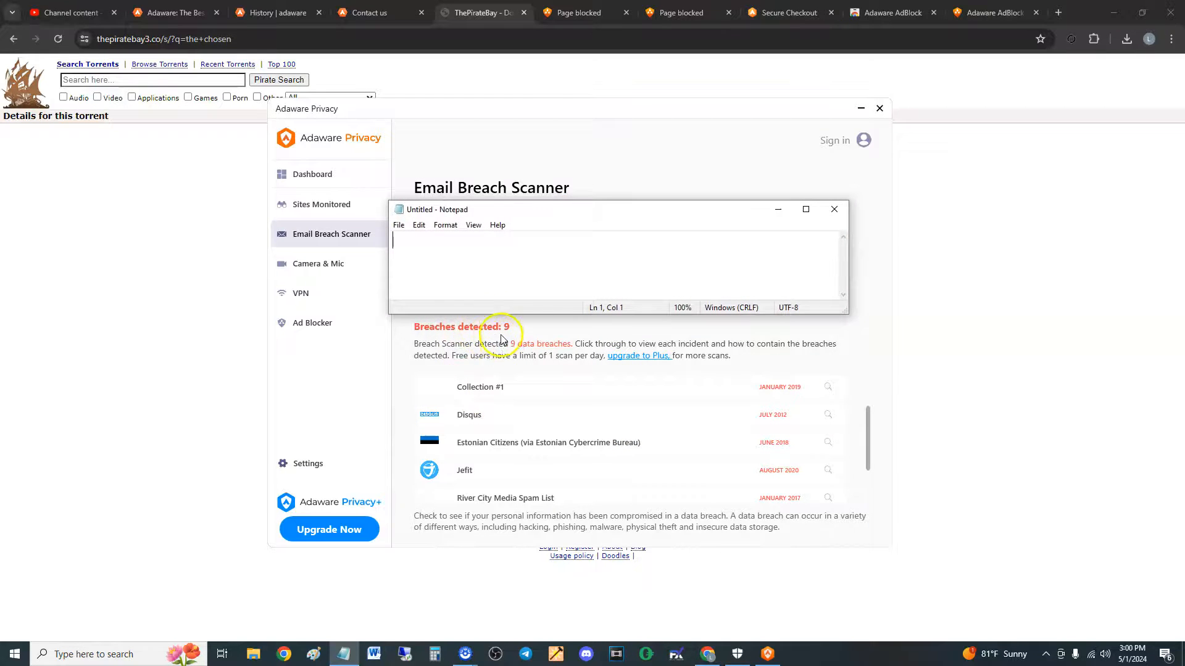
mouse_move(753, 442)
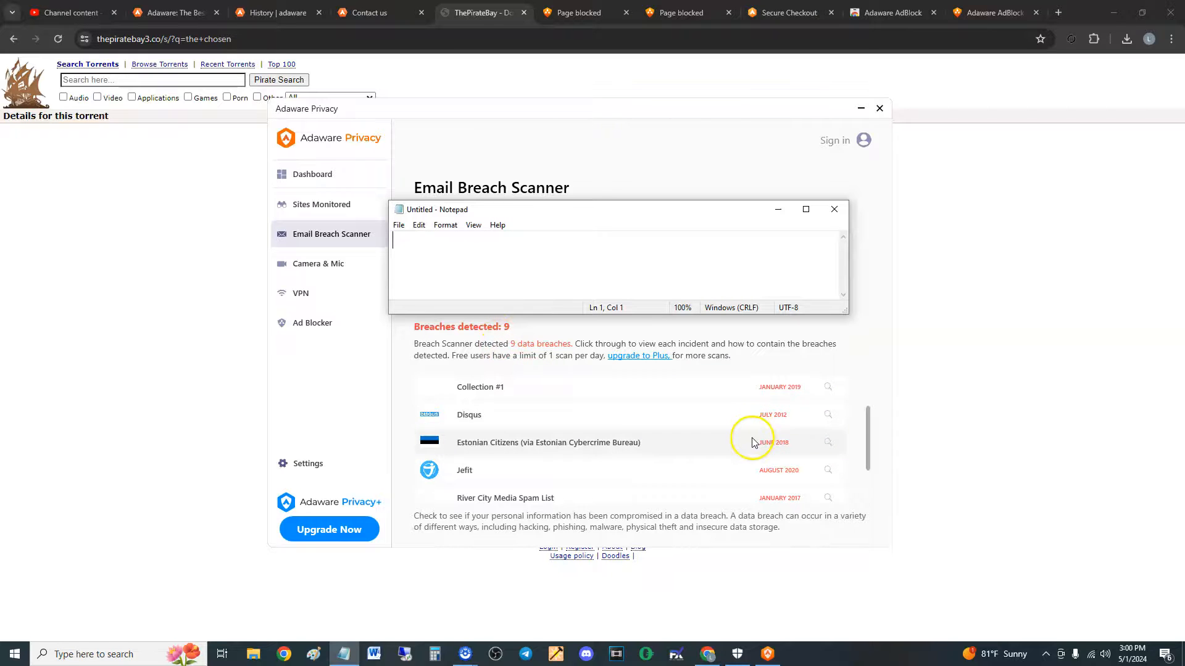
Step: Scroll through the nine detected breaches, including Disqus, Canva, Teespring and Twitter (200M)
scroll("down", 3)
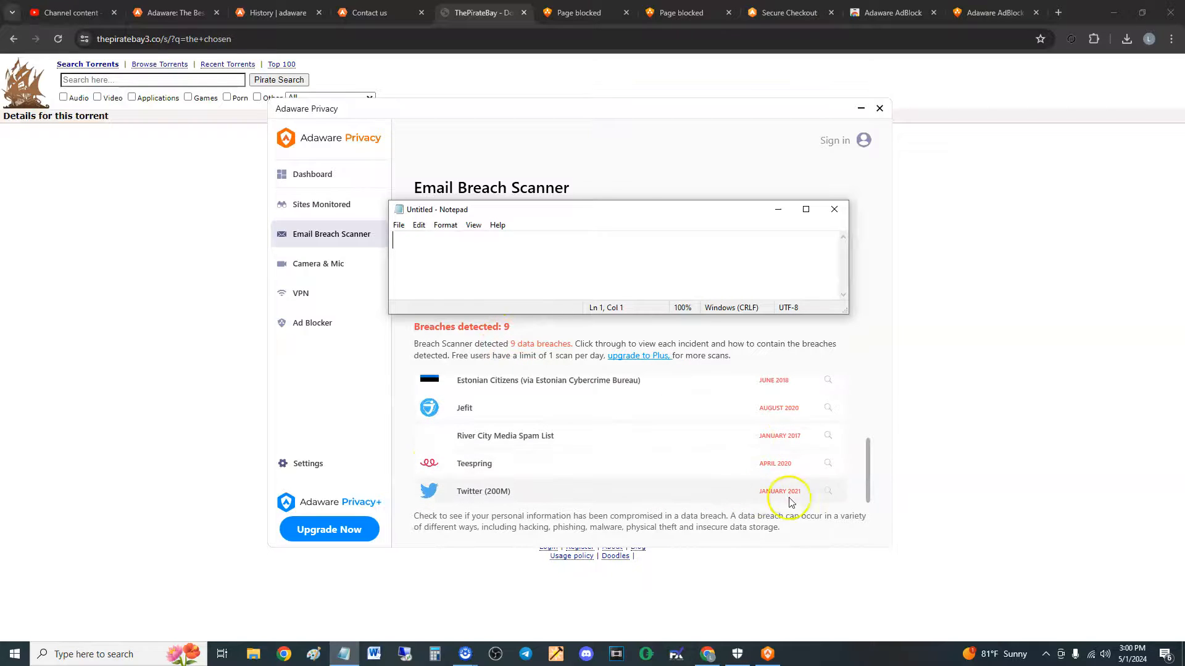
scroll("up", 3)
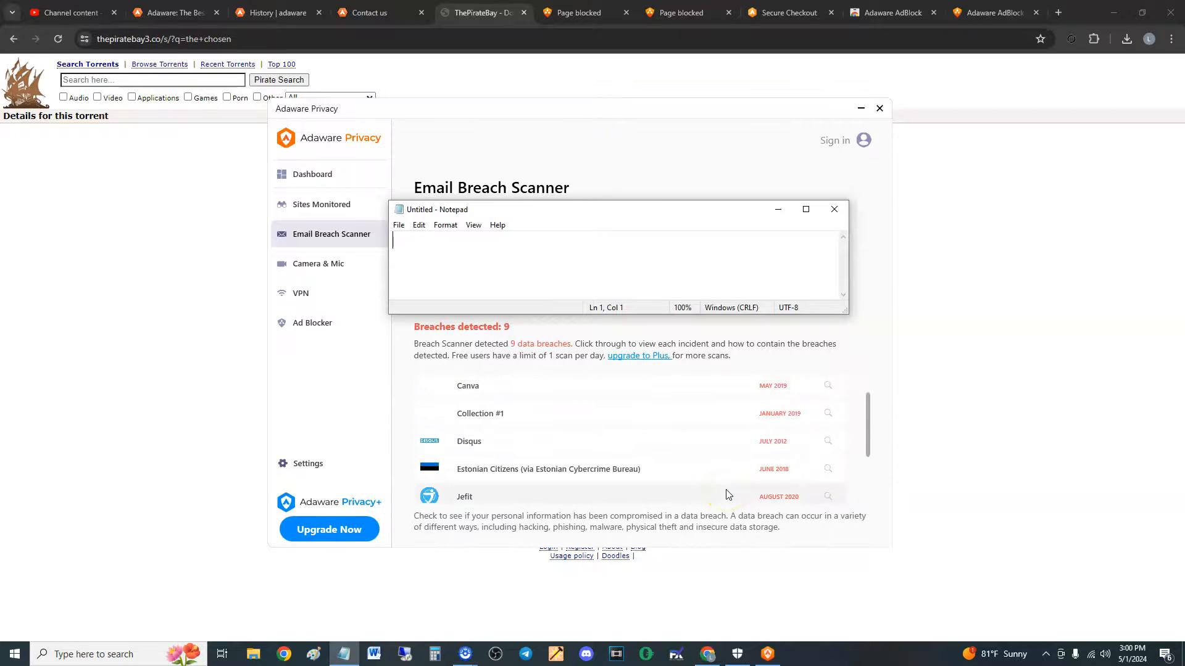
mouse_move(682, 351)
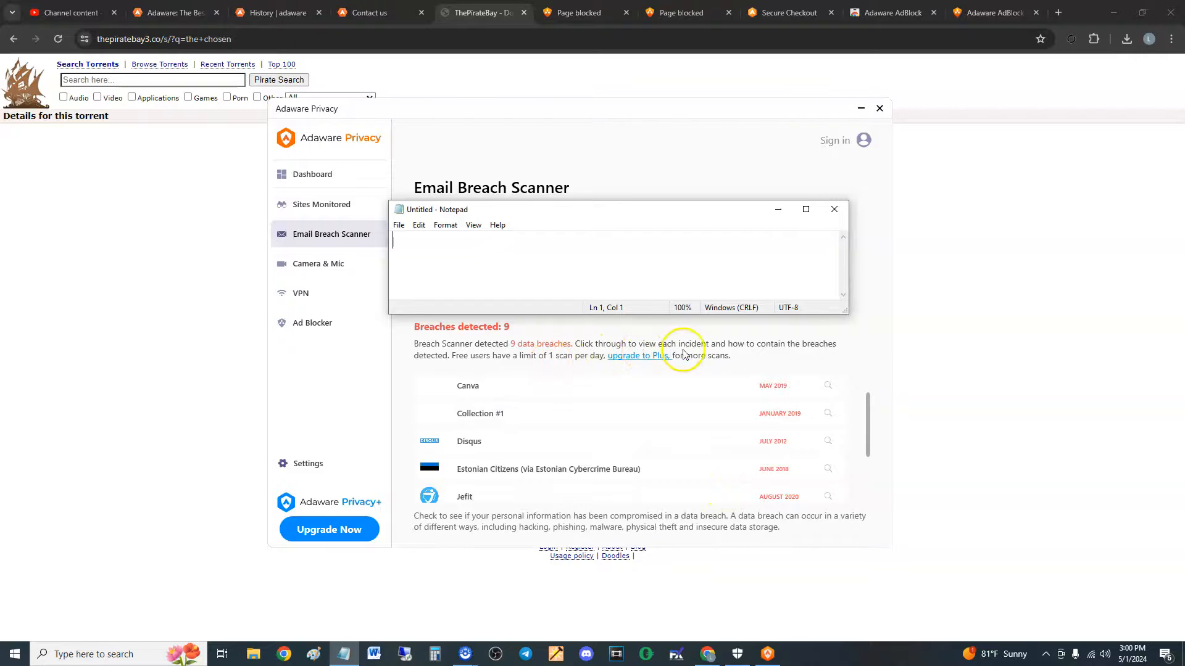
mouse_move(576, 362)
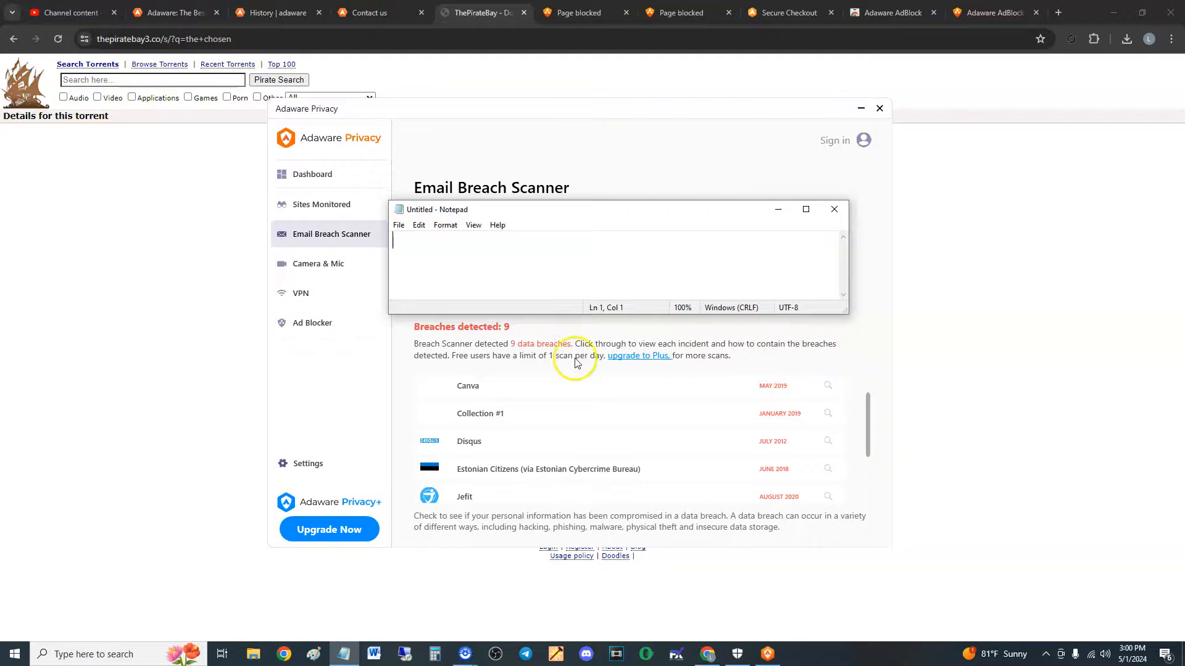
mouse_move(623, 370)
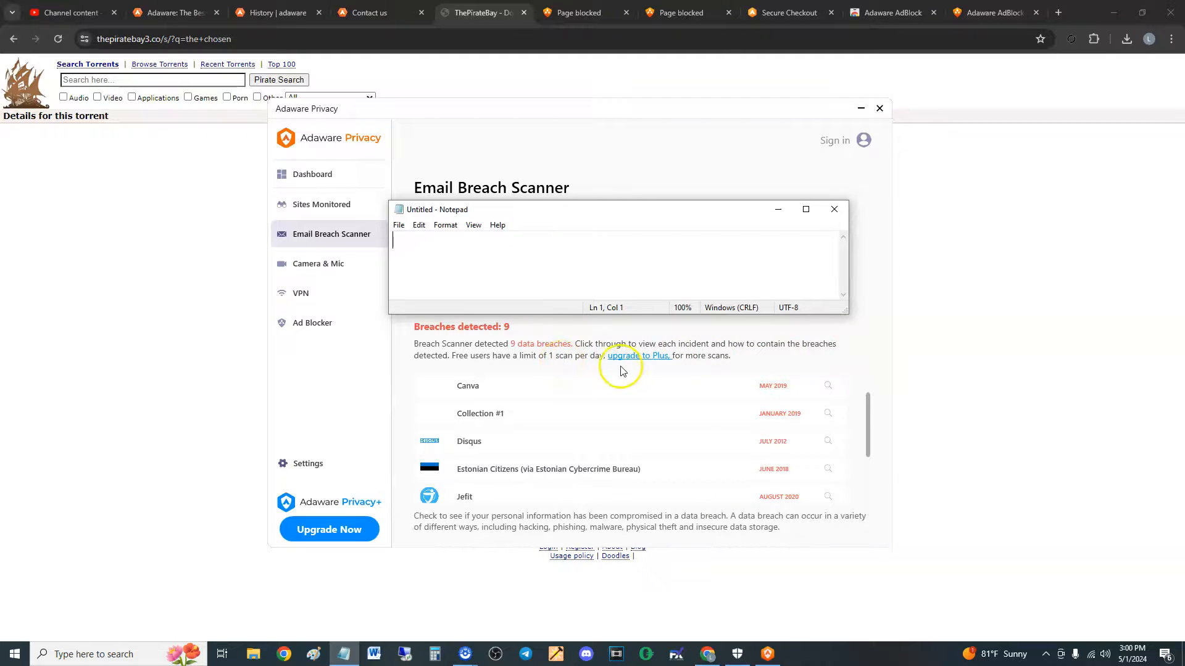
scroll("down", 3)
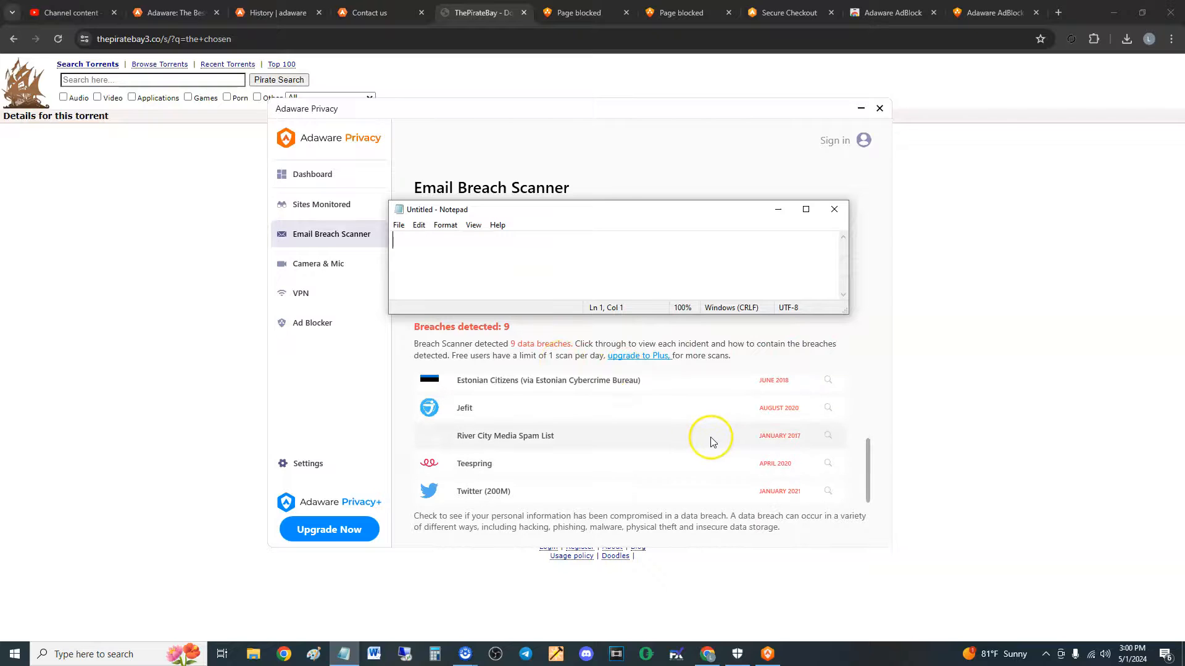
scroll("up", 3)
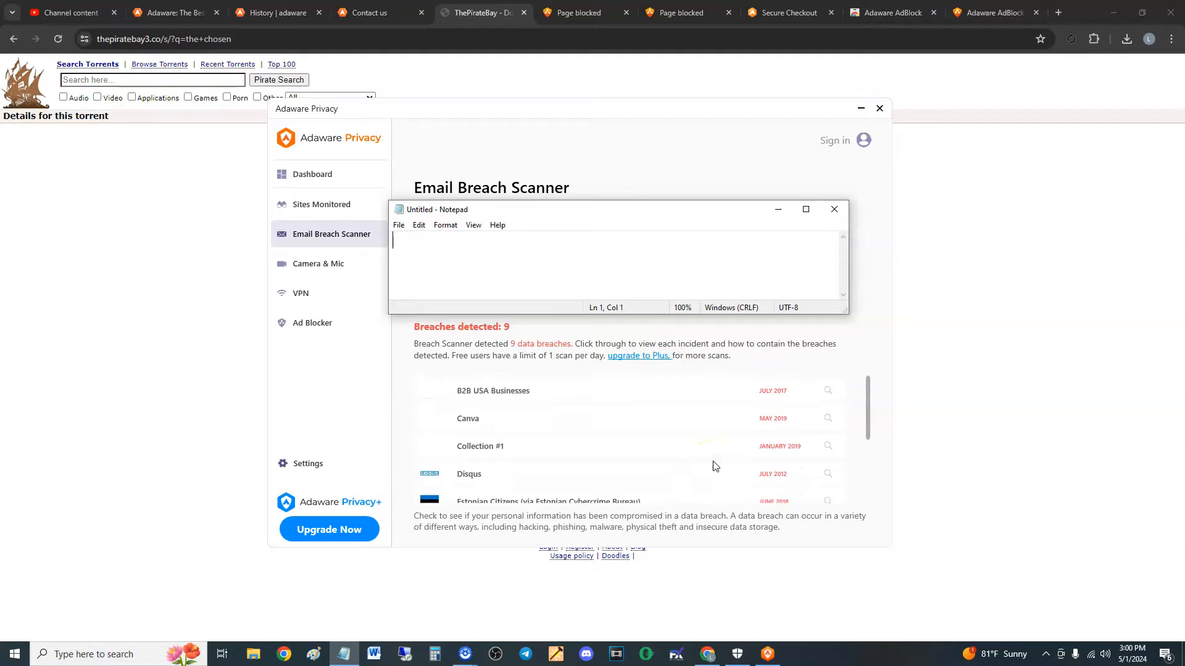
scroll("down", 3)
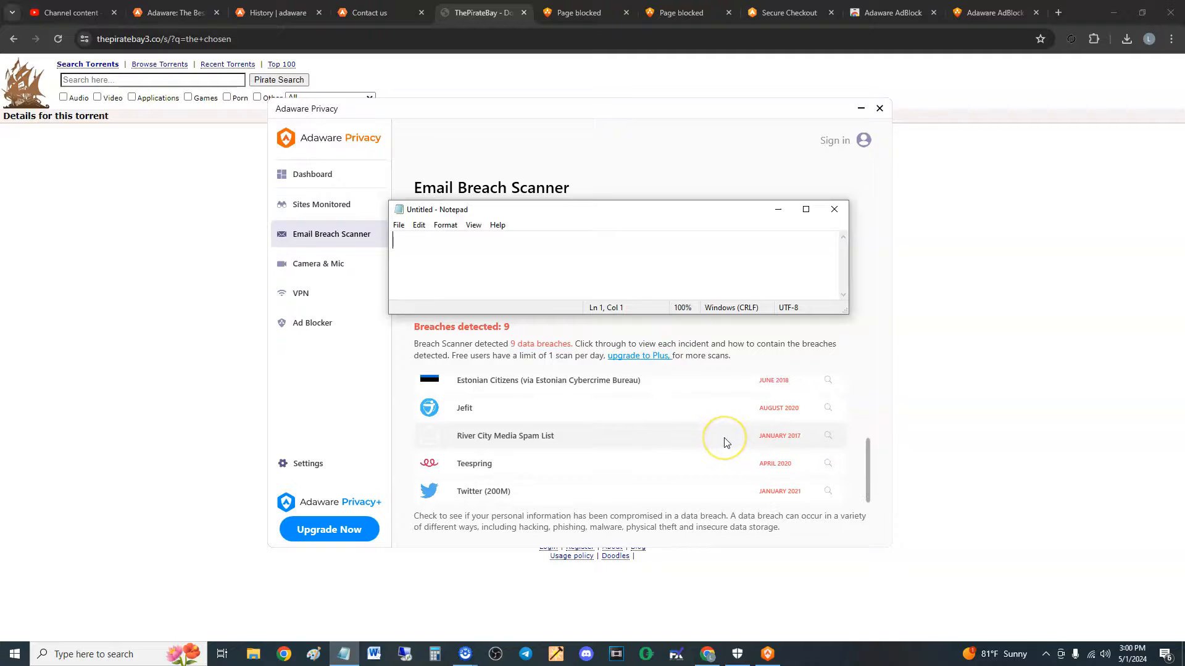
mouse_move(725, 437)
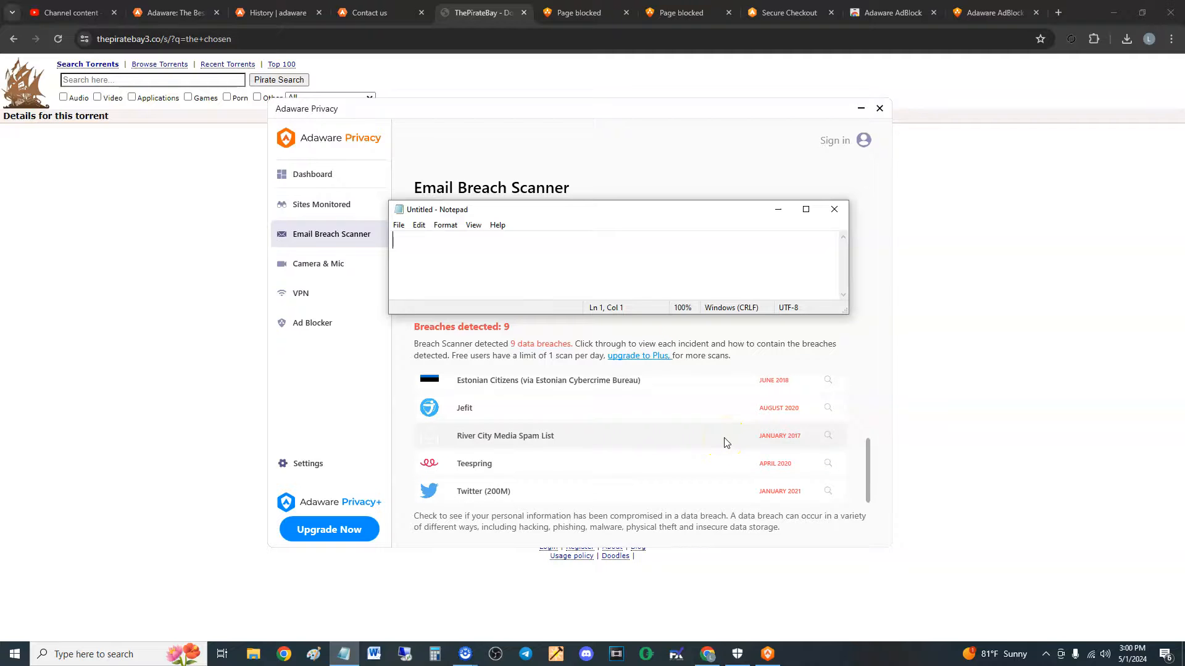
mouse_move(688, 448)
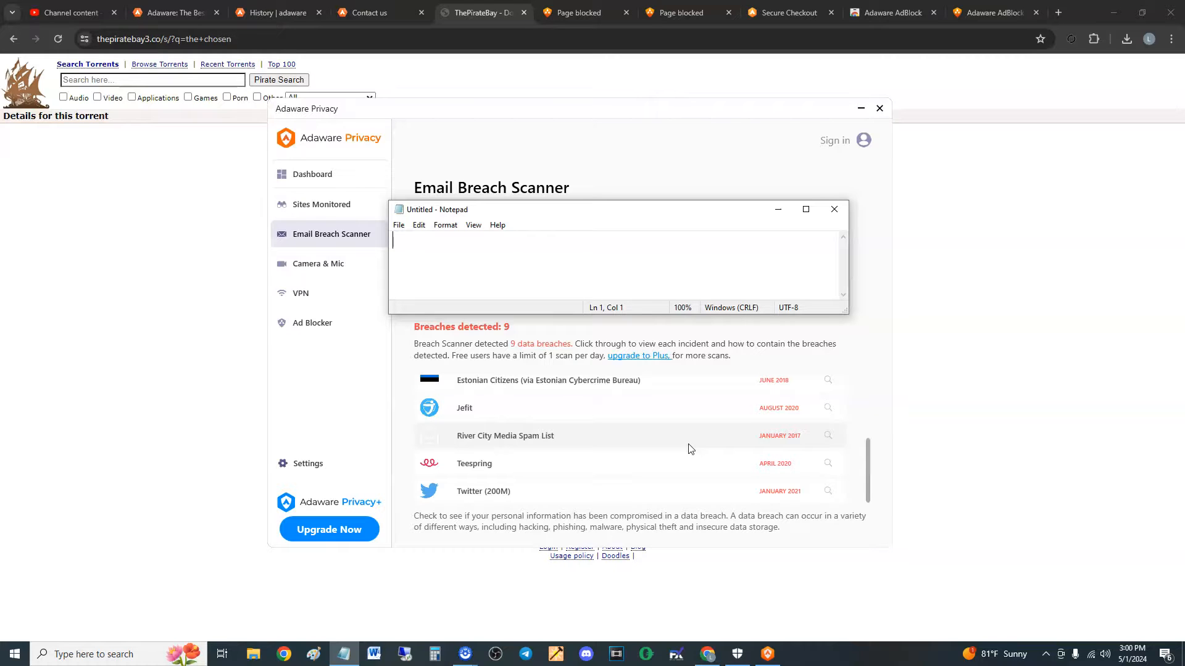
mouse_move(115, 96)
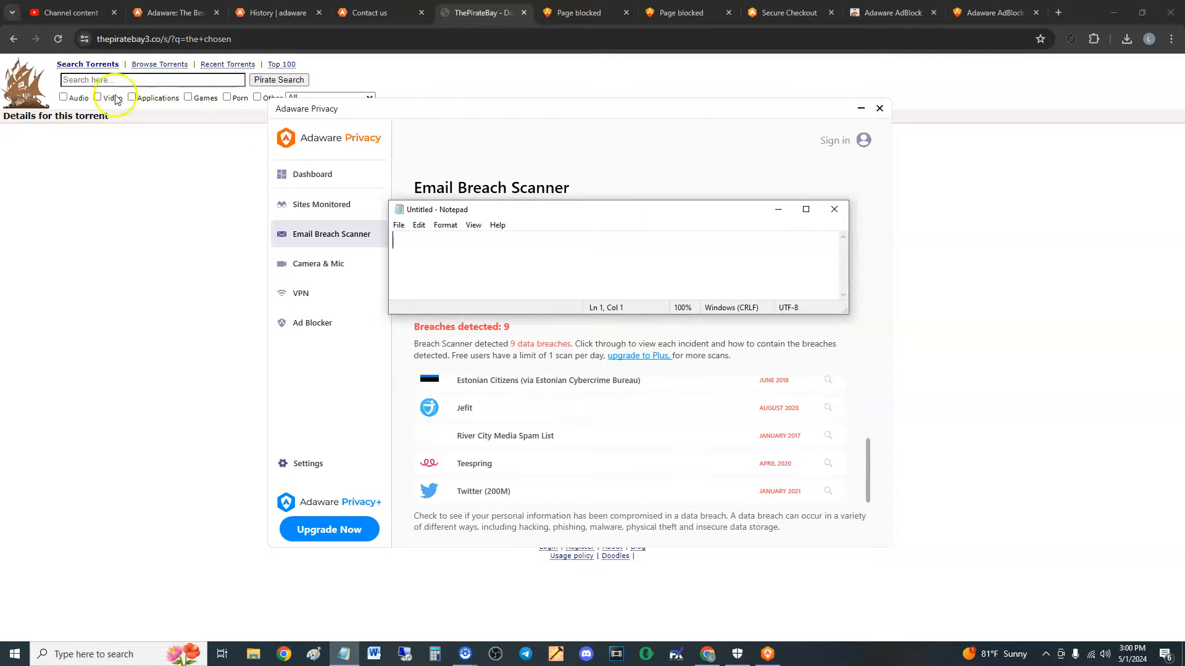
mouse_move(702, 478)
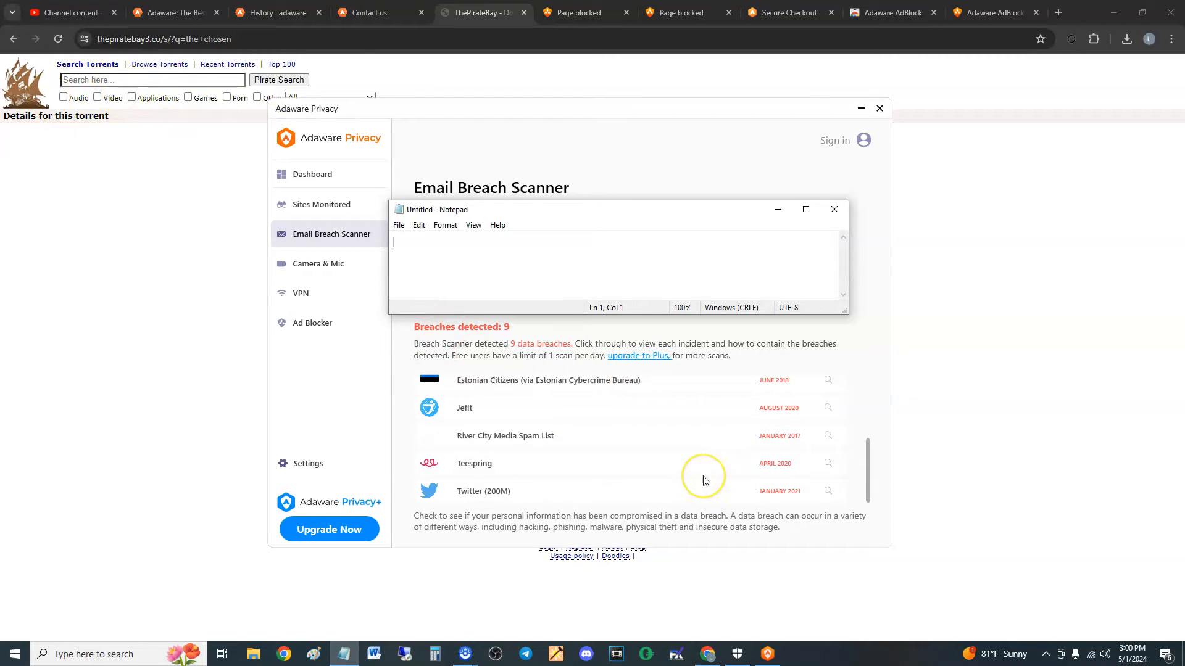
mouse_move(702, 480)
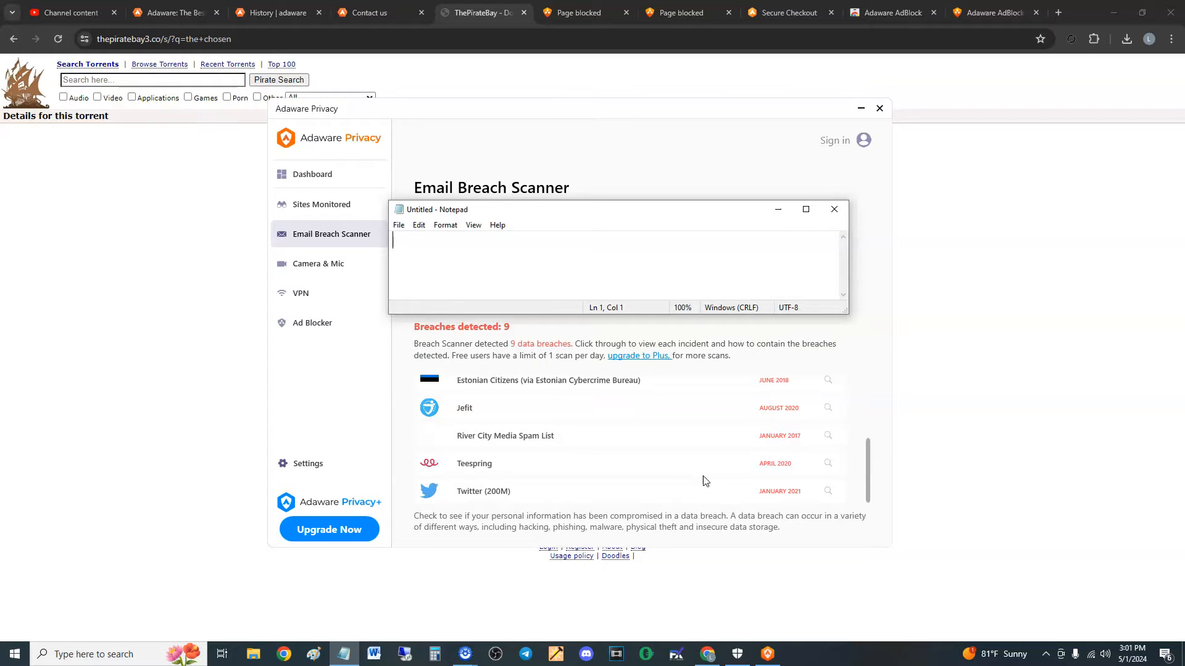
mouse_move(813, 266)
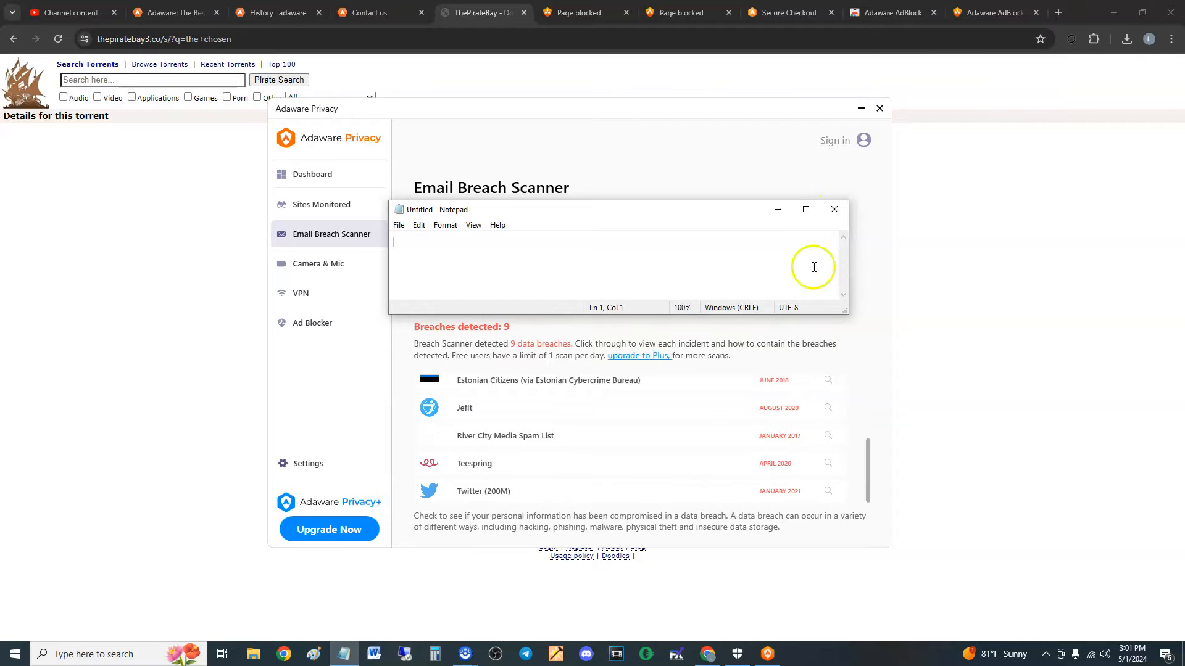
mouse_move(545, 334)
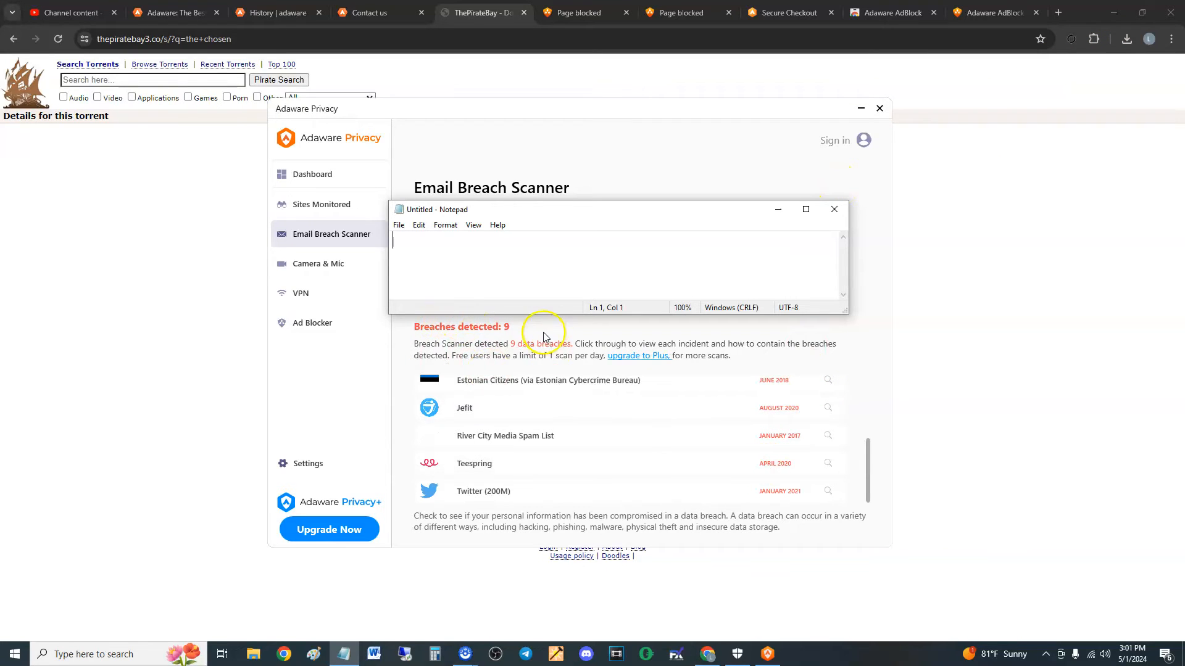
mouse_move(581, 345)
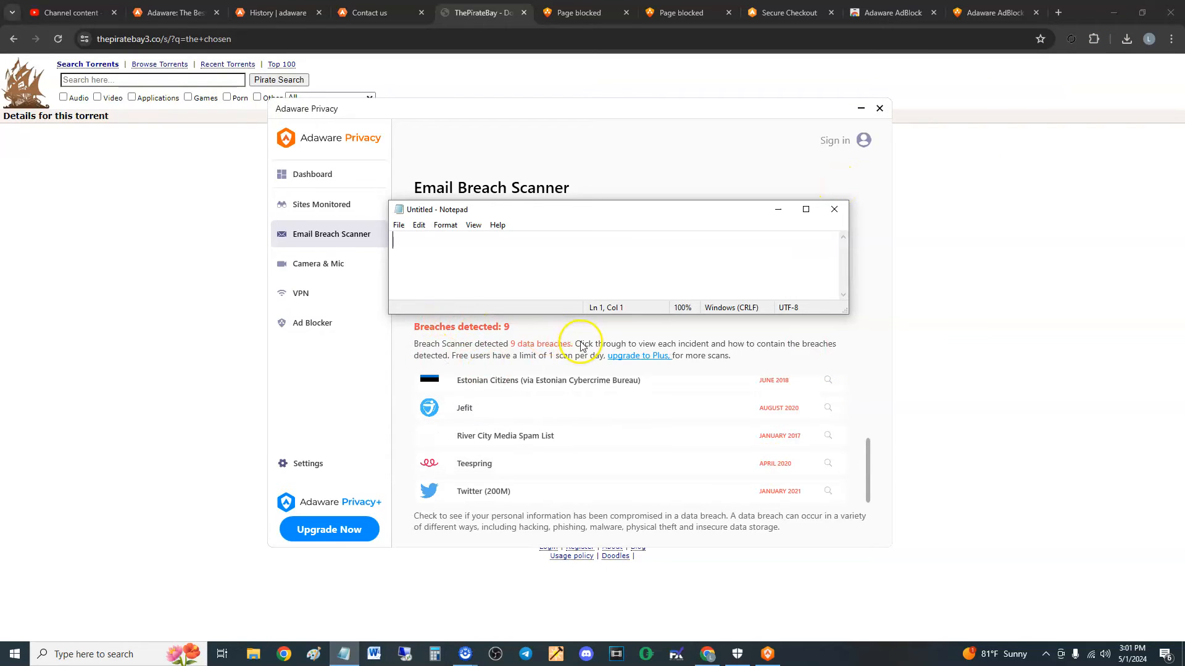
mouse_move(566, 338)
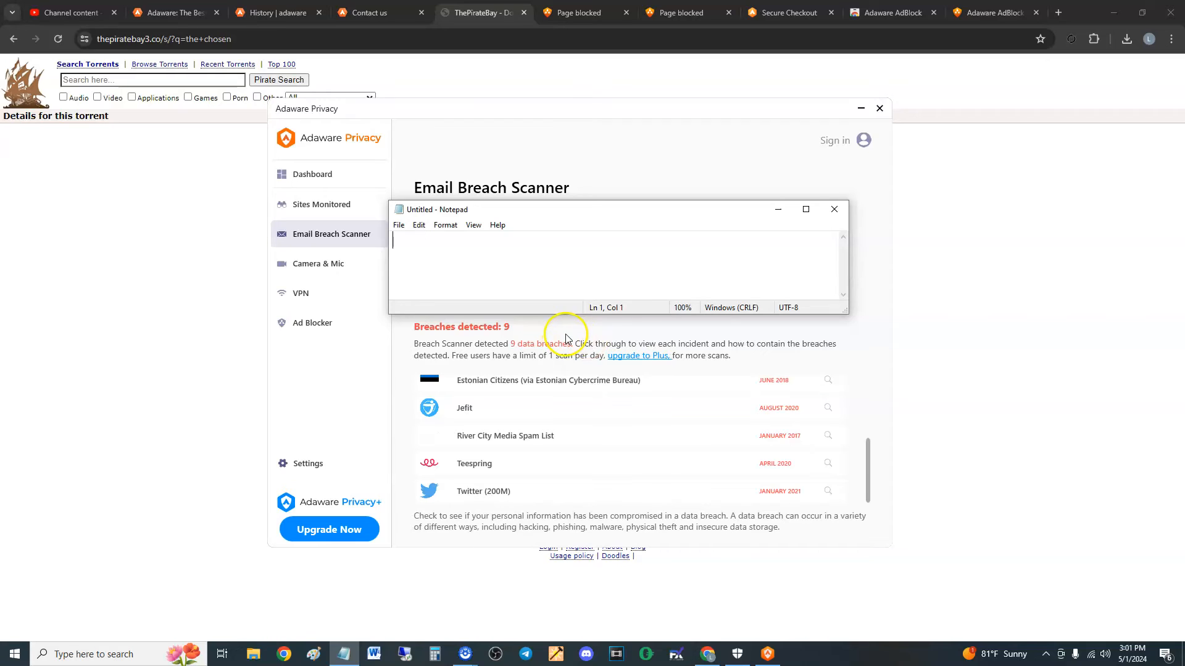